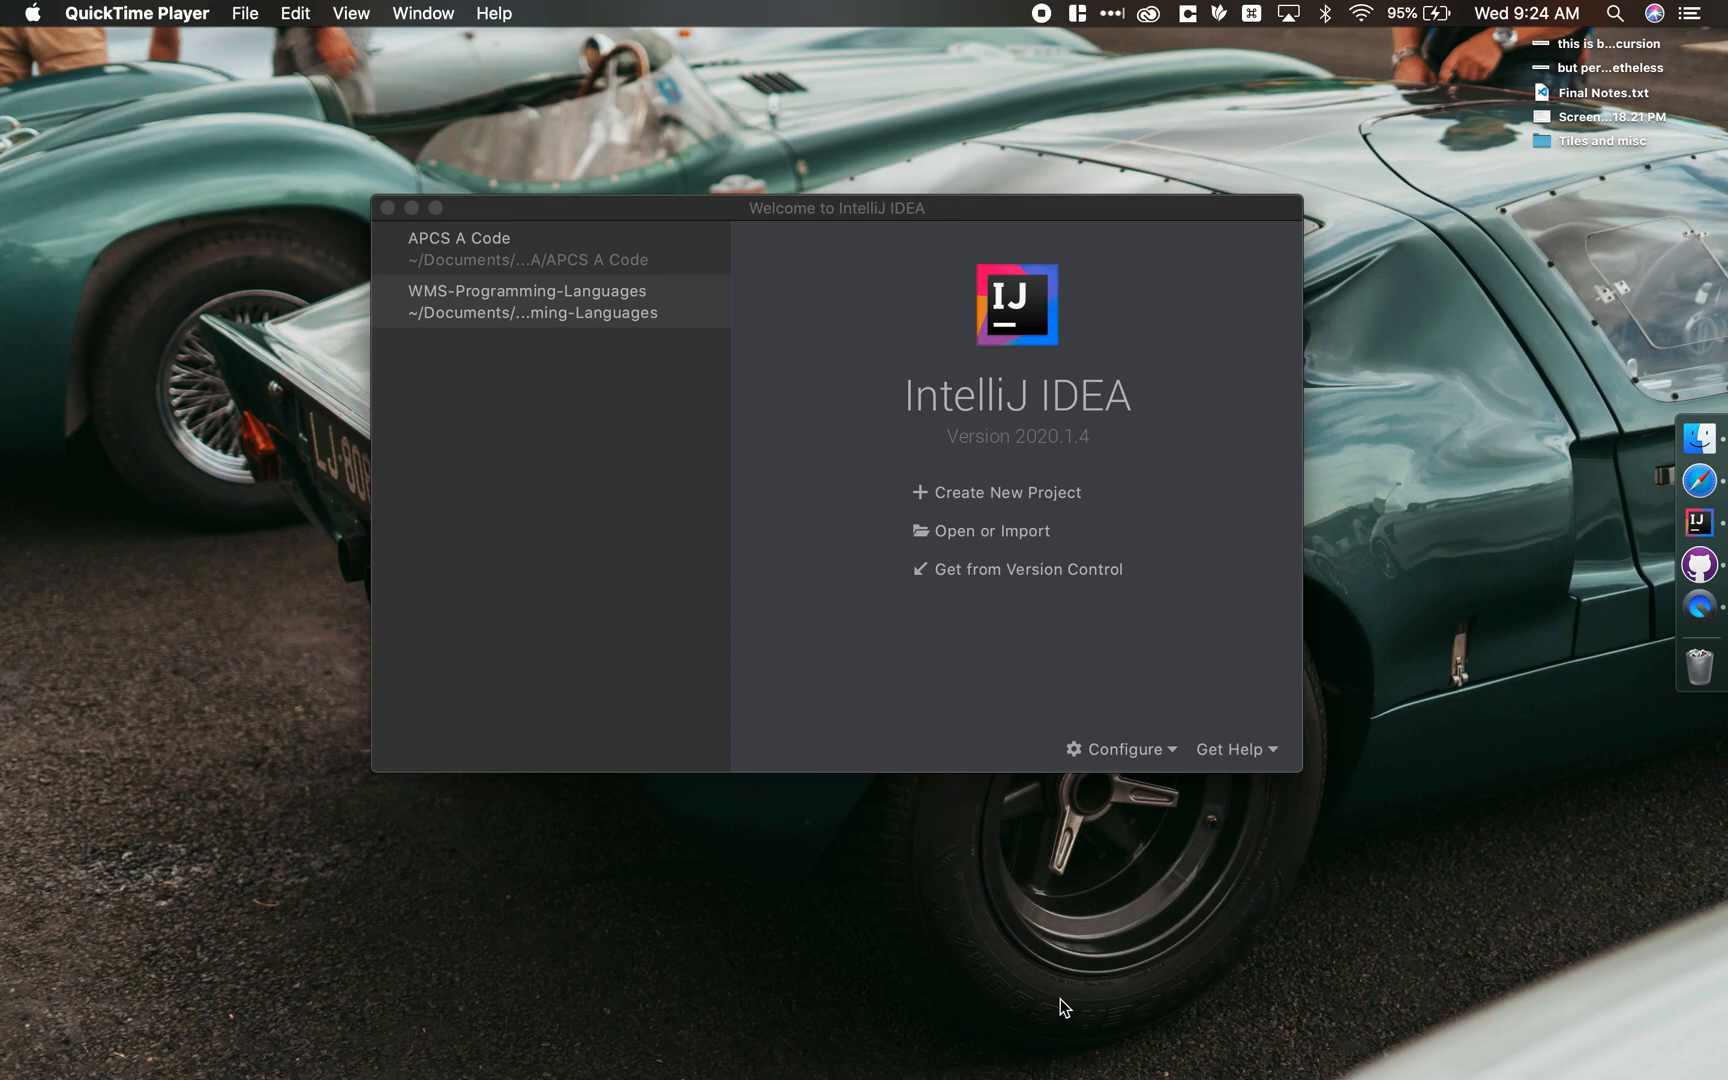
mouse_move(828, 248)
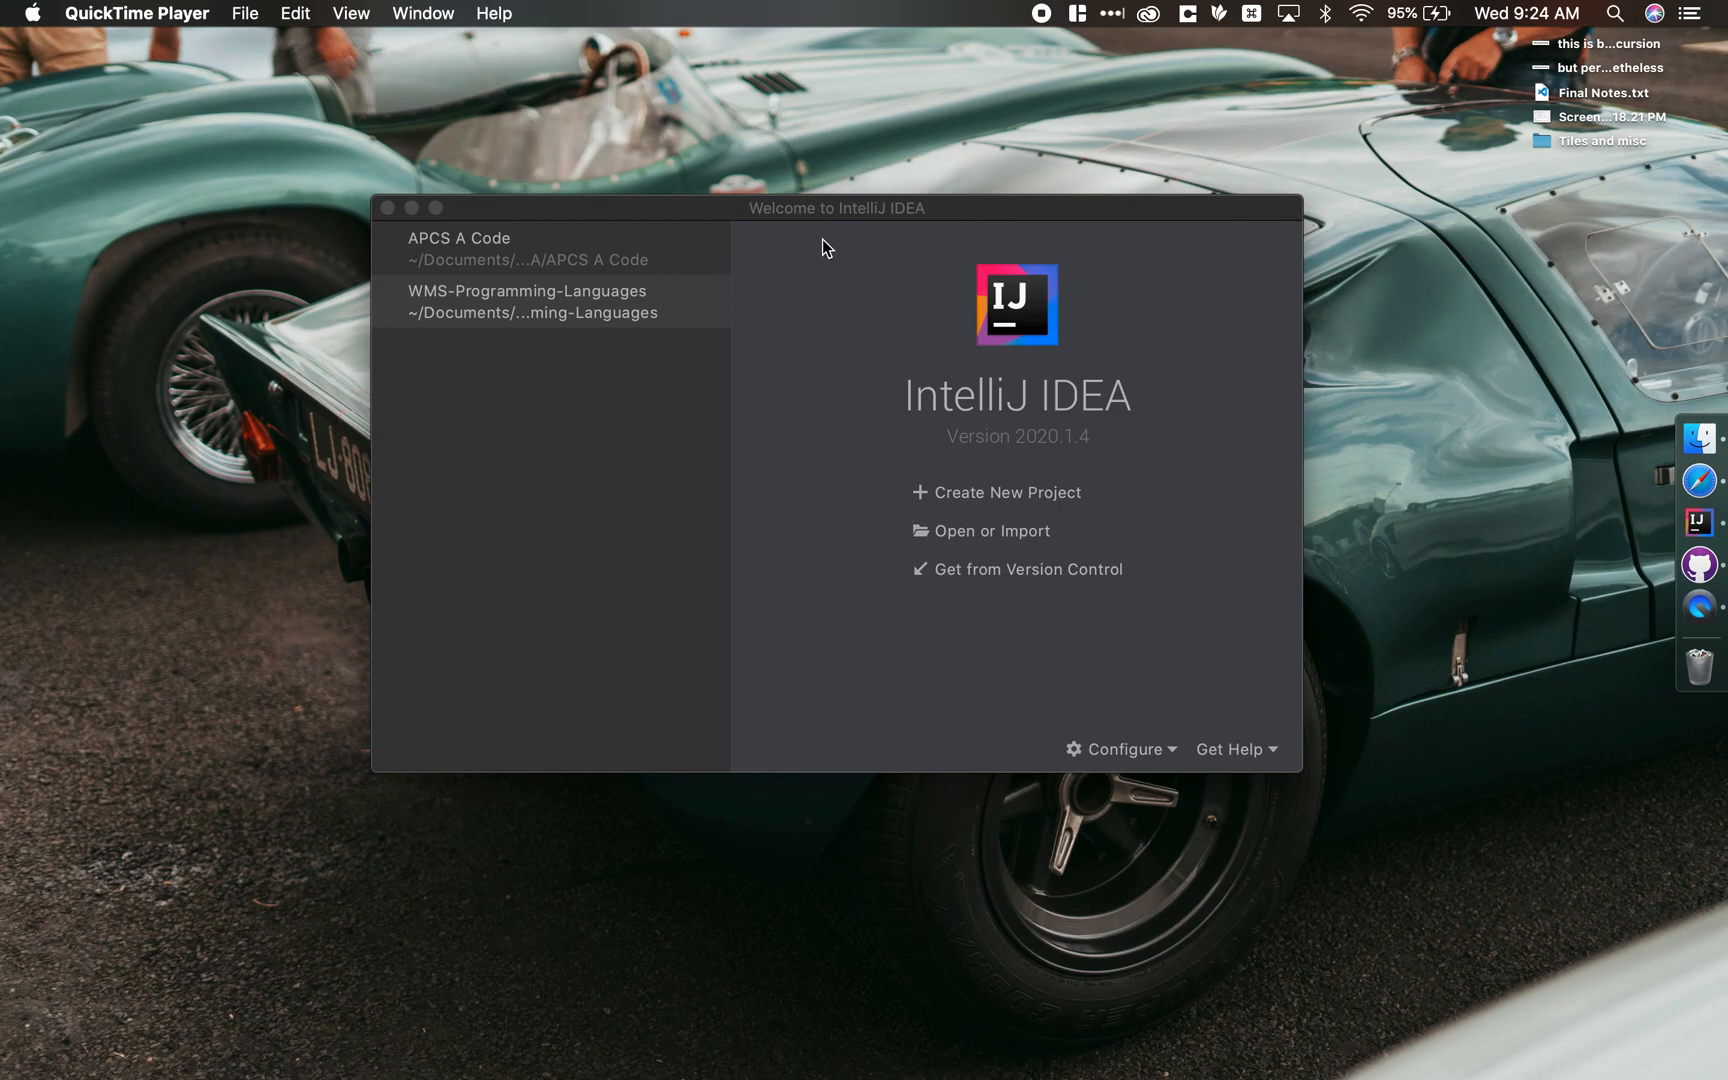
Reach the Plugins page of the preferences for new projects from the welcome window
click(550, 301)
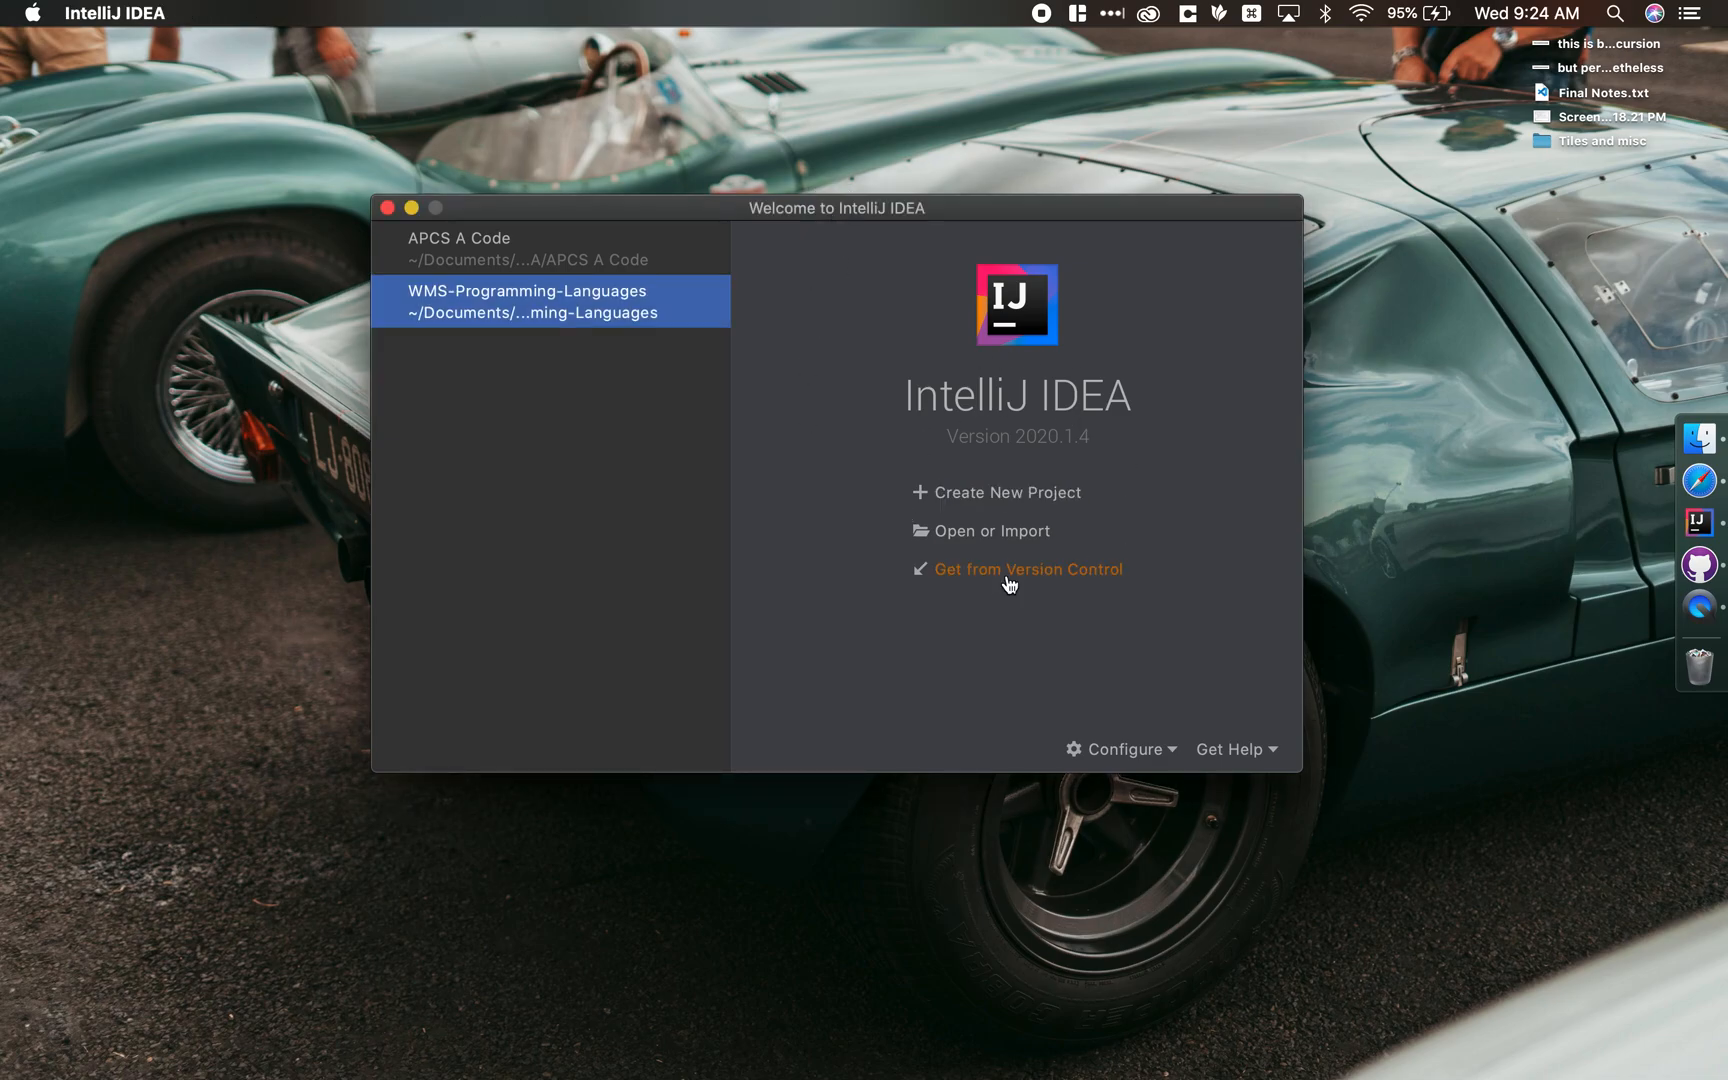
mouse_move(872, 666)
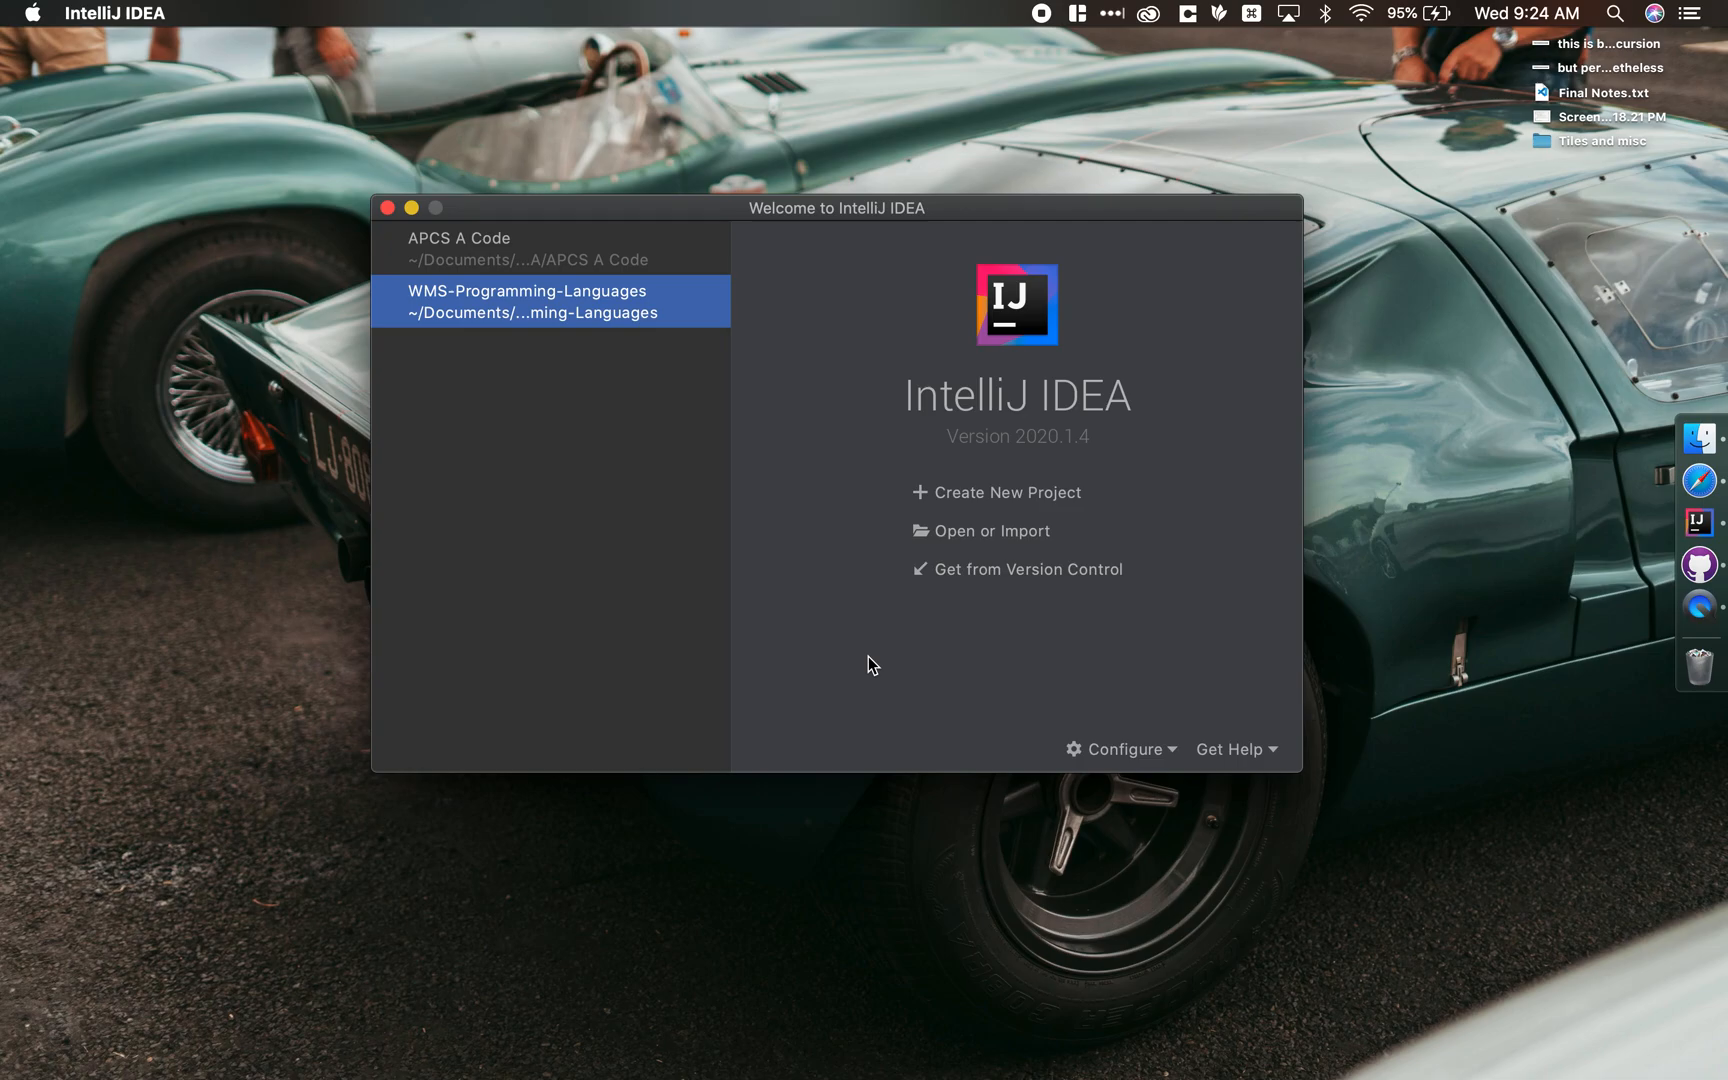
click(1120, 748)
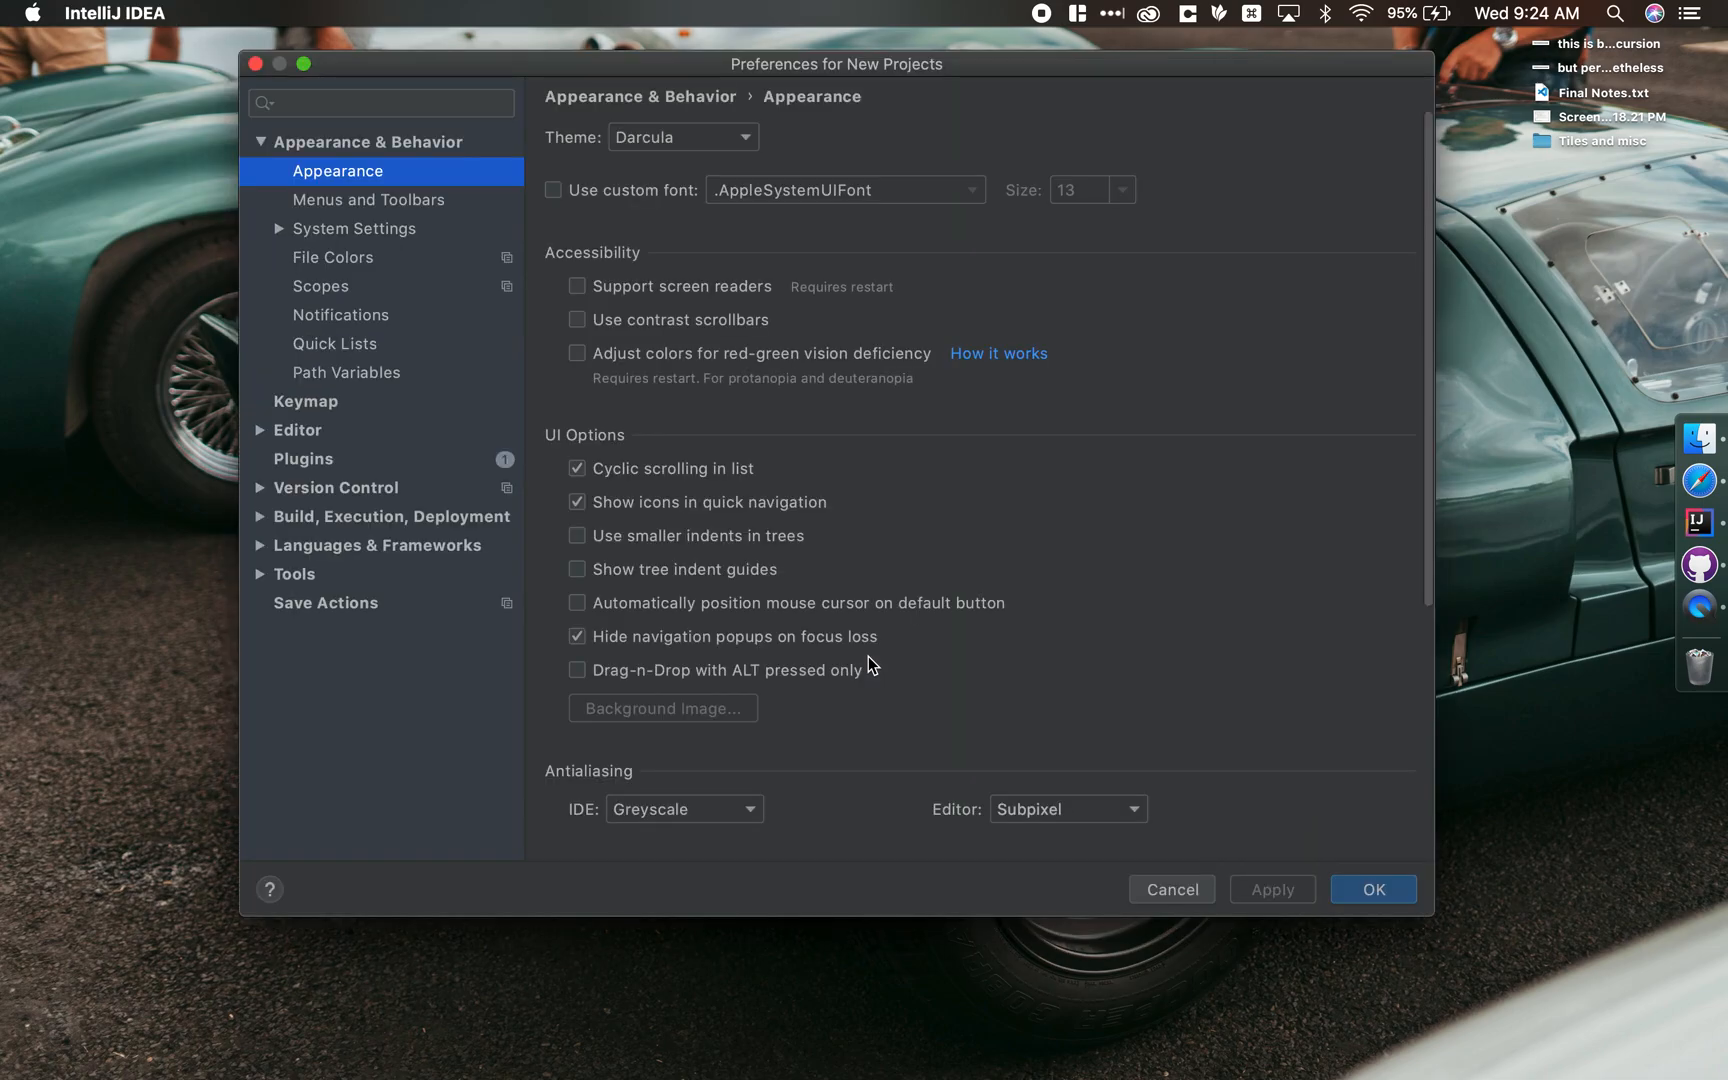
click(303, 458)
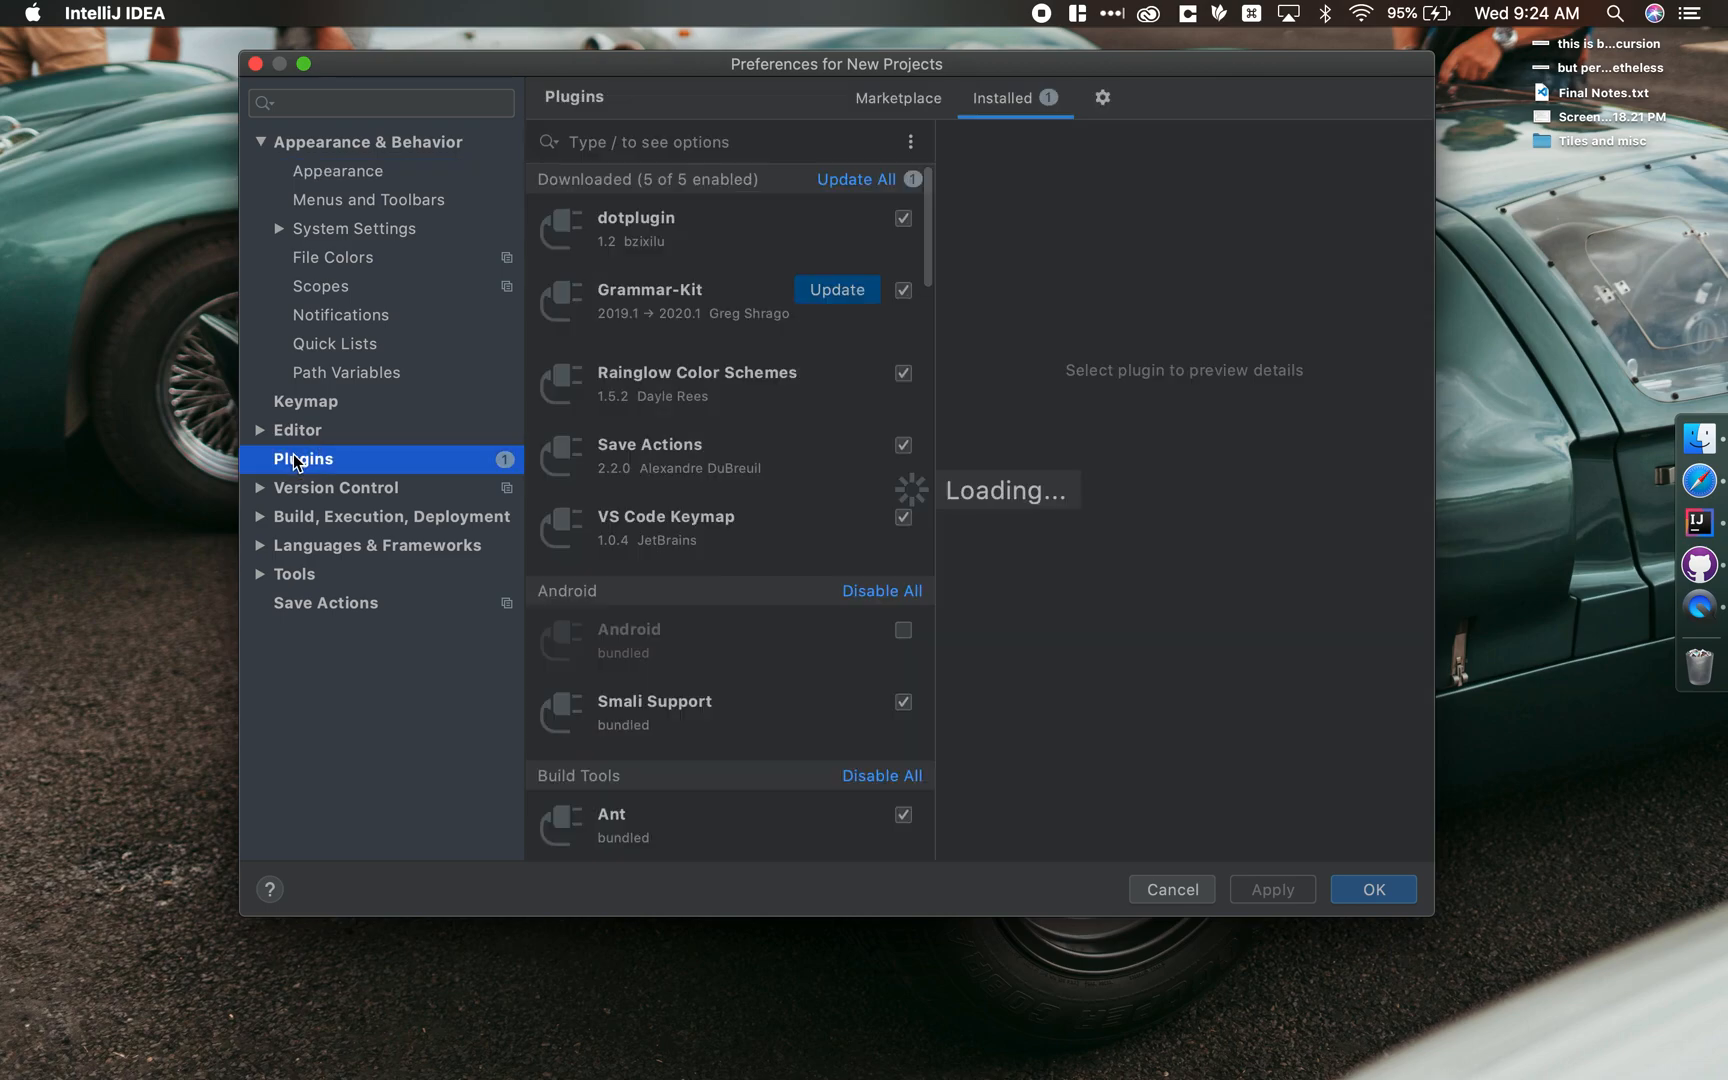
click(637, 228)
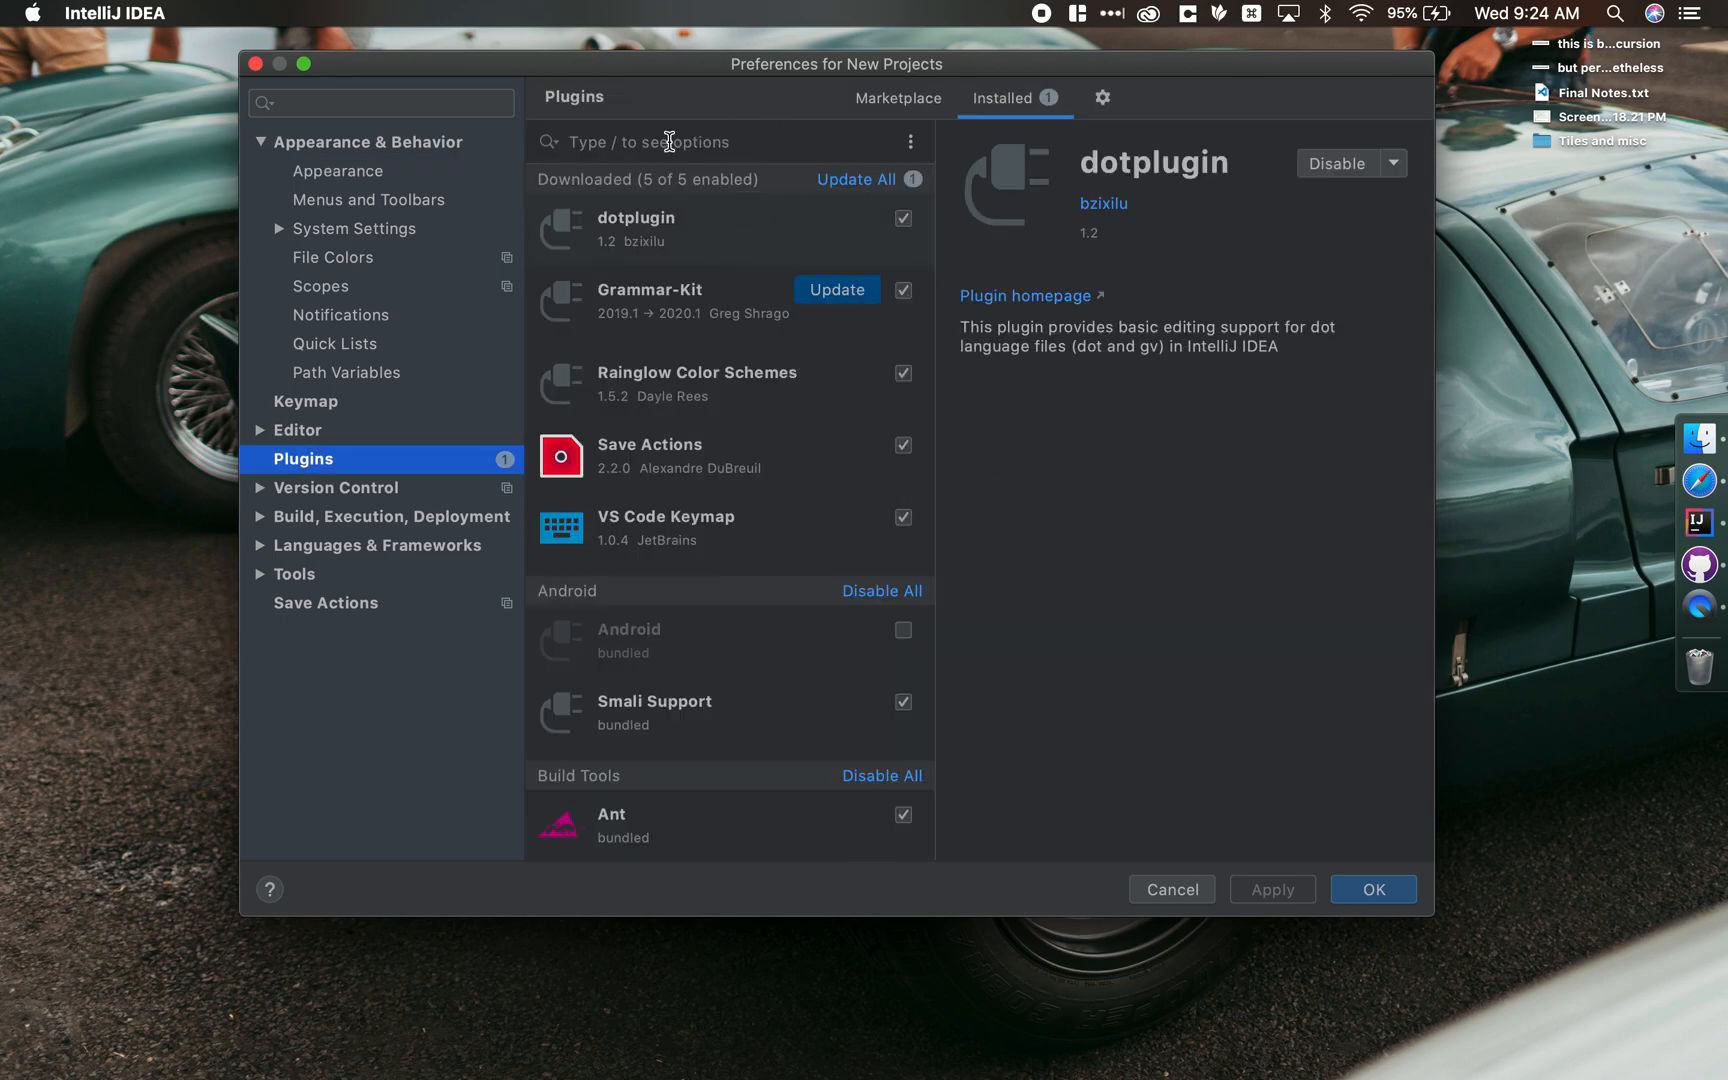
Search Marketplace for 'save actions' and confirm Save Actions shows as installed and enabled
click(897, 97)
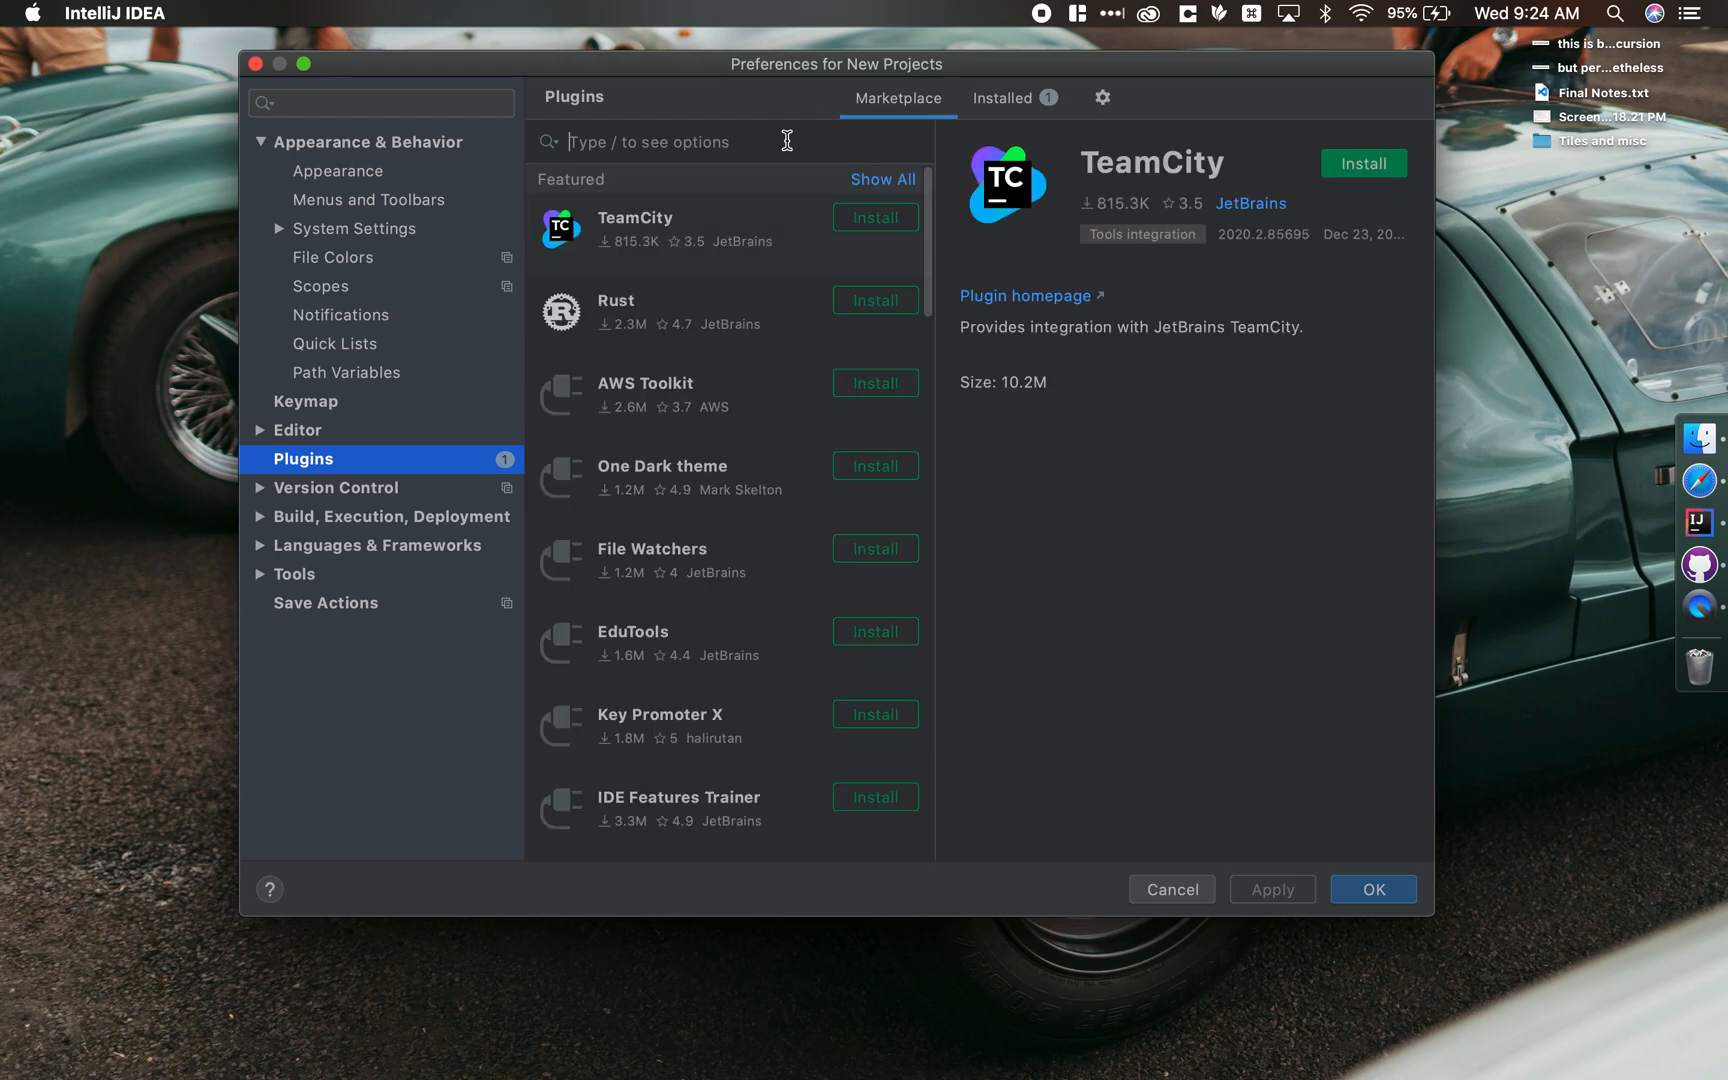
text(save actions)
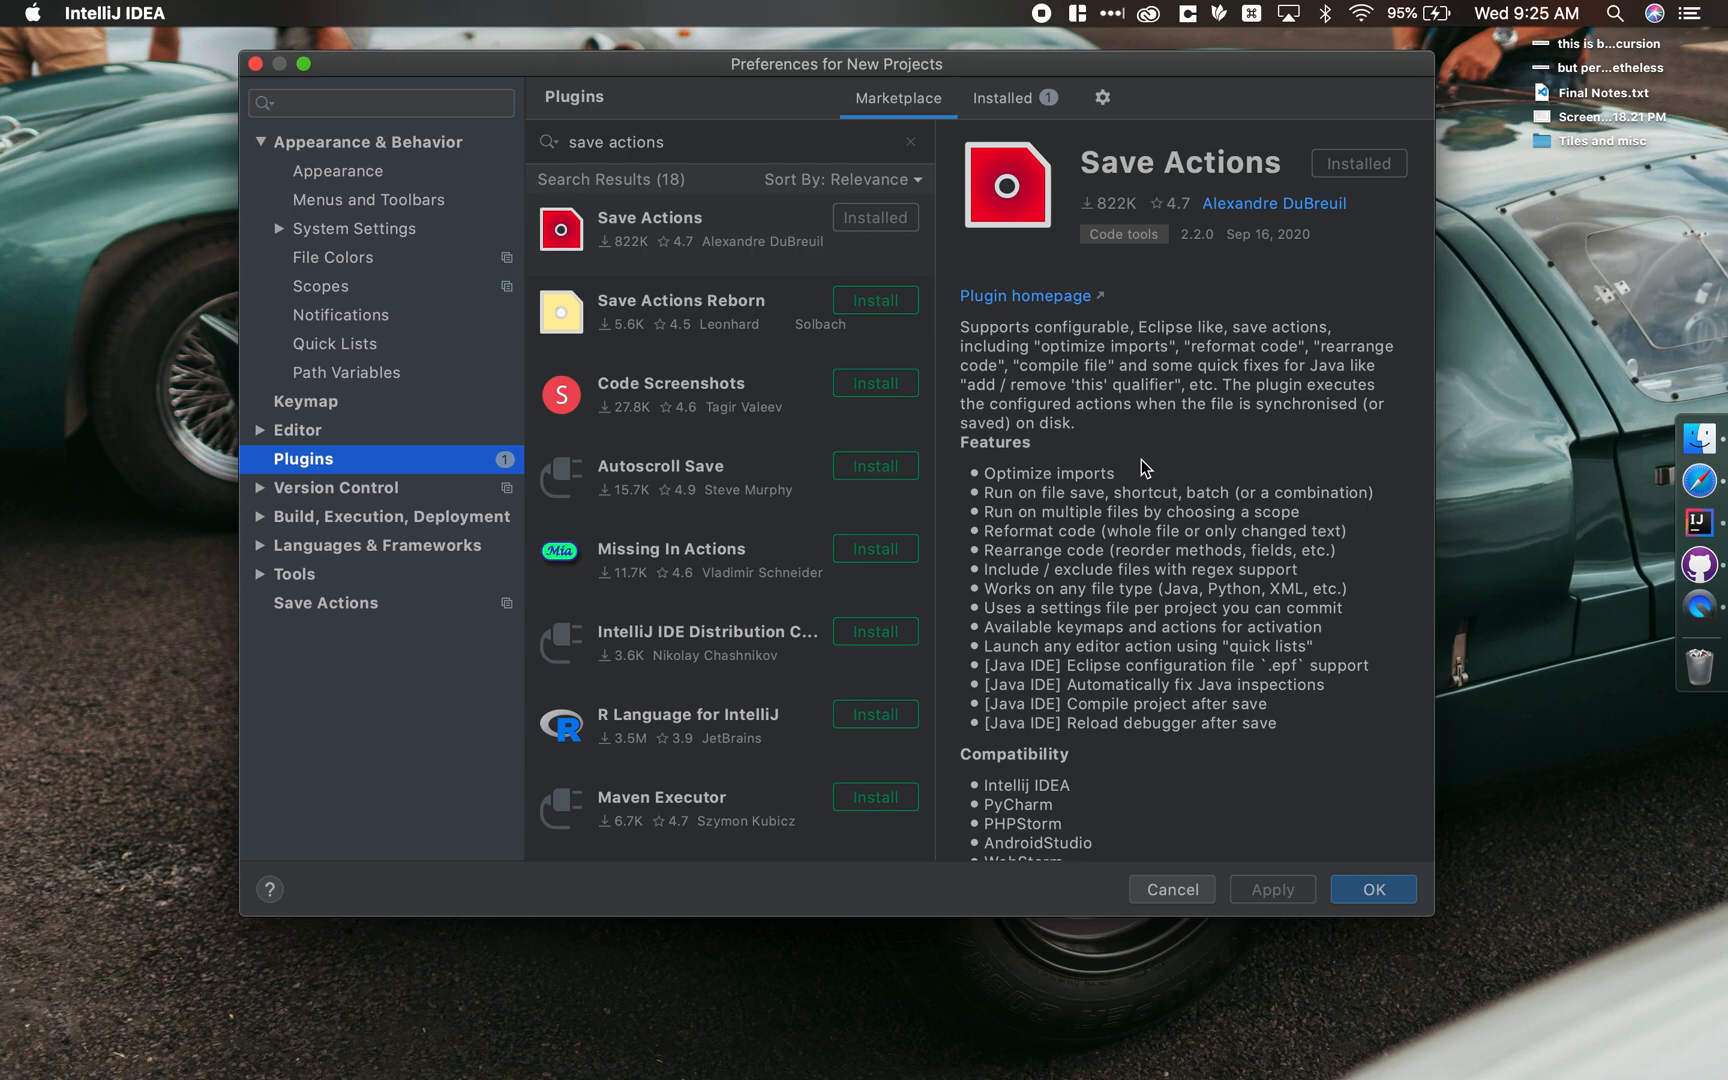
click(1003, 97)
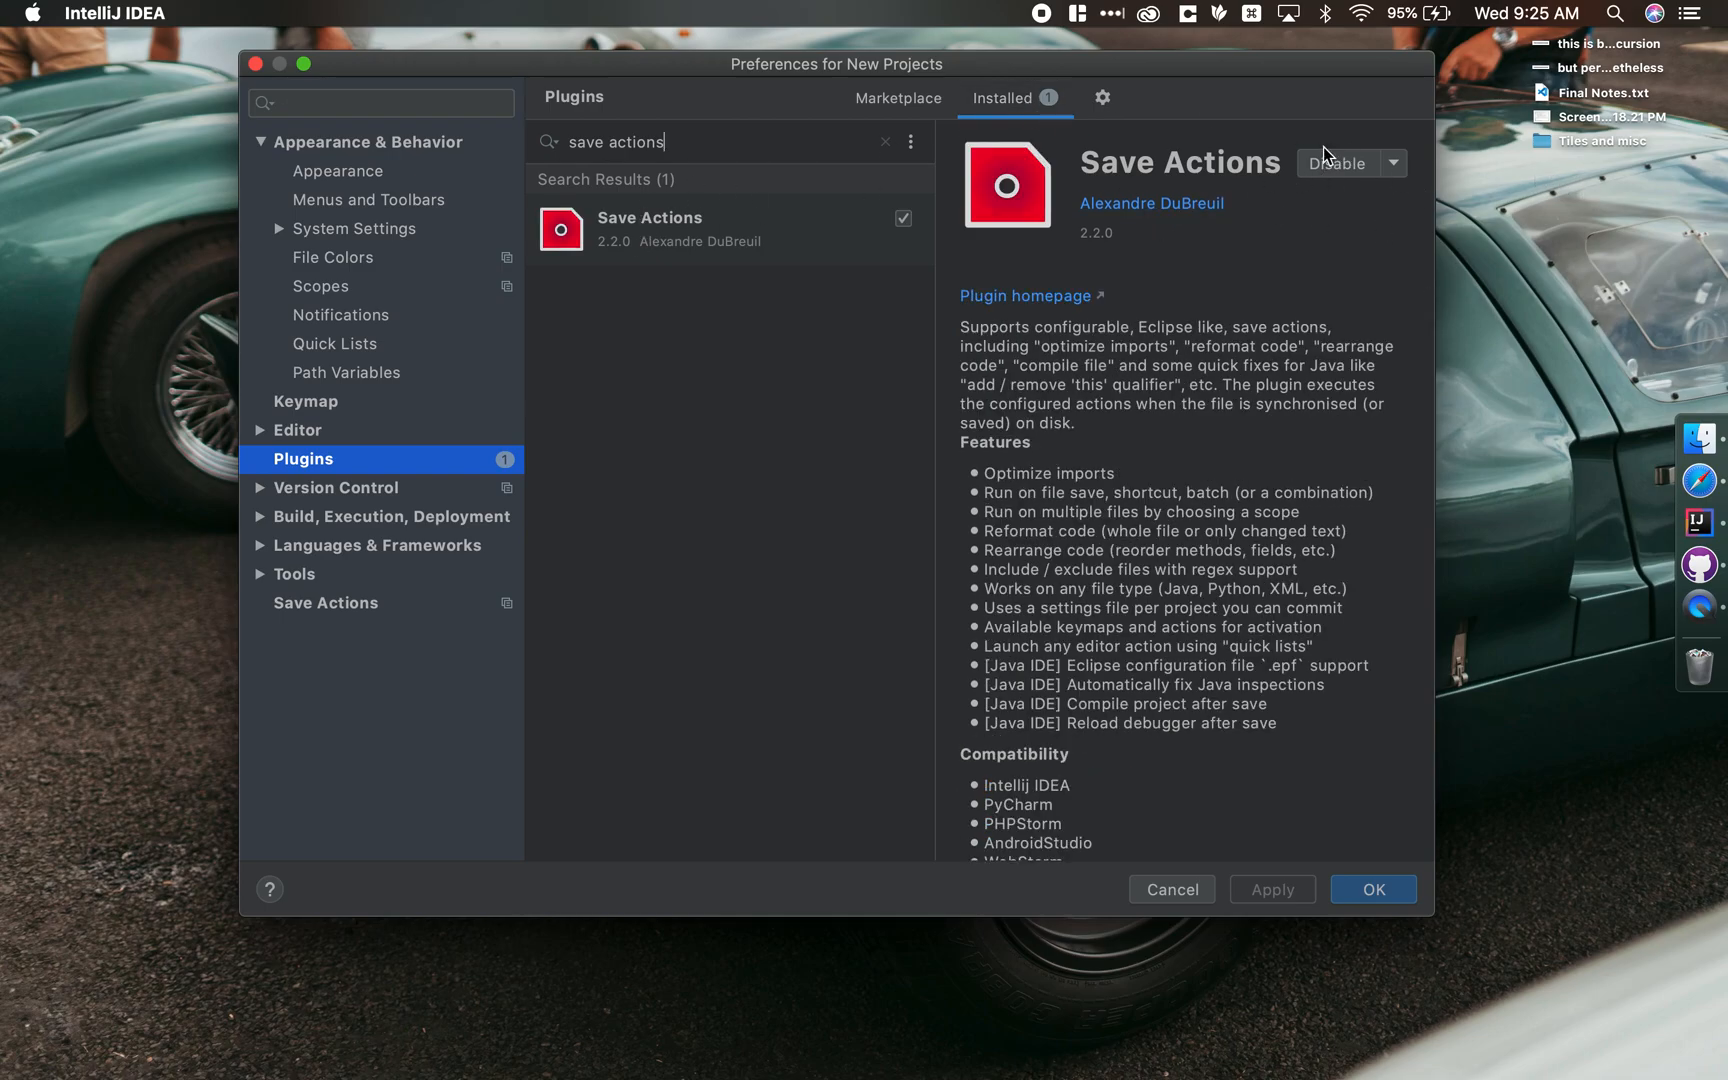
mouse_move(1325, 198)
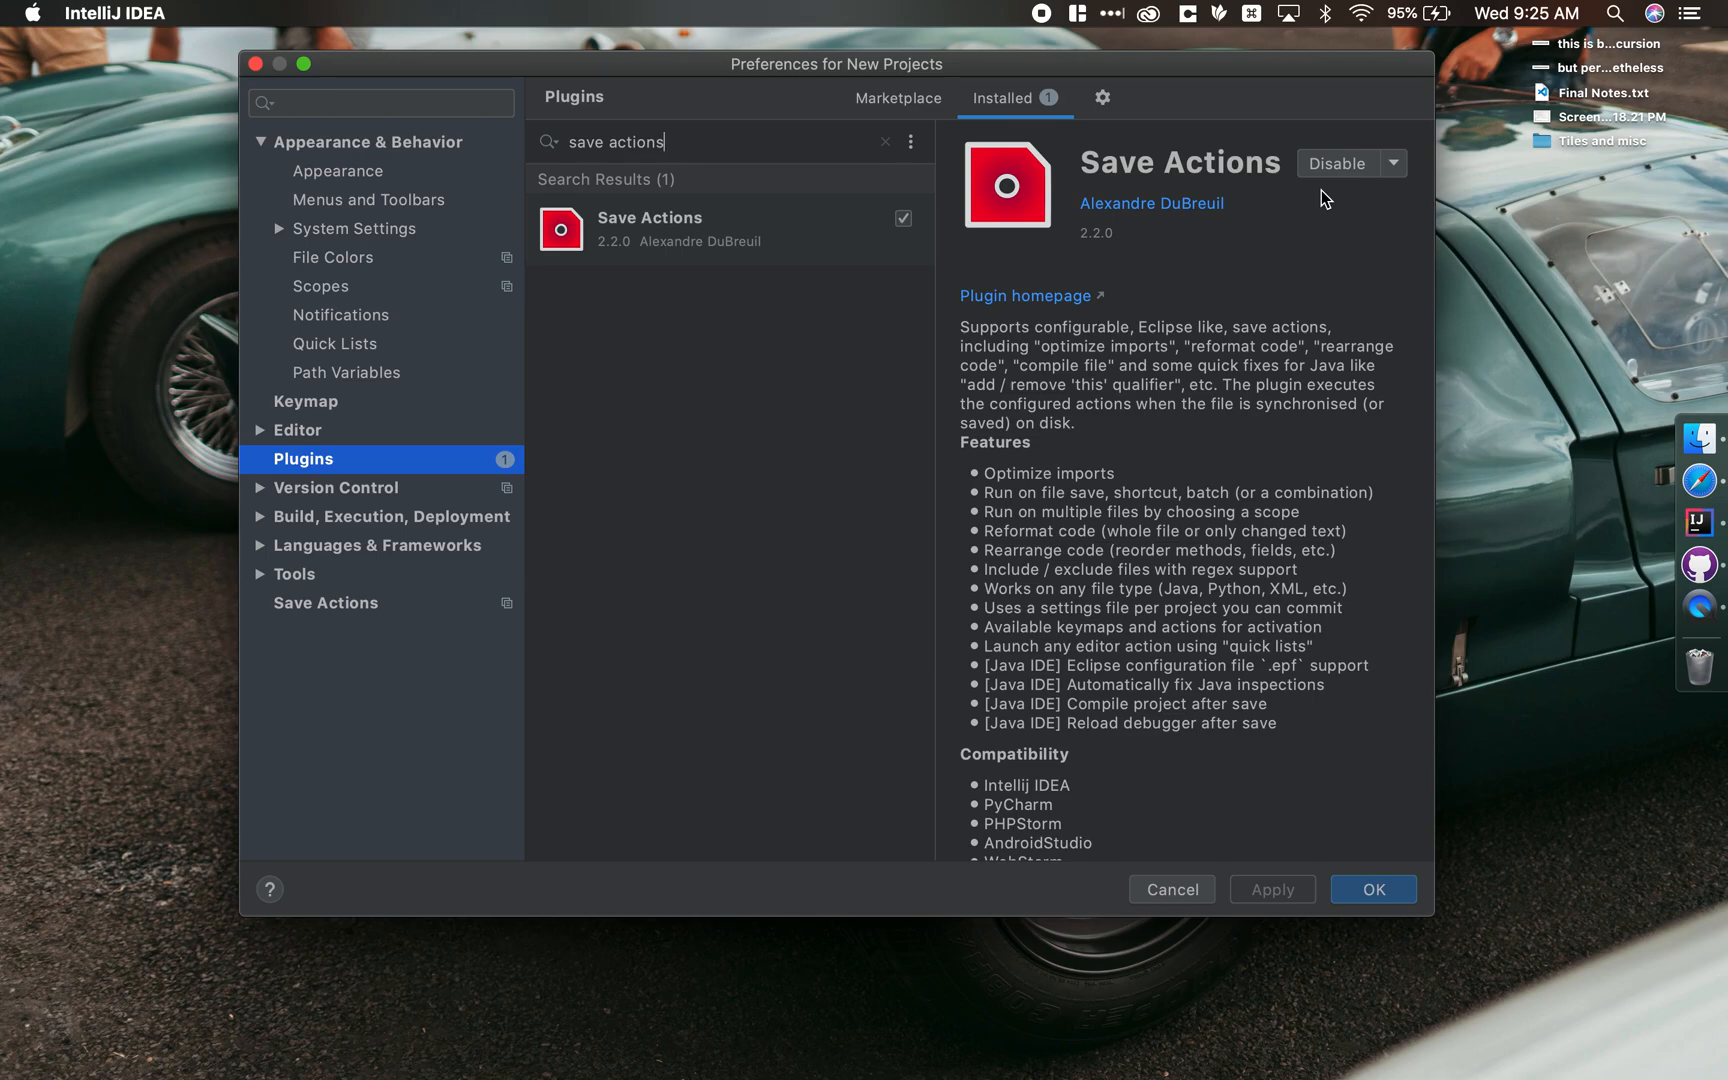
mouse_move(1313, 207)
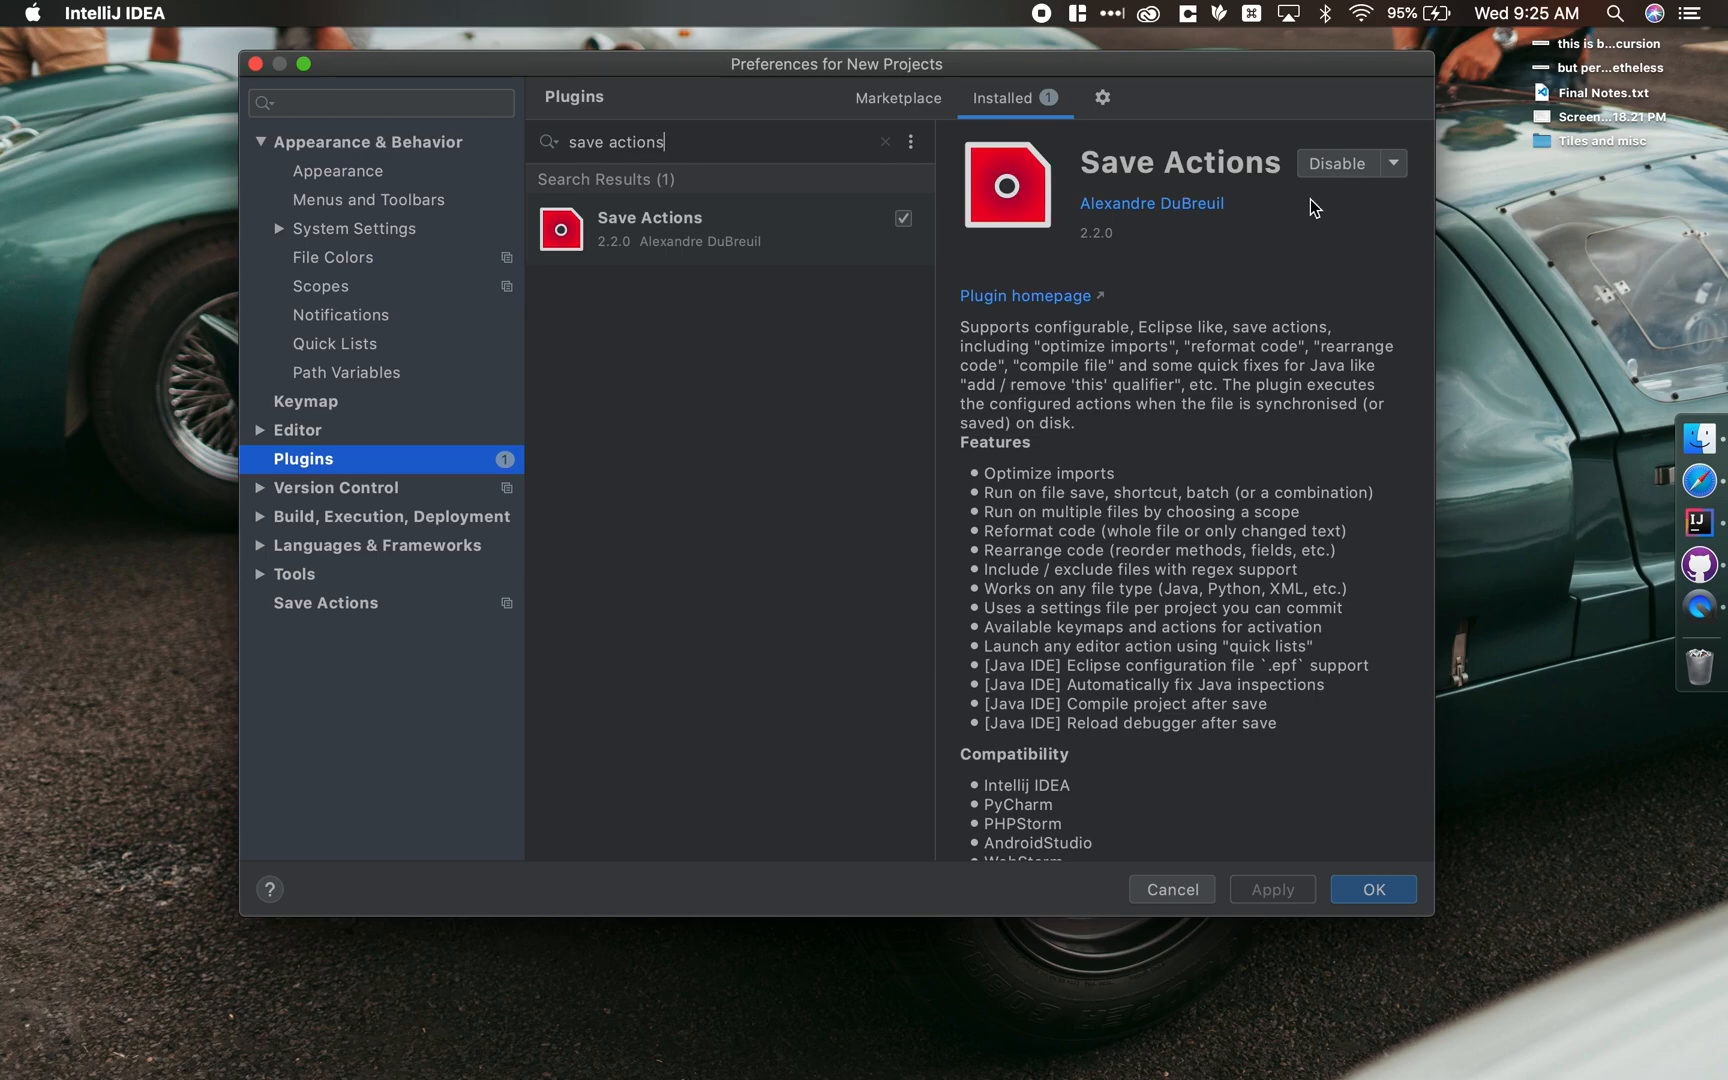
mouse_move(721, 515)
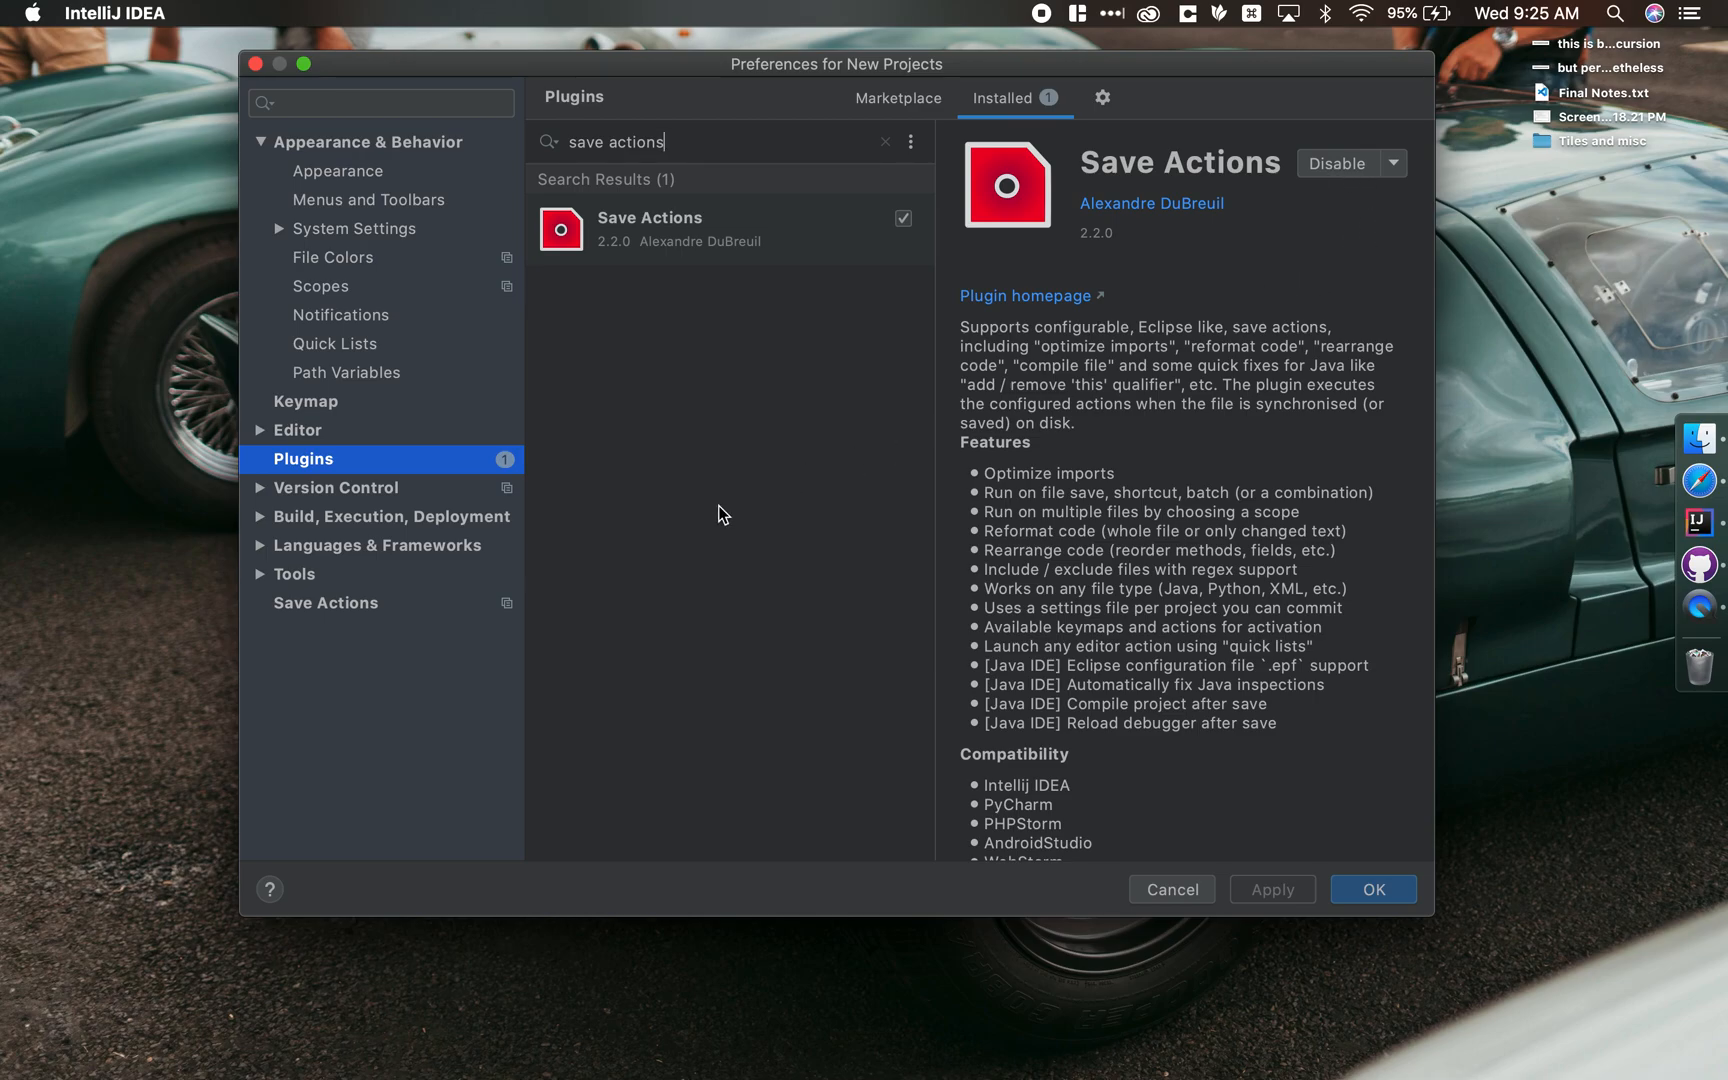
In Save Actions settings, enable 'Activate save actions on save' and 'Reformat file'
click(325, 603)
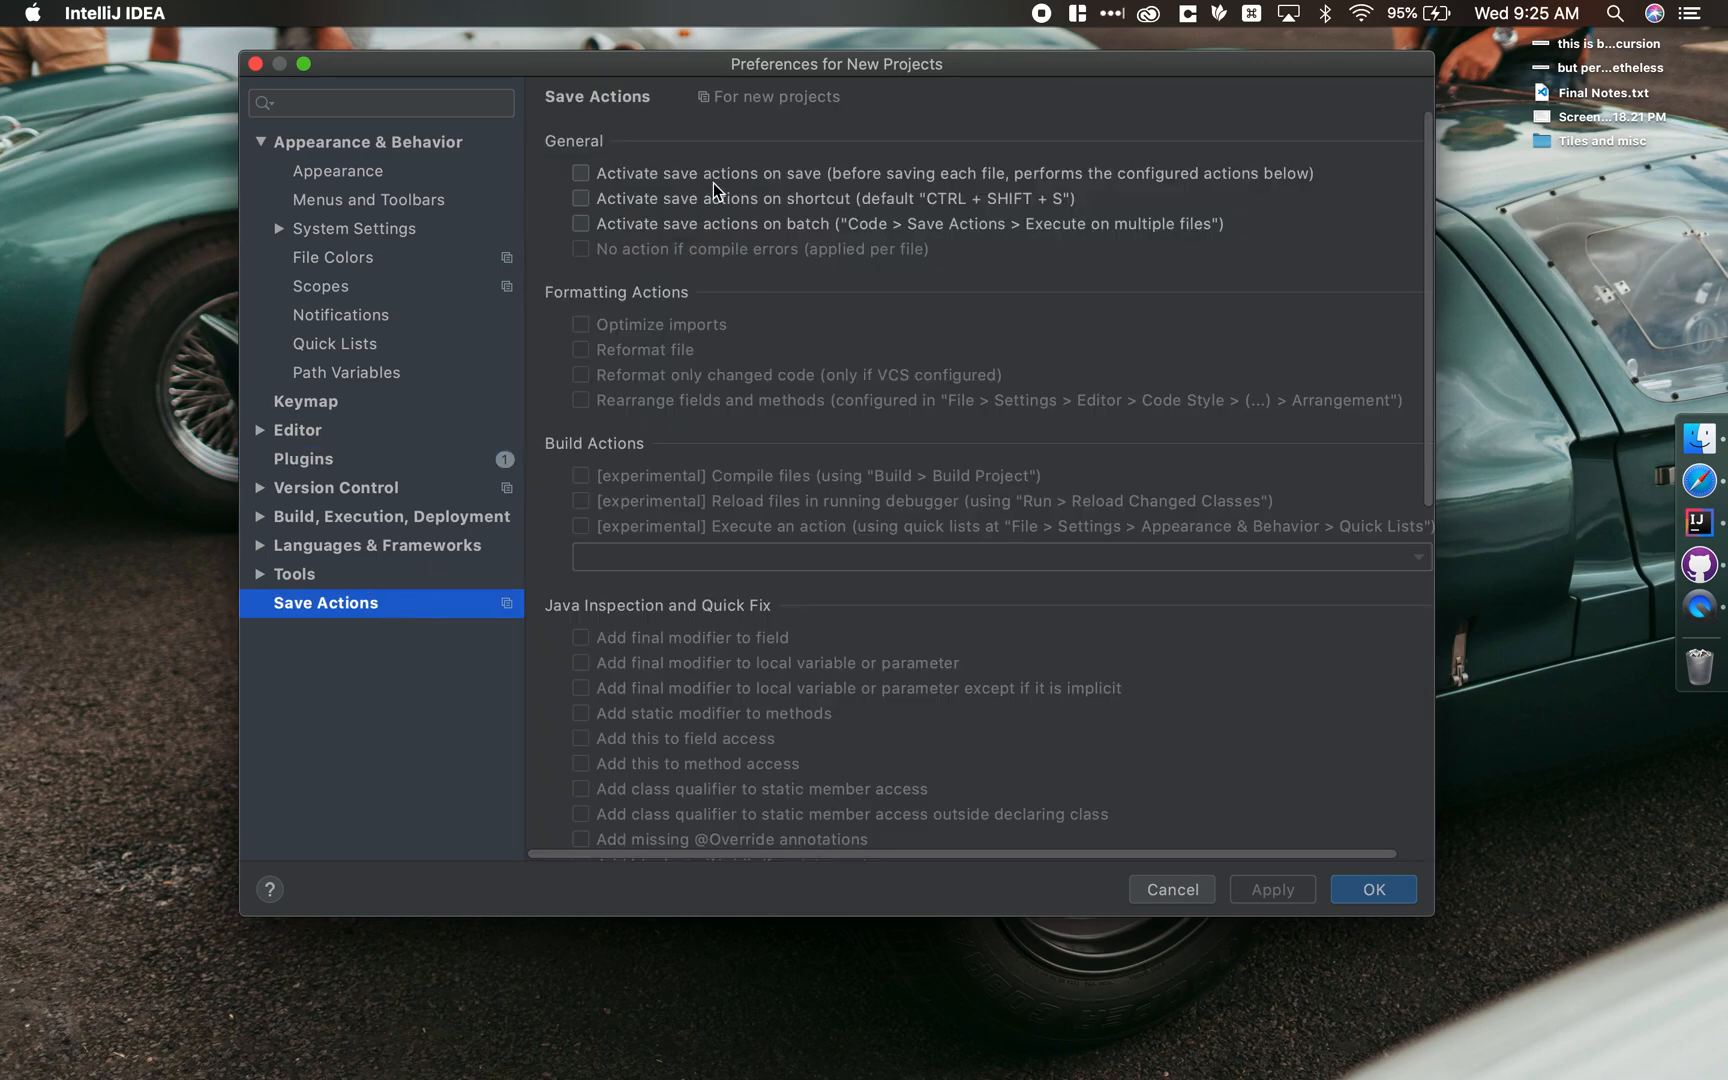
mouse_move(633, 168)
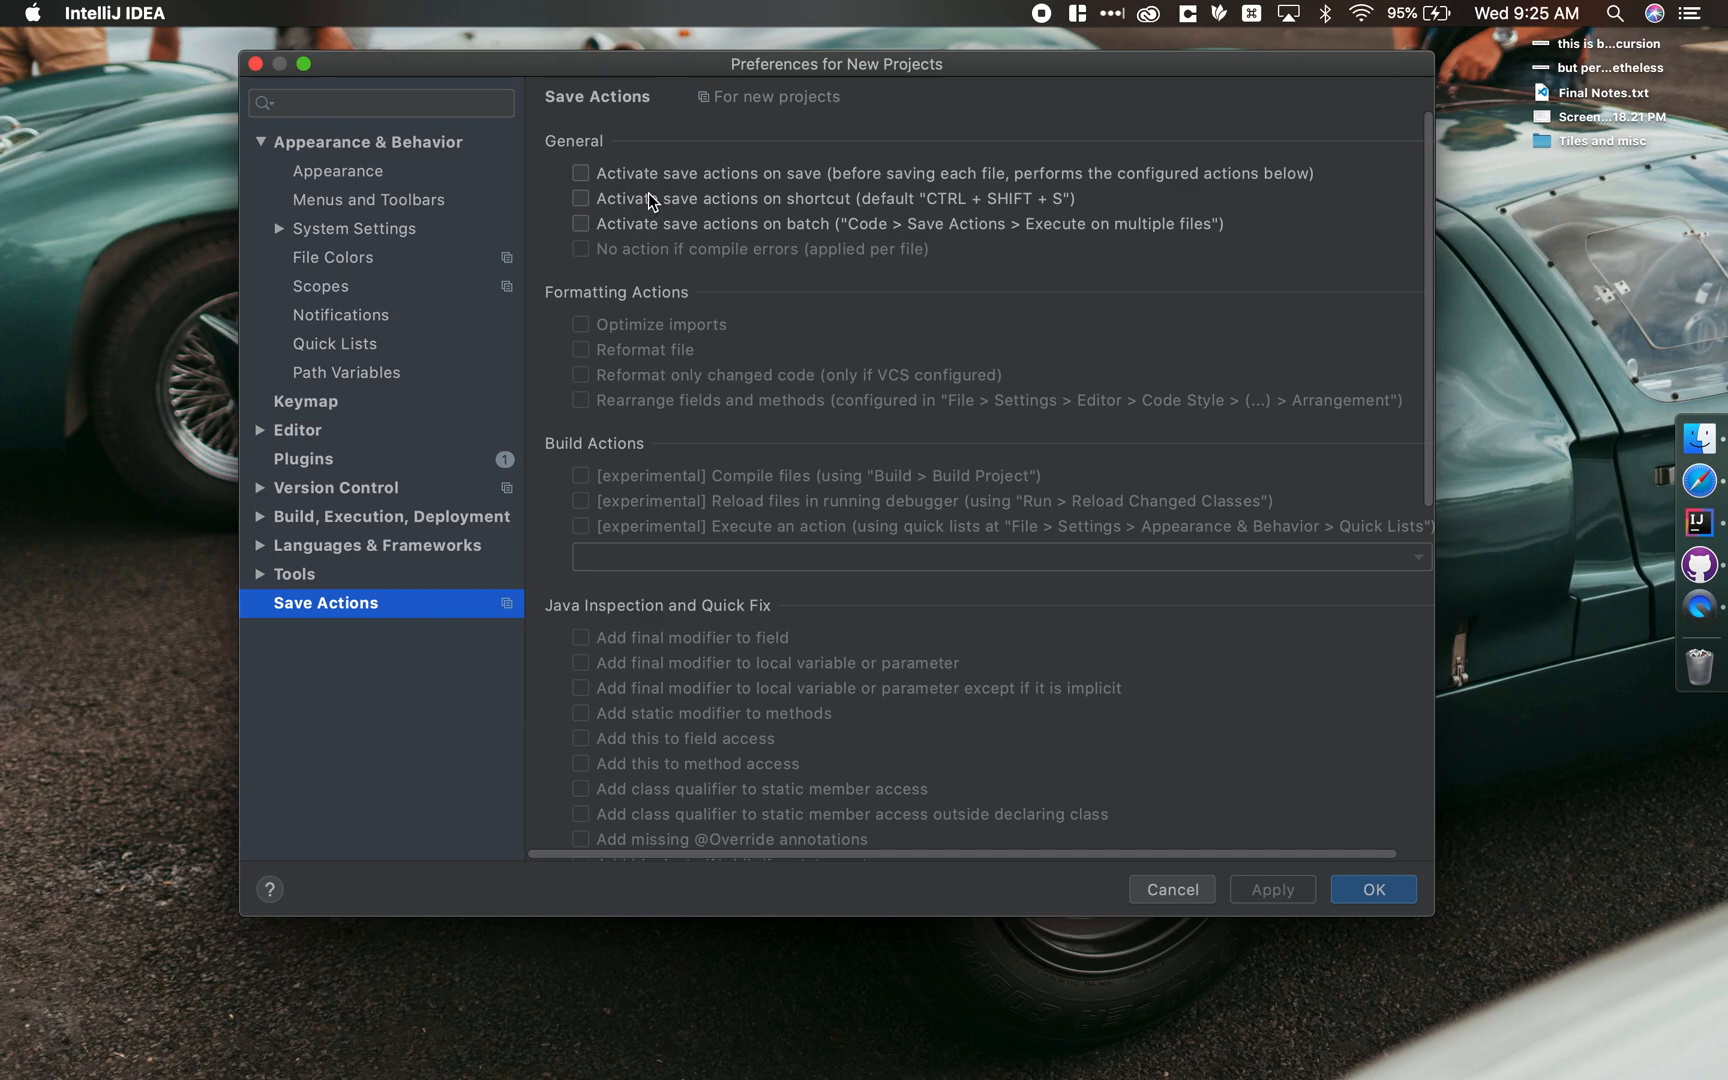
click(582, 173)
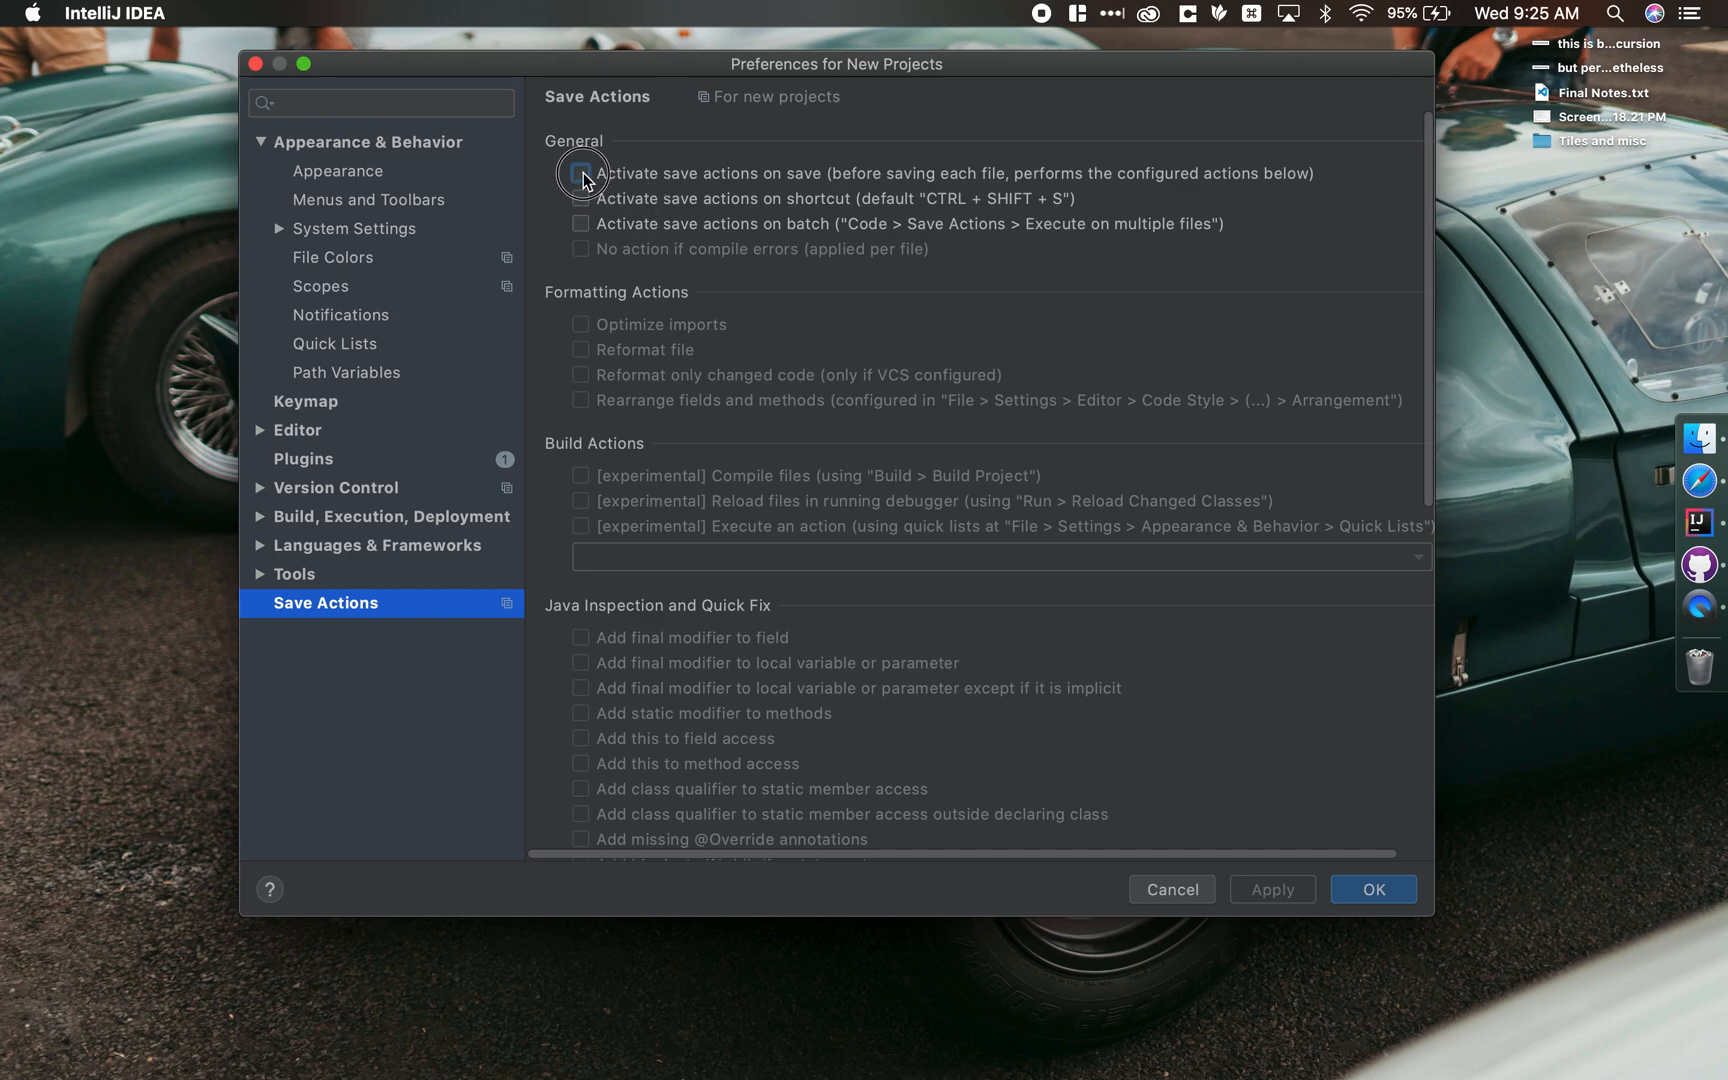
click(581, 173)
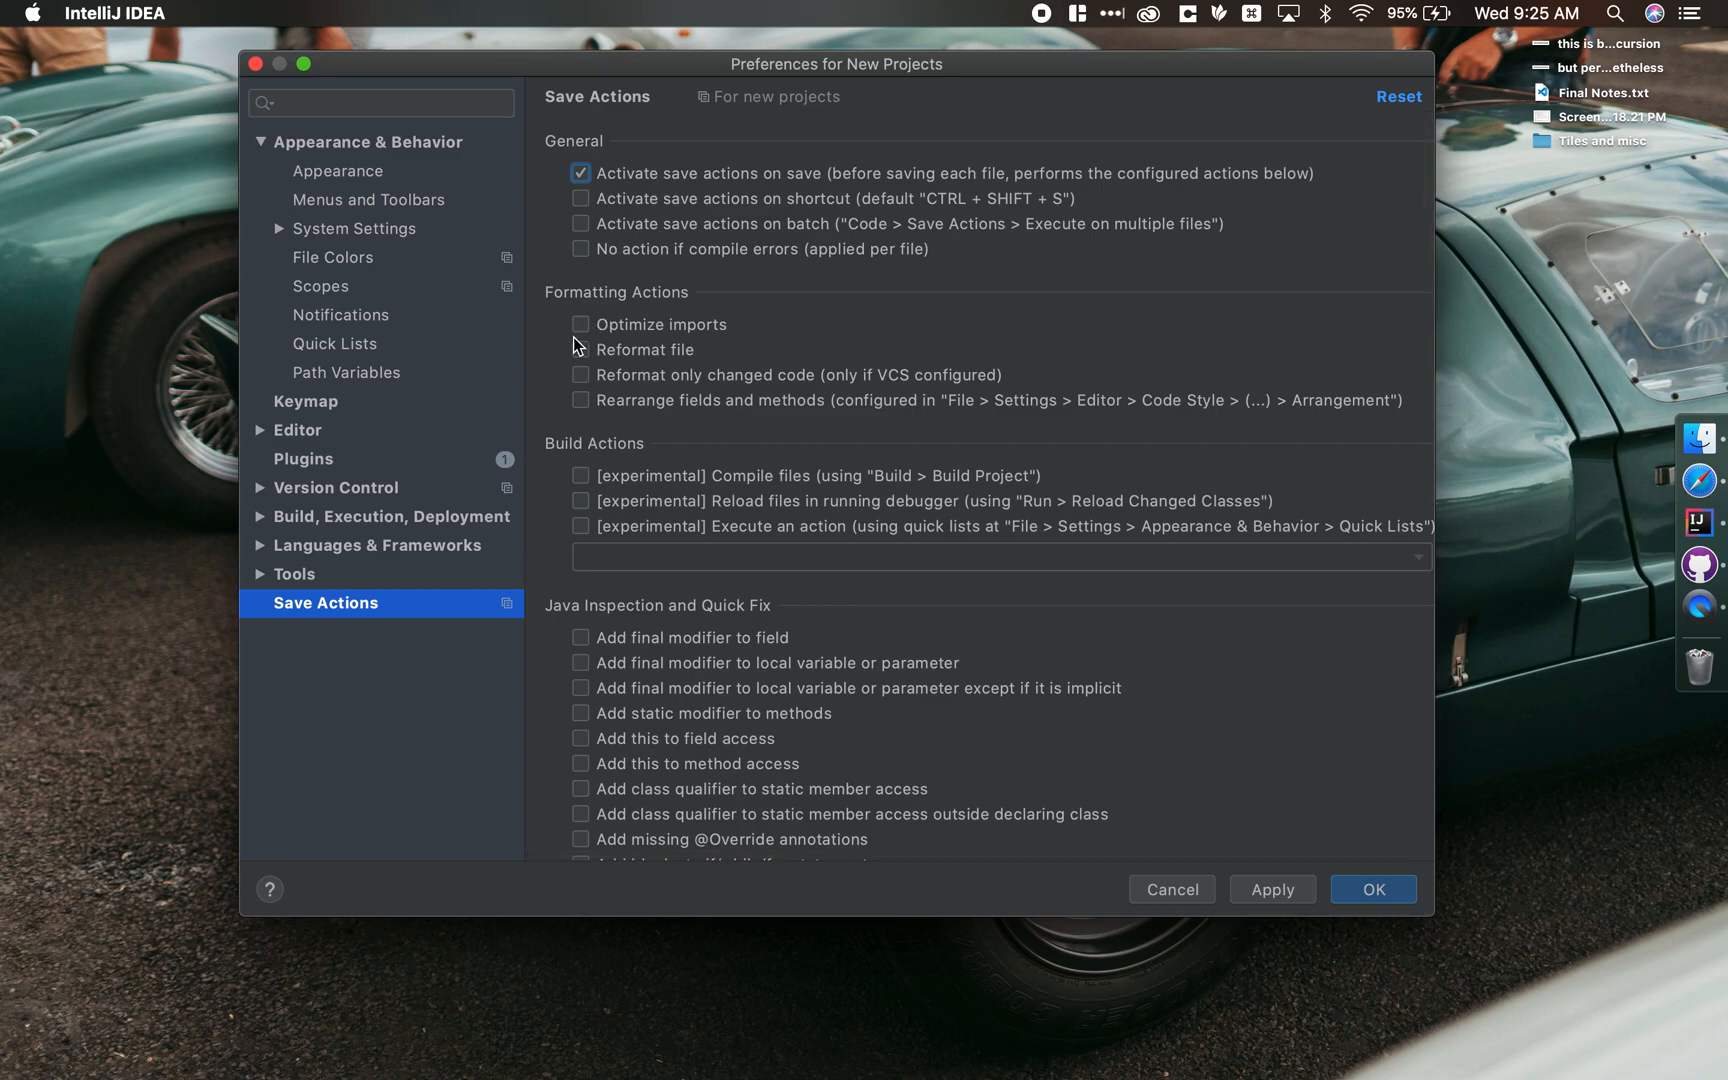
click(581, 349)
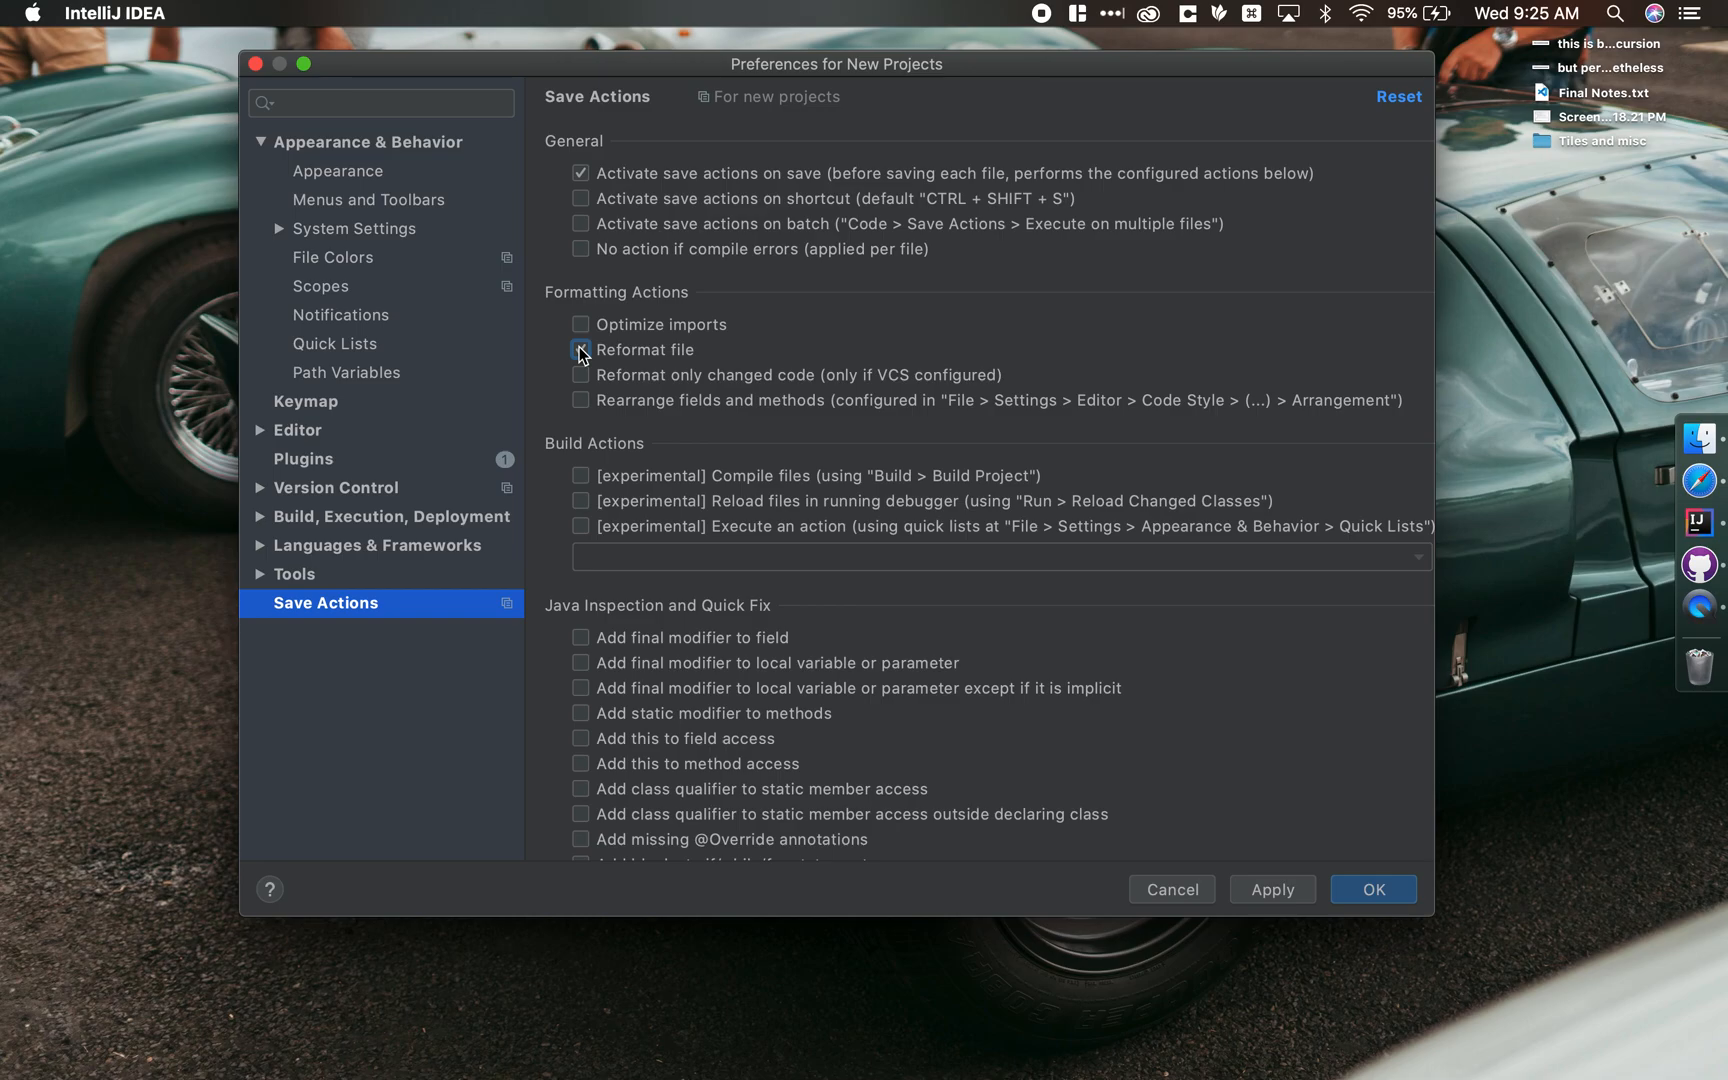
click(581, 349)
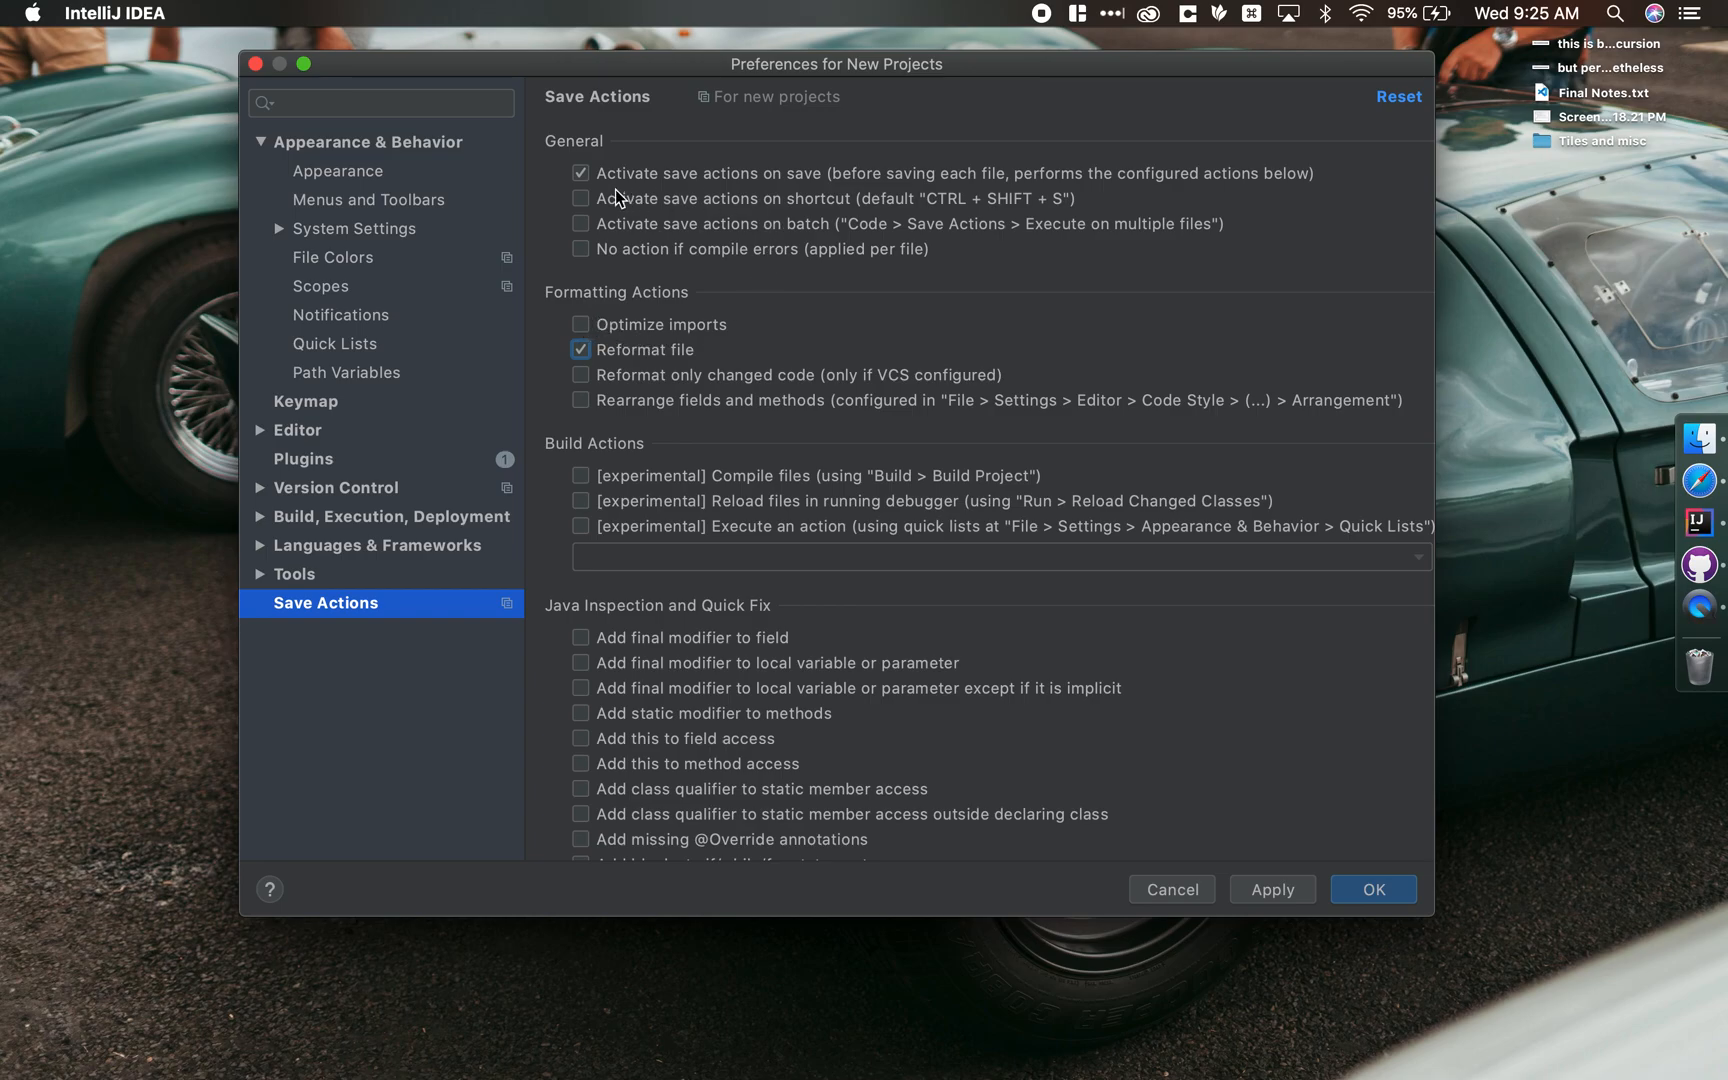
Apply the preferences and start a plain Java project, skipping frameworks and template to reach naming
click(1371, 889)
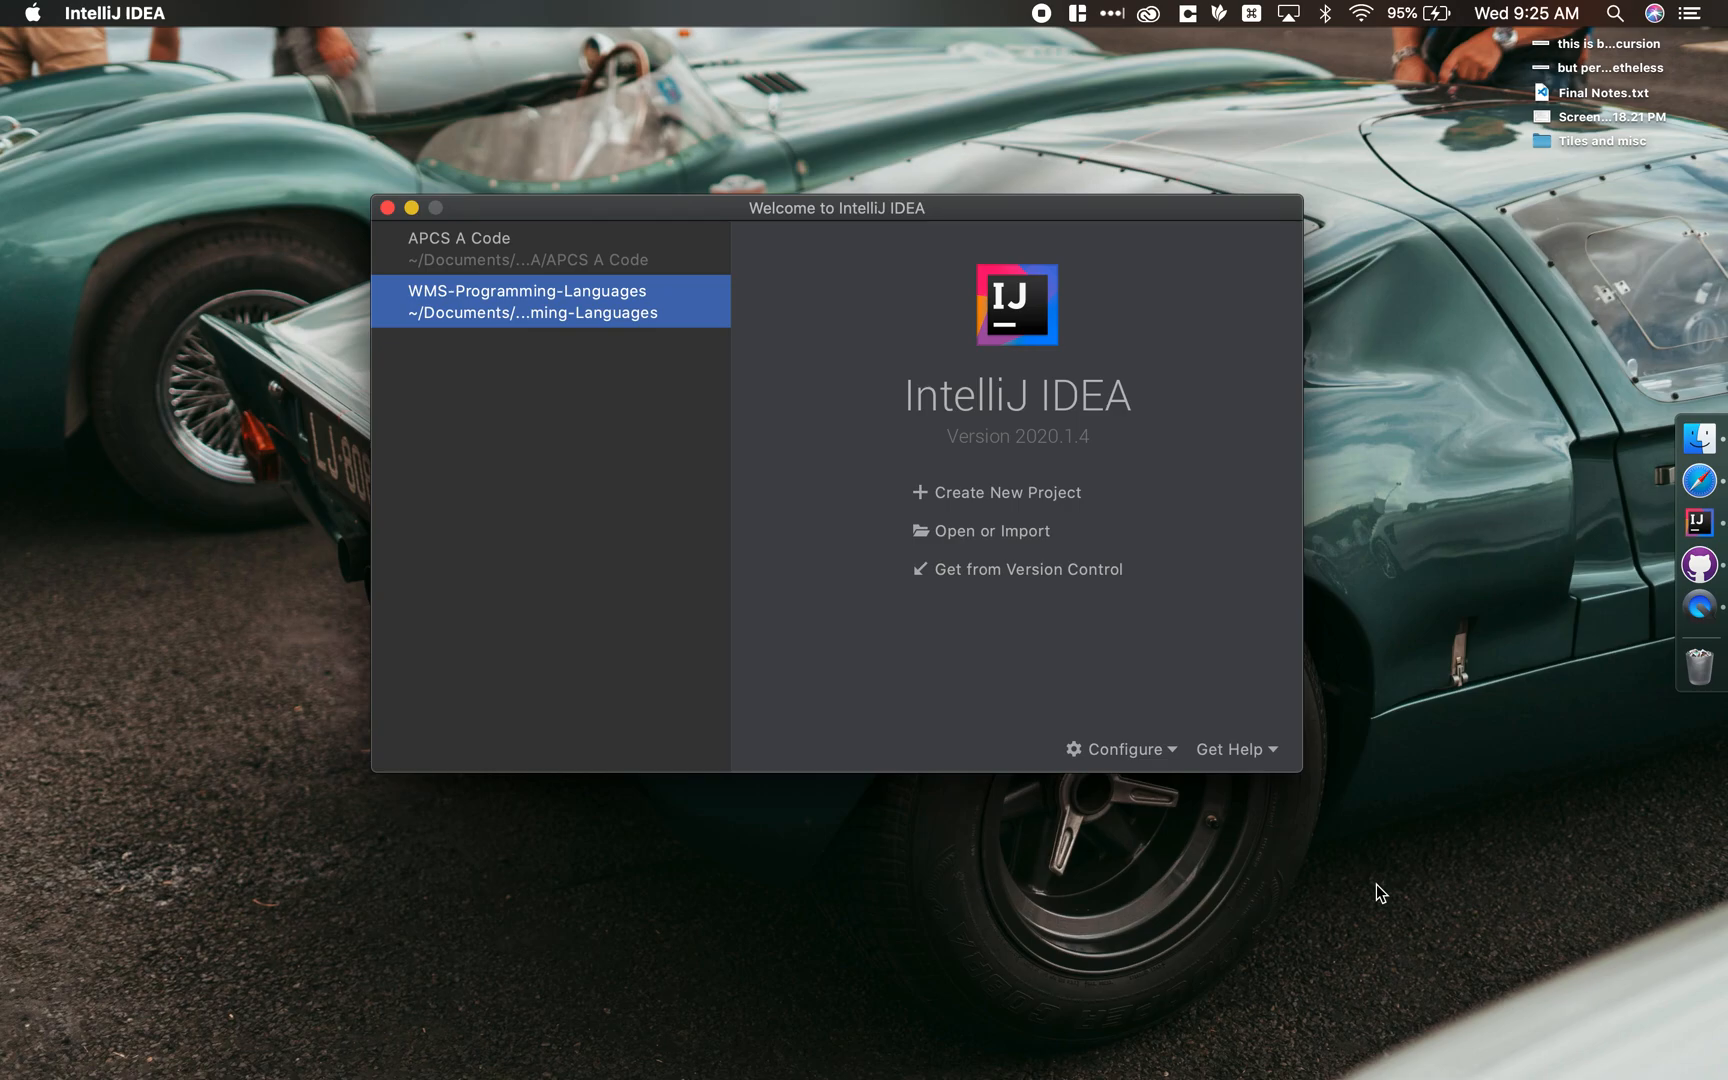
mouse_move(946, 526)
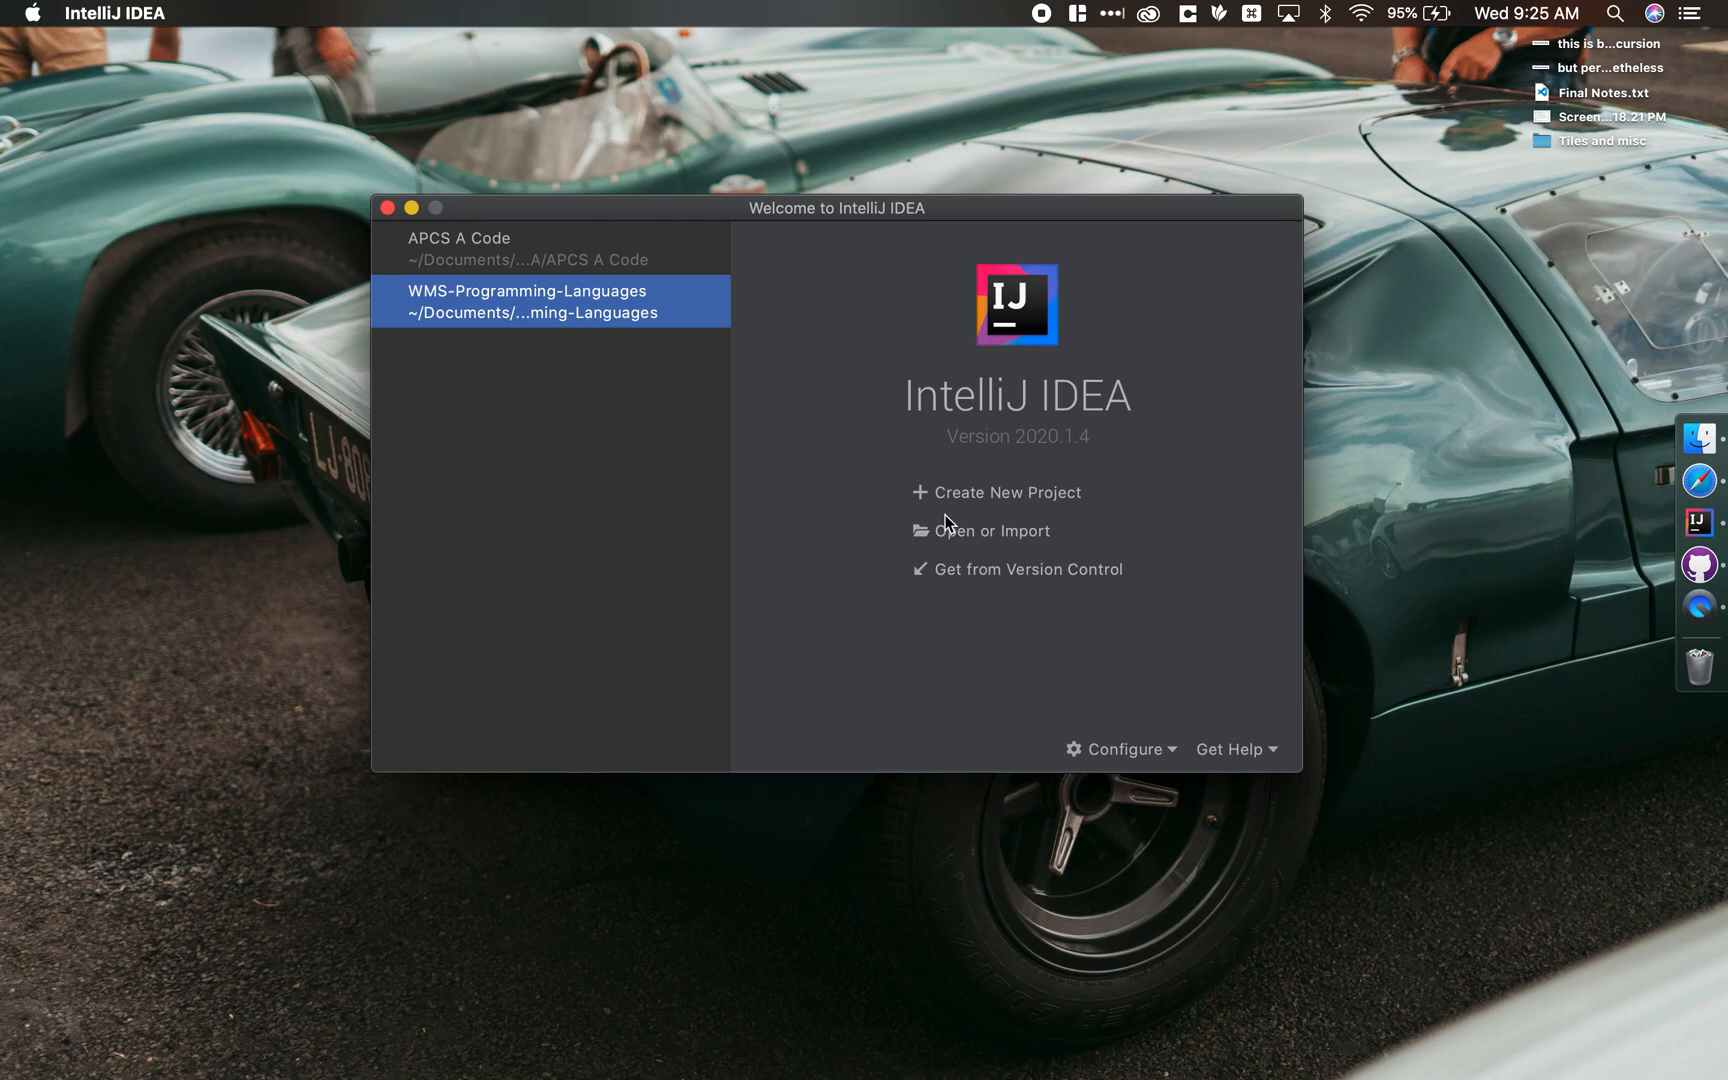
click(1005, 492)
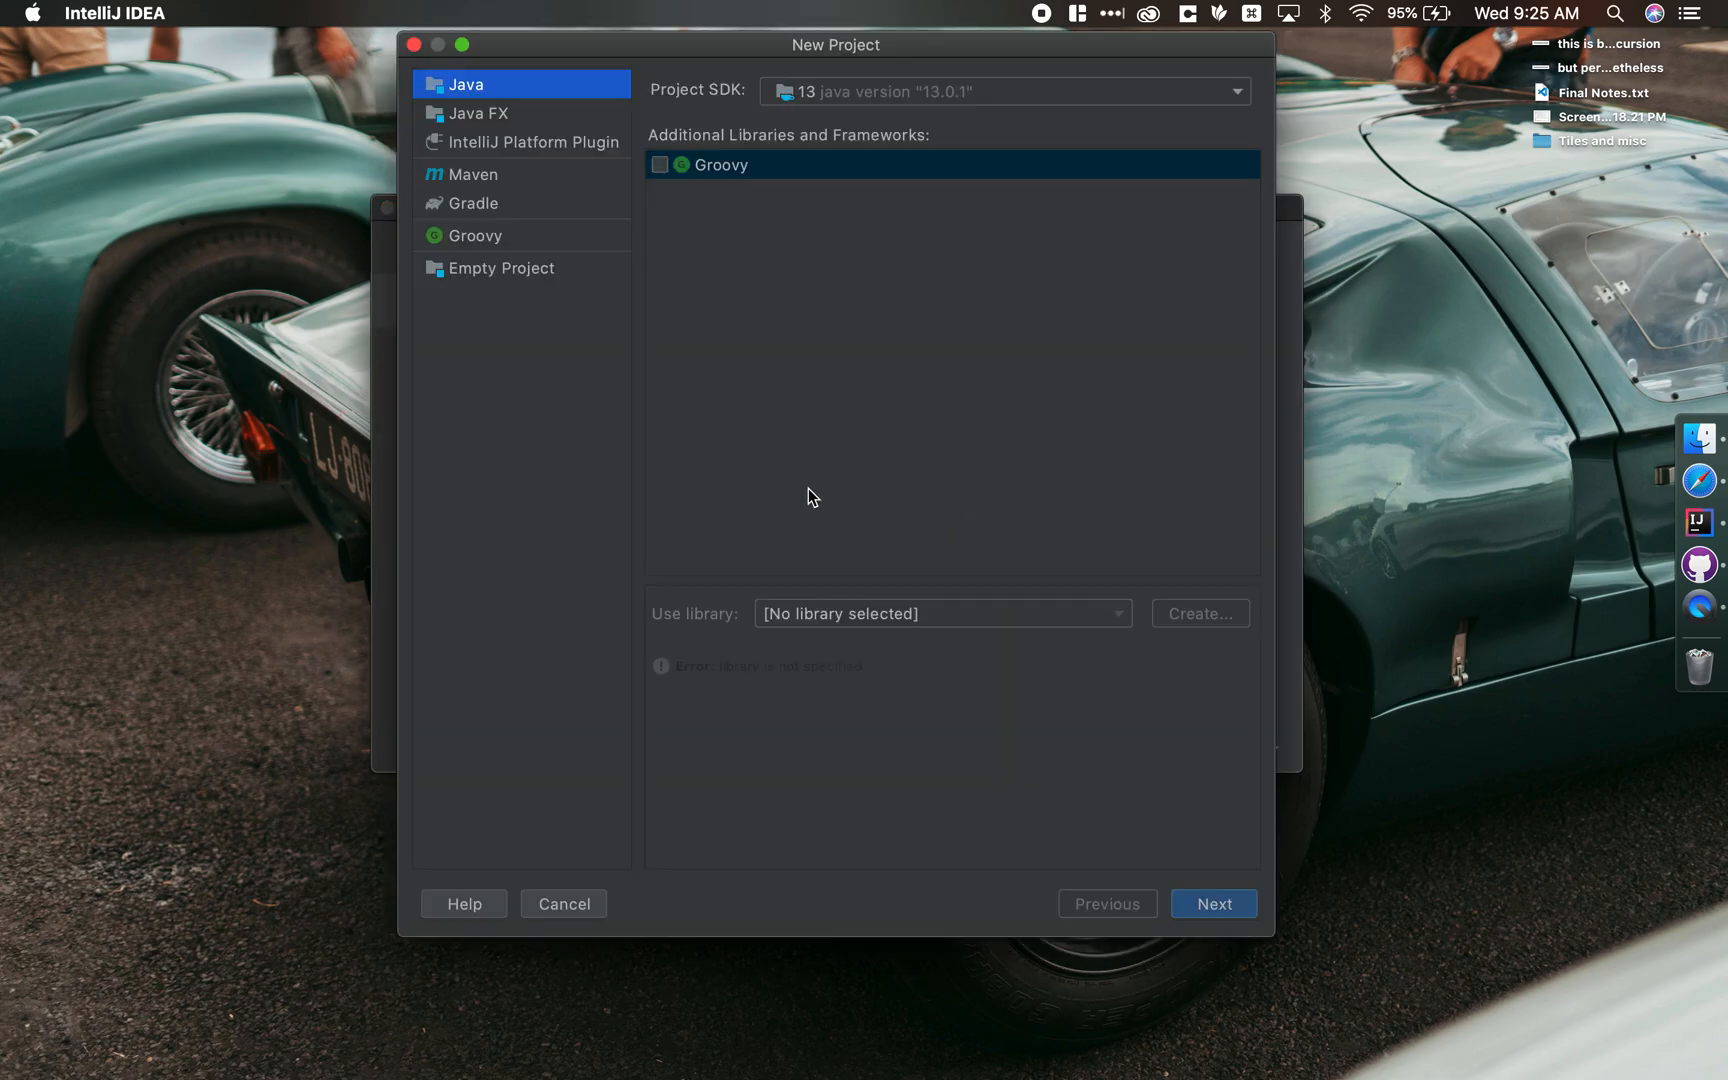
click(1212, 903)
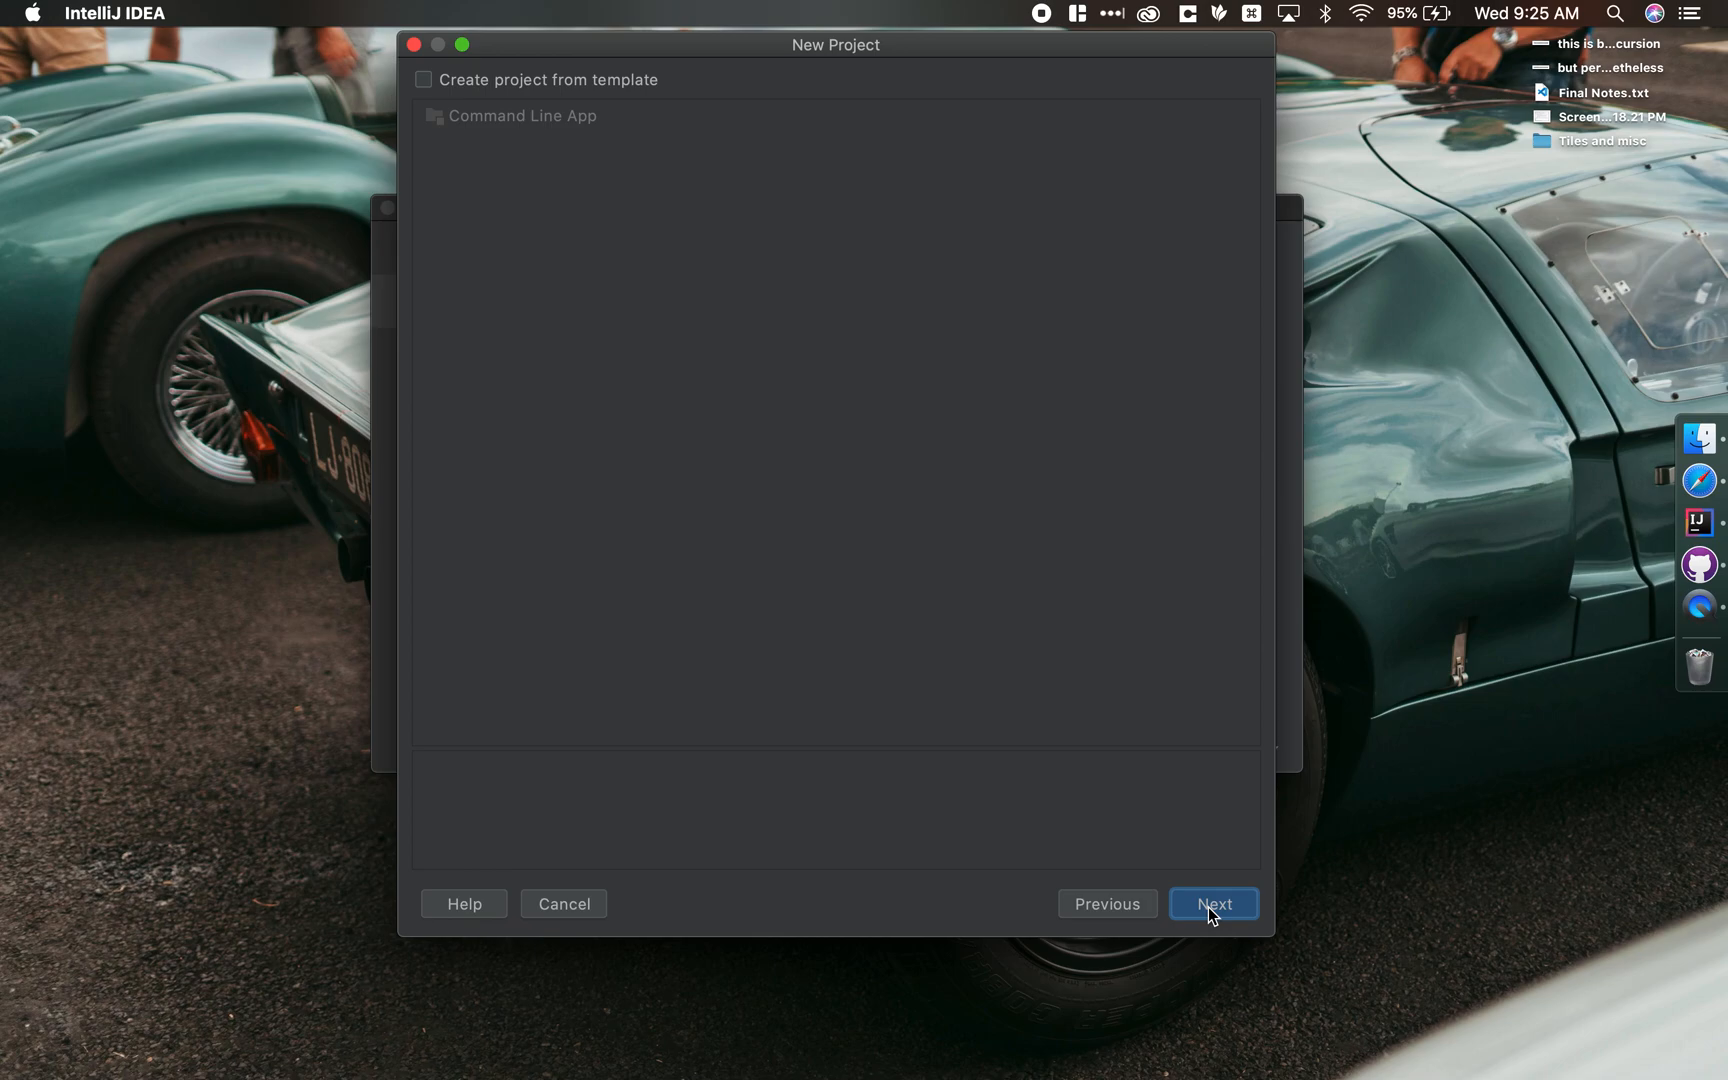
click(1211, 903)
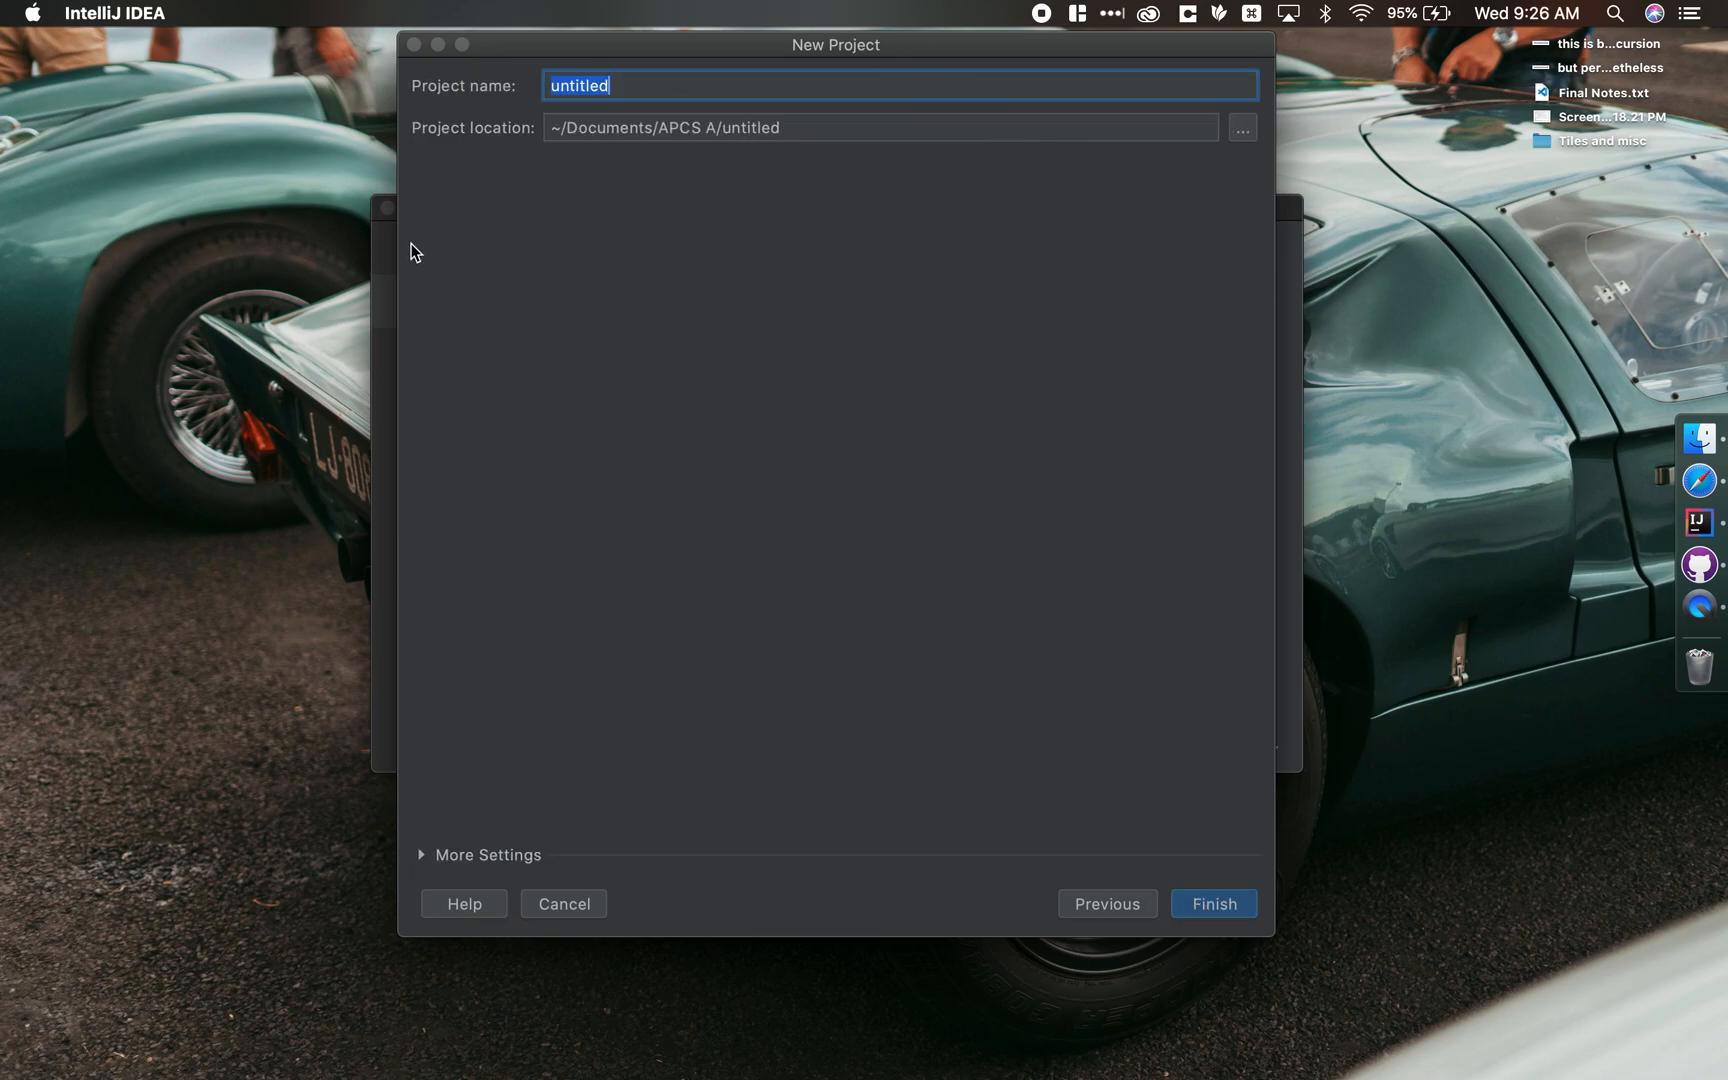
Create the project 'Save Actions Example' located in the Desktop folder
click(1240, 127)
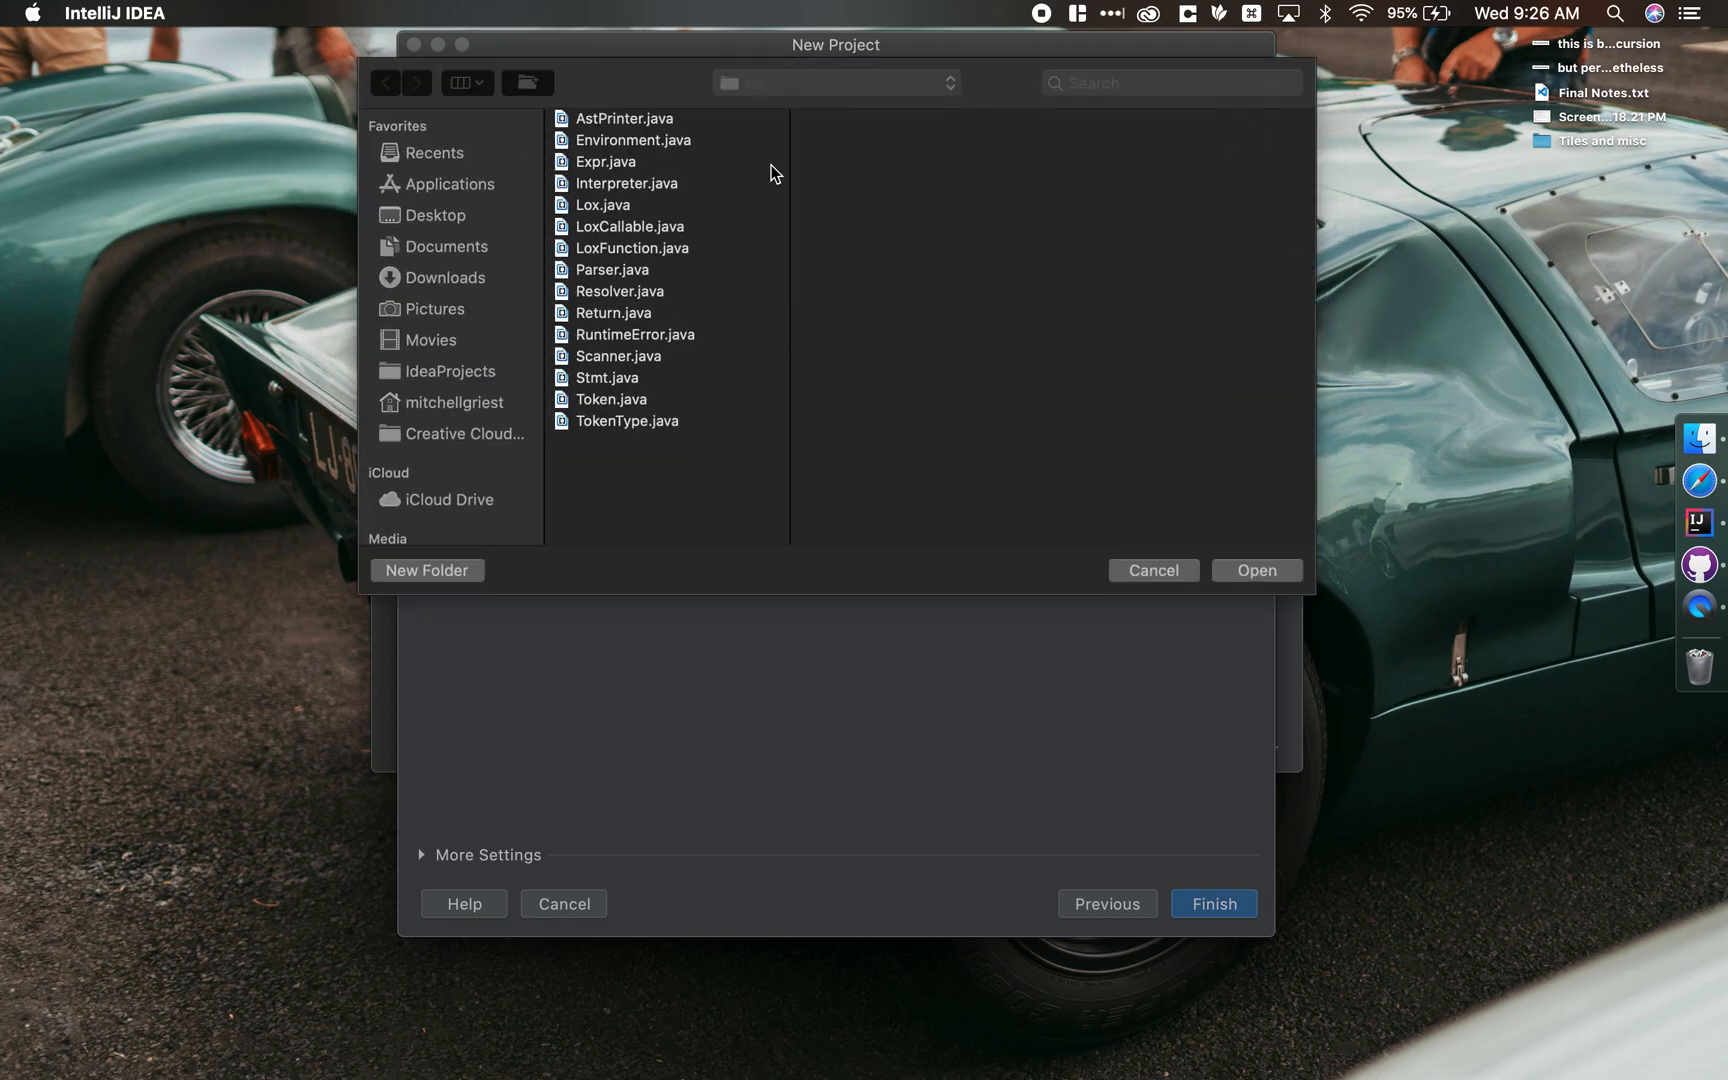
click(435, 215)
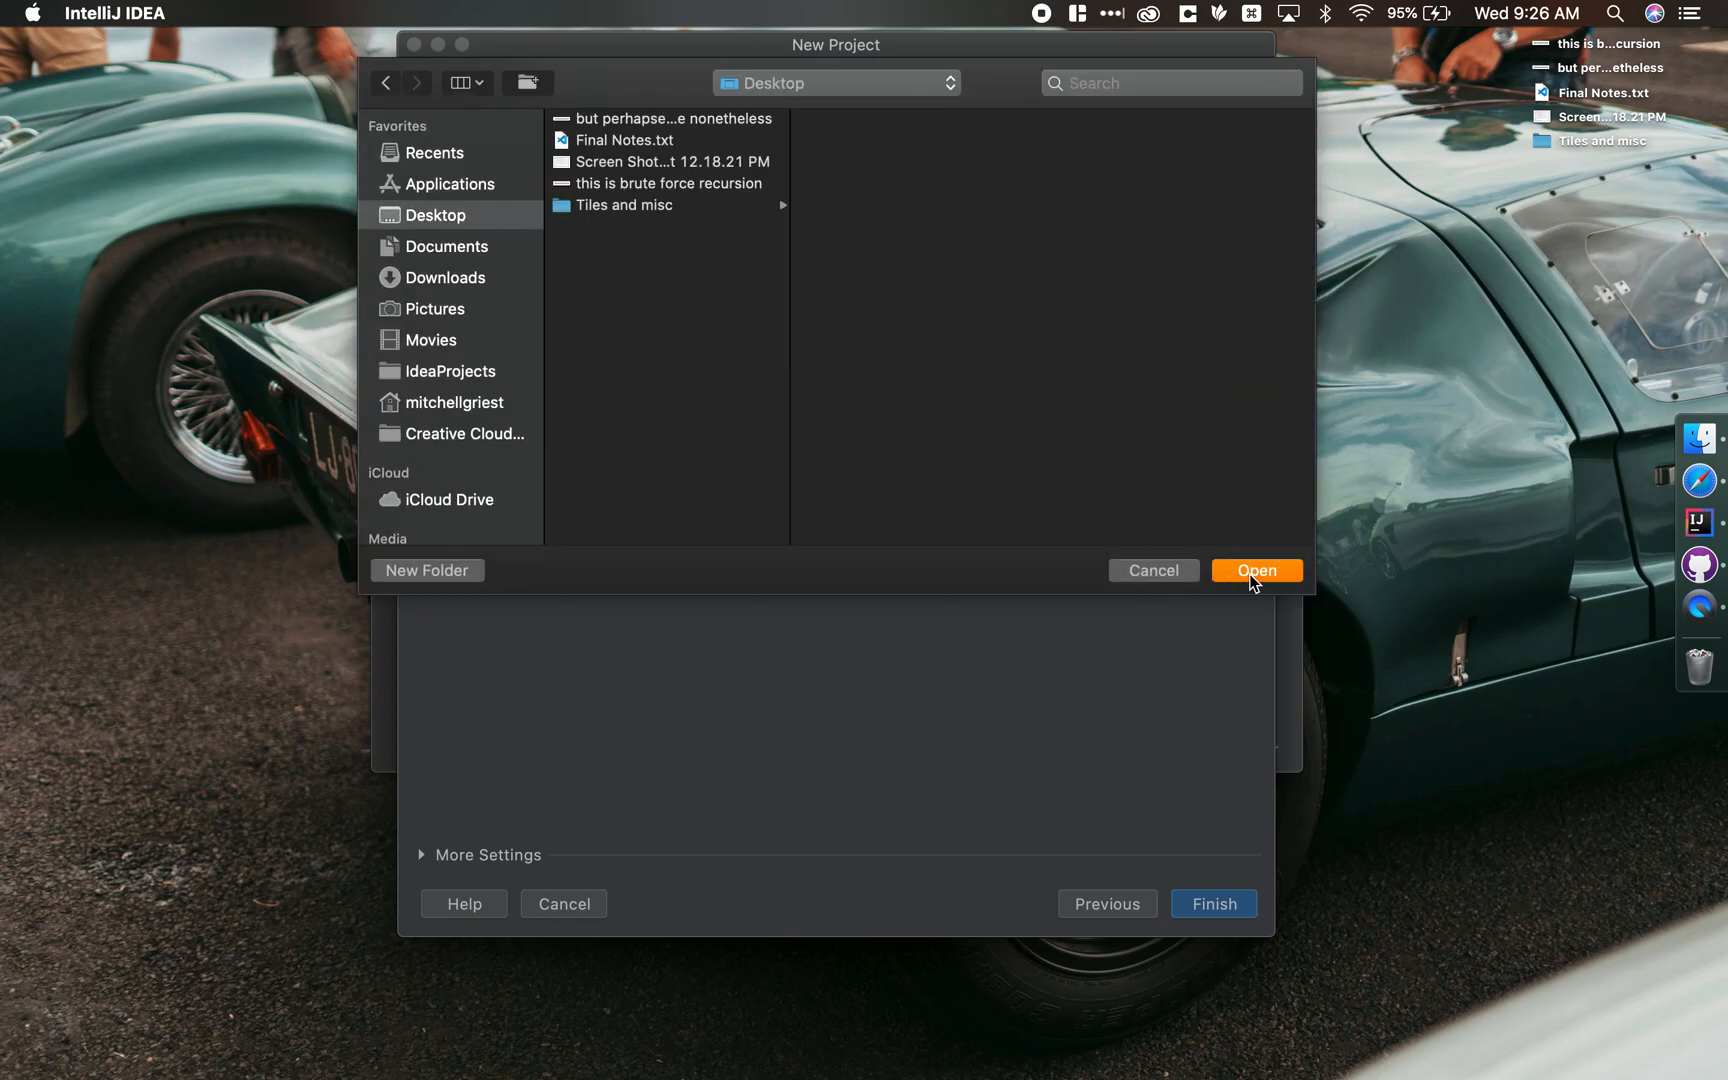
click(1254, 570)
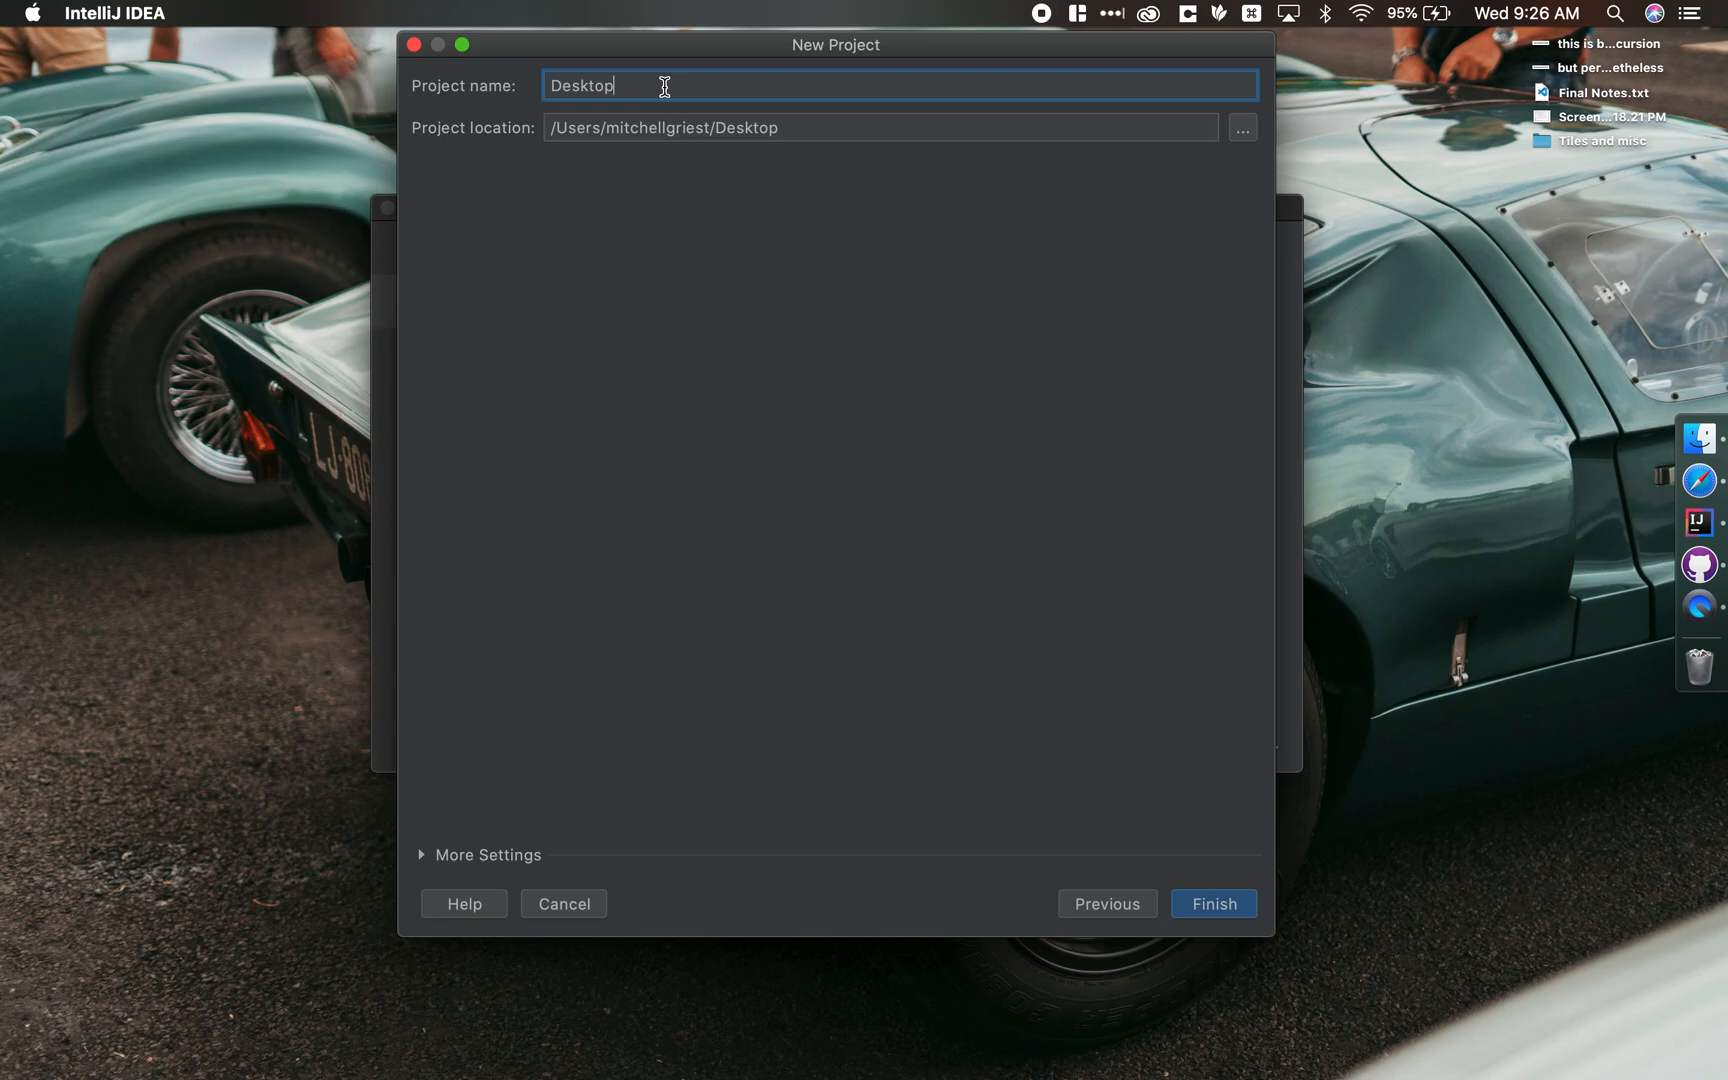
text(Save A)
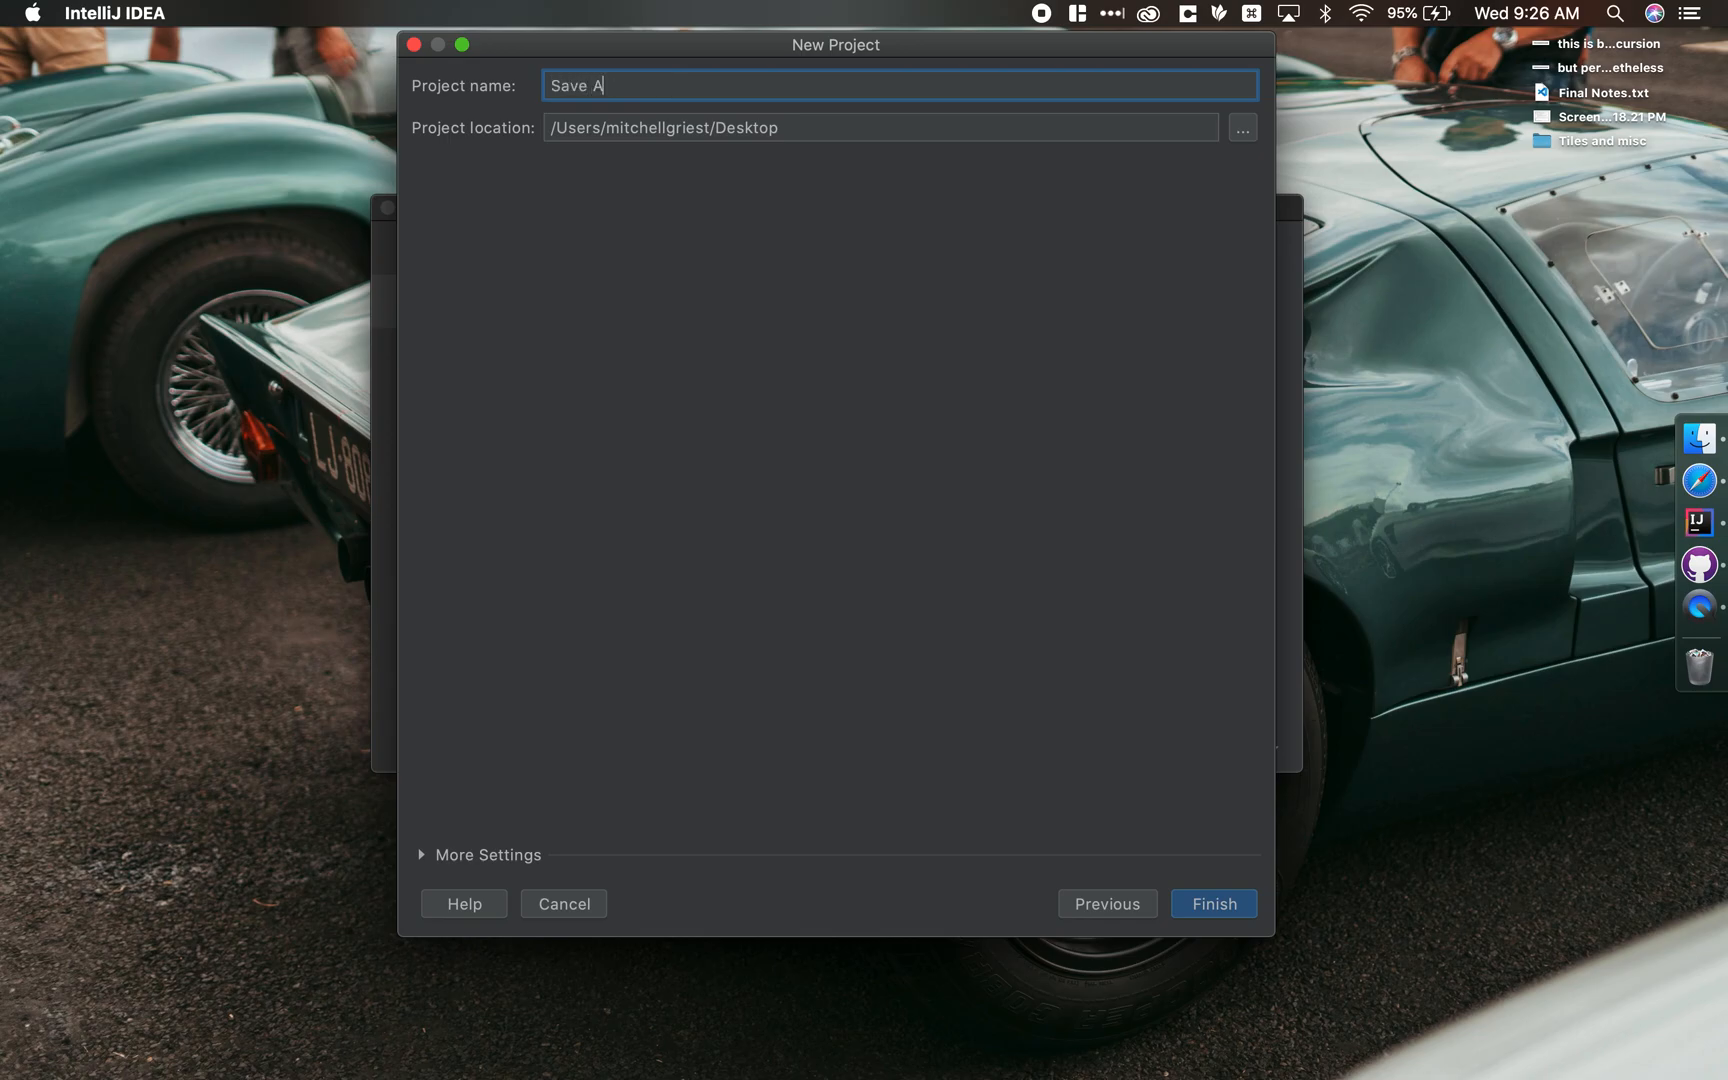
text(ctions Examp)
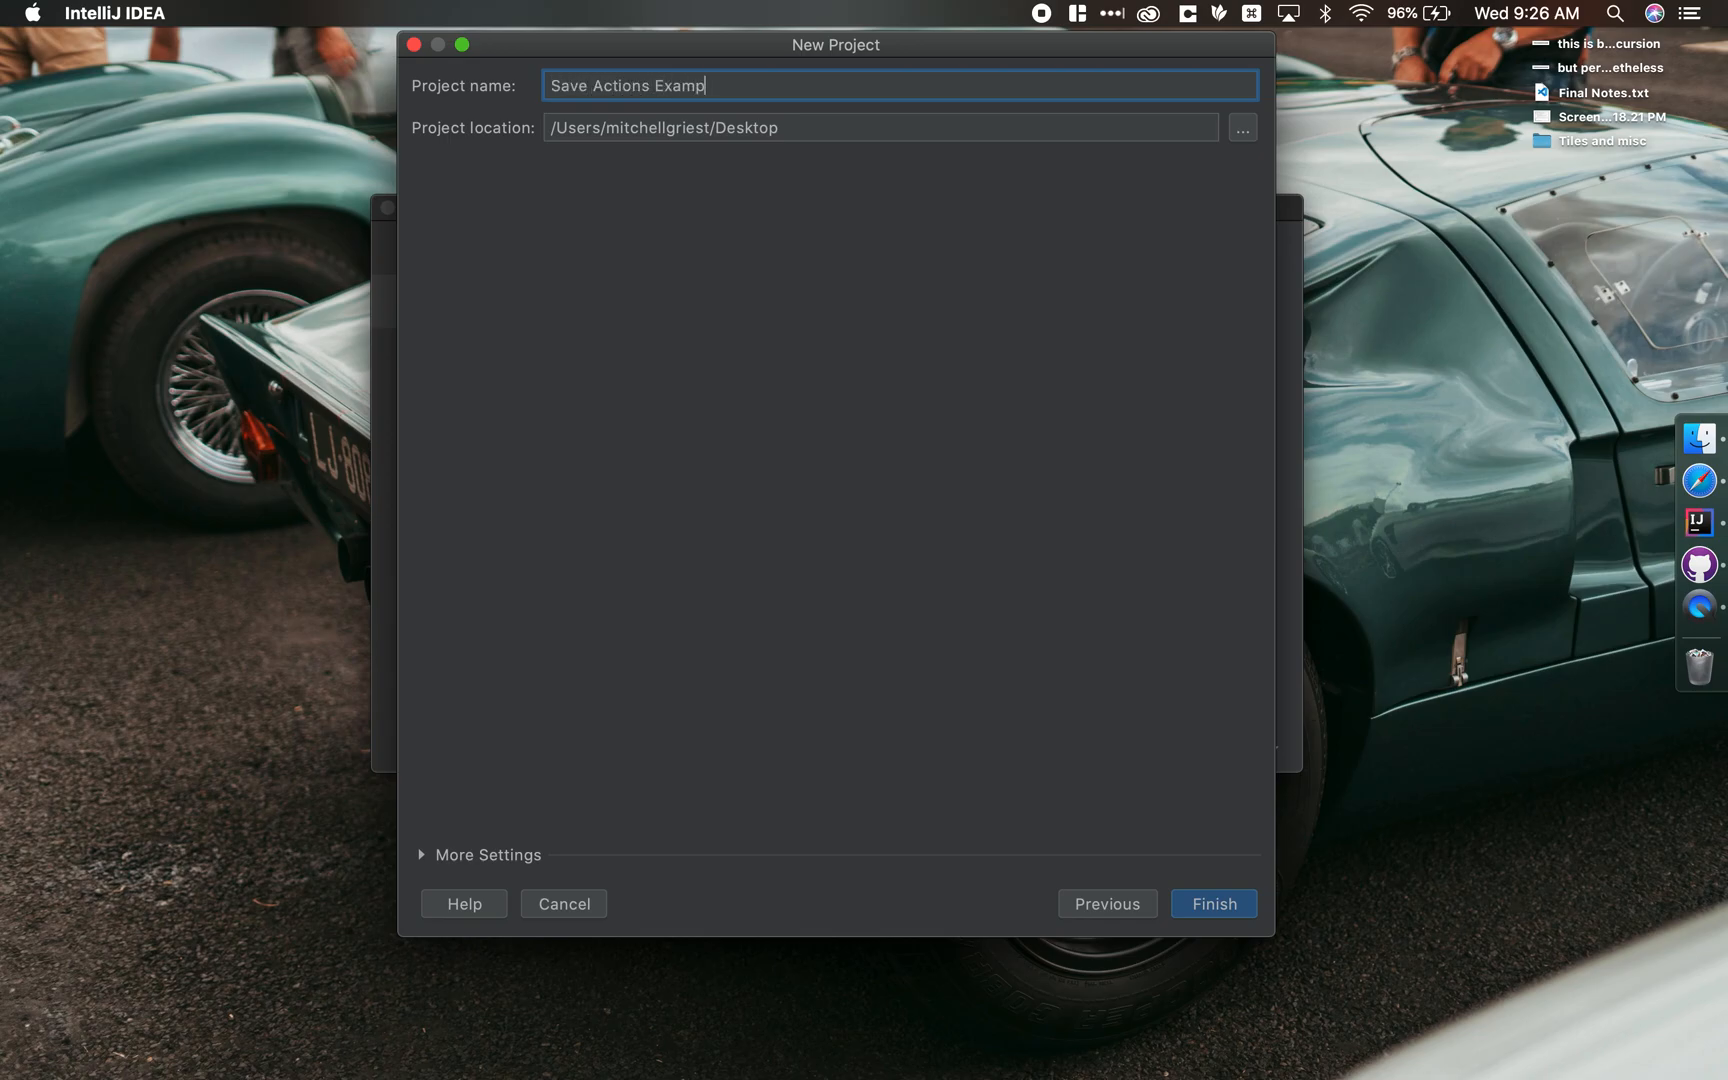
click(562, 903)
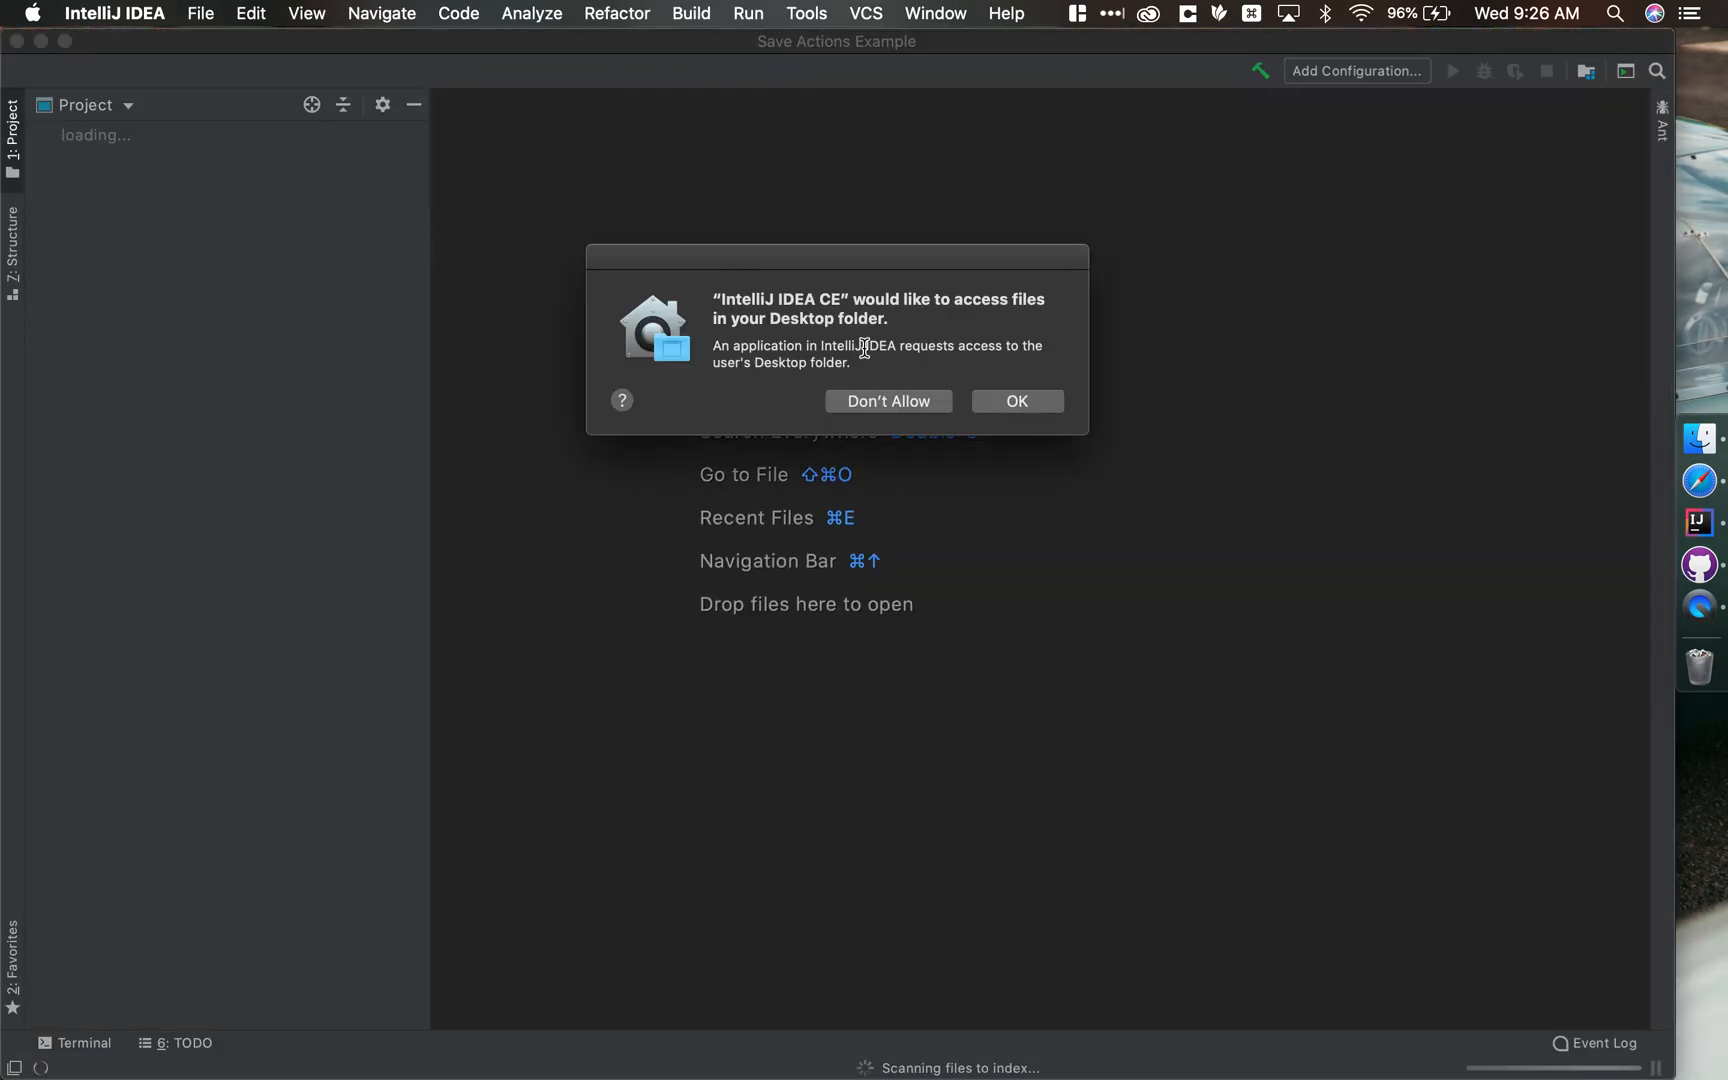
Grant Desktop access and create a Java class named Example in src
click(1015, 400)
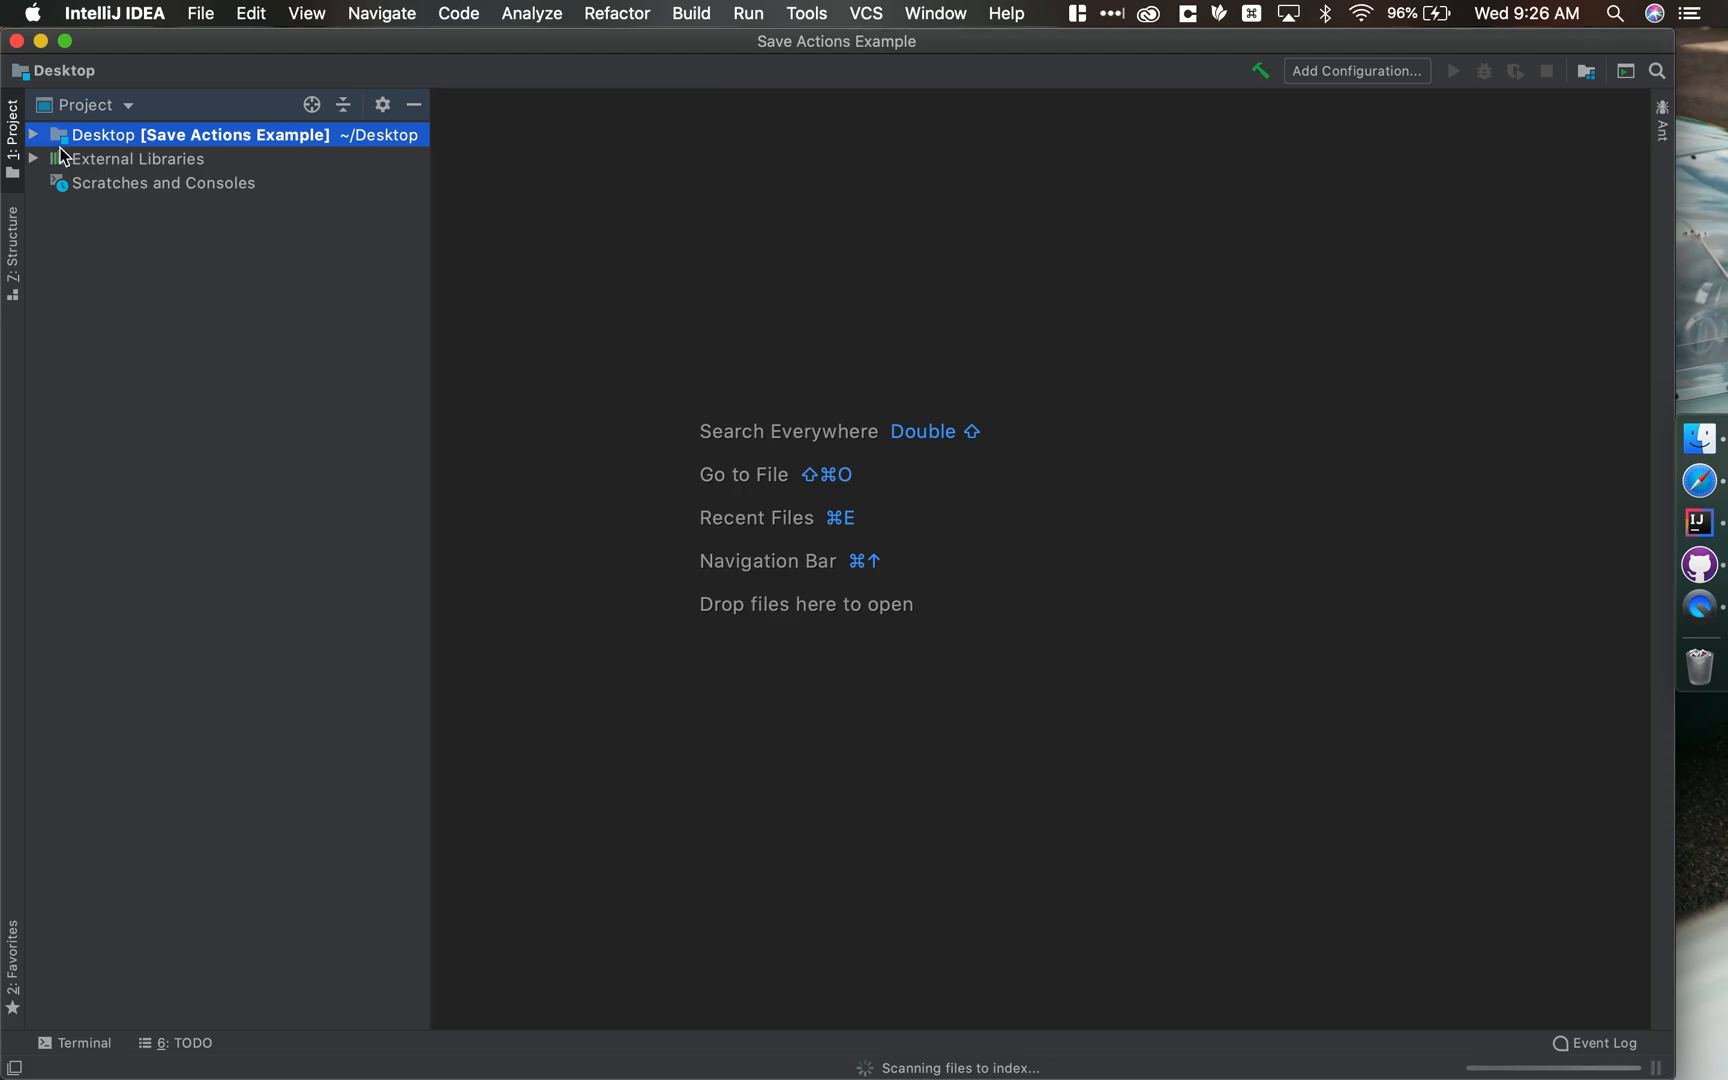
click(33, 134)
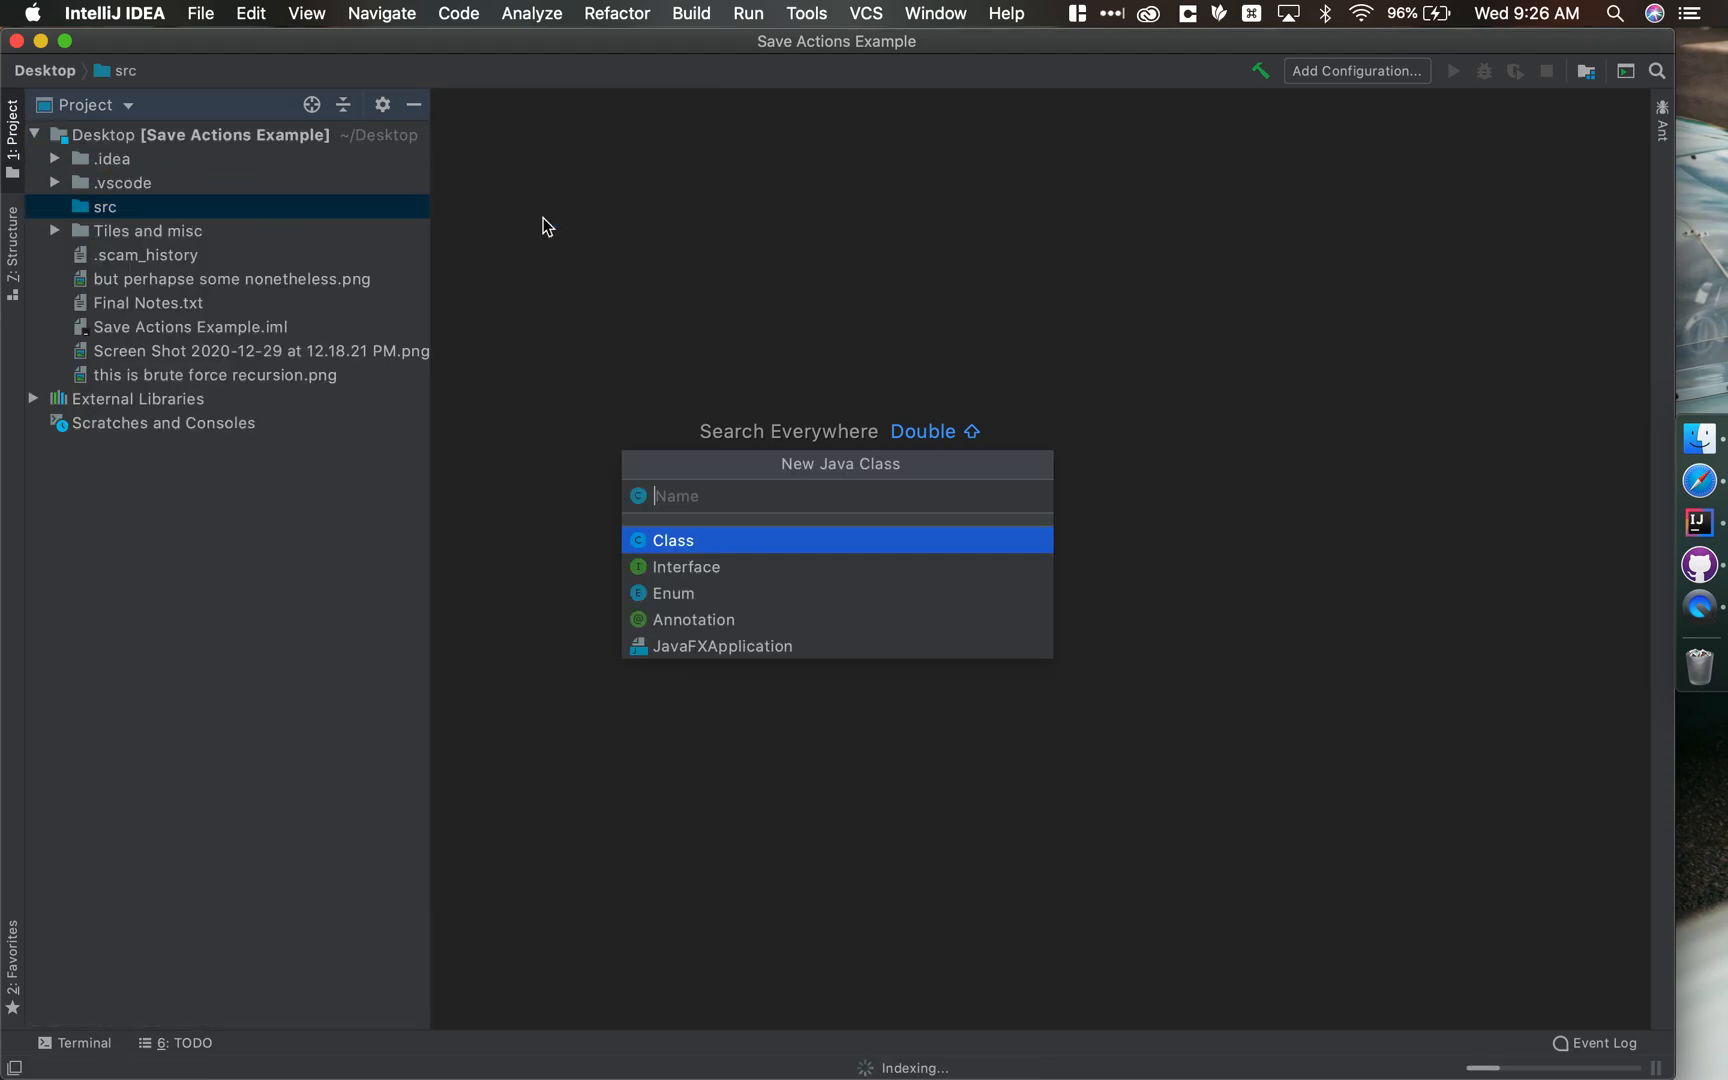
text(Example)
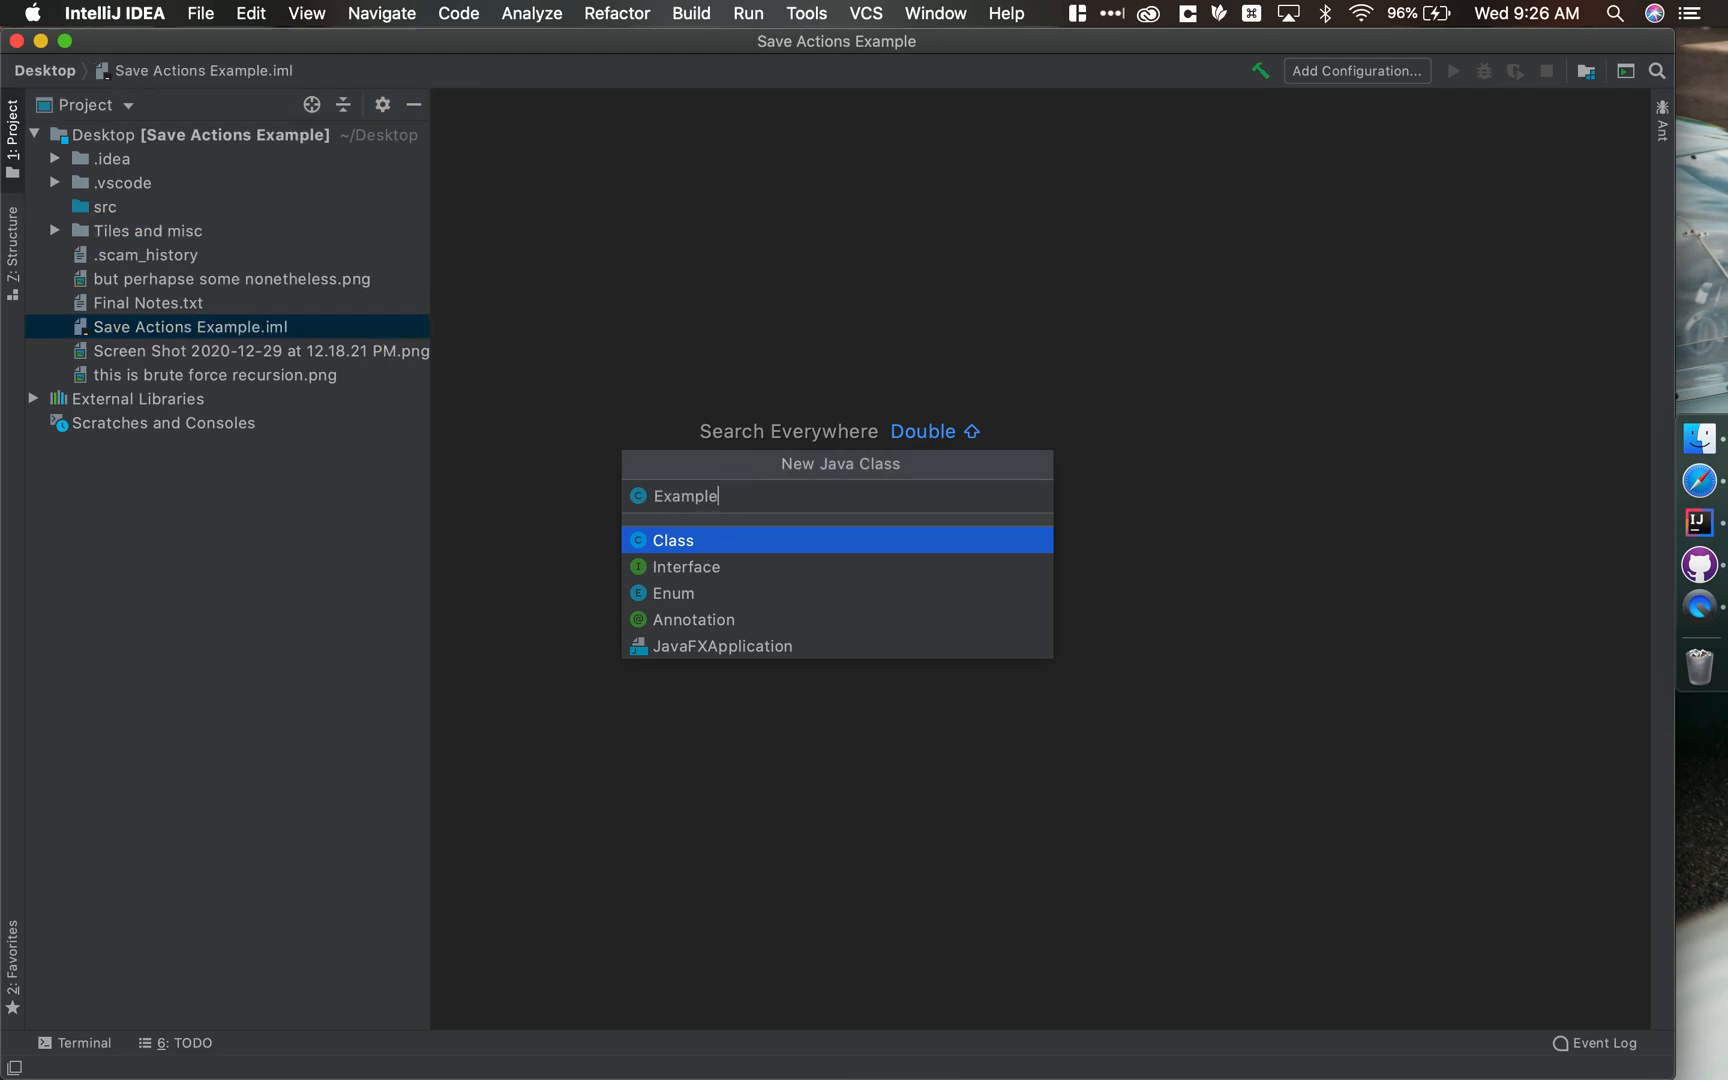
click(672, 540)
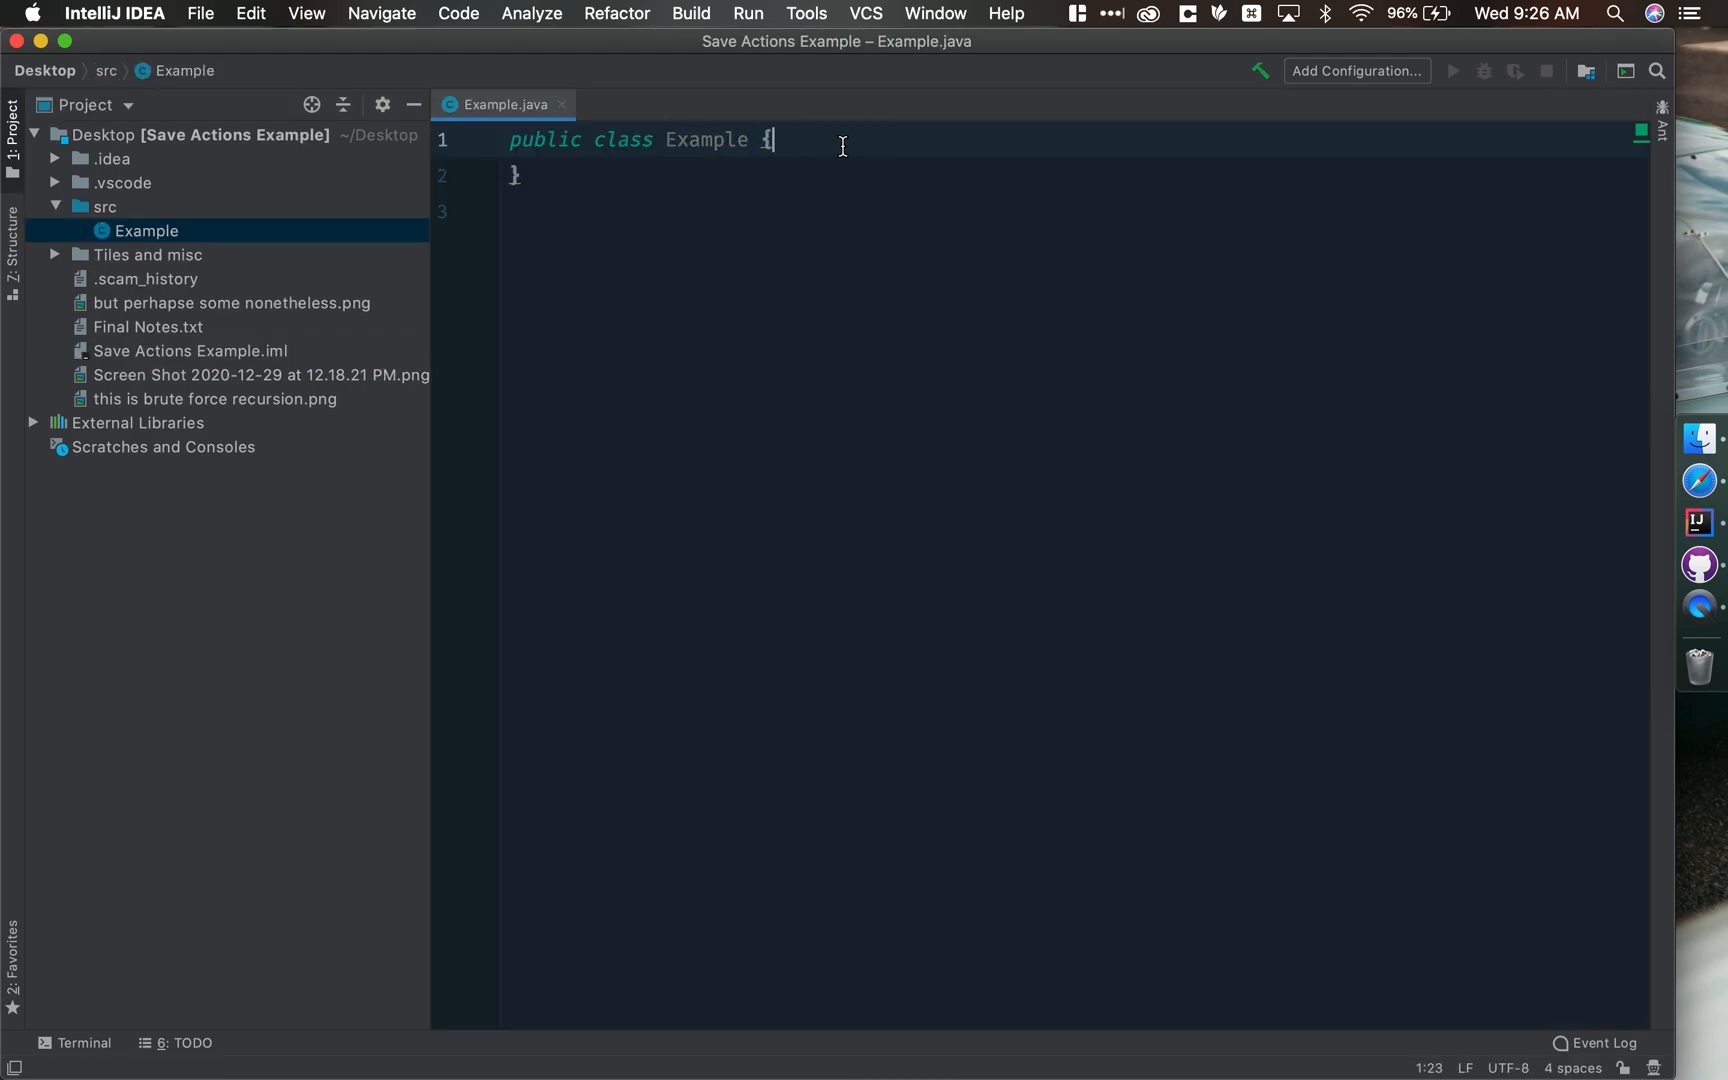
Write 'public static void main( String[] args){}' with sloppy spacing, let saving reformat it, and add a trailing line
key(enter)
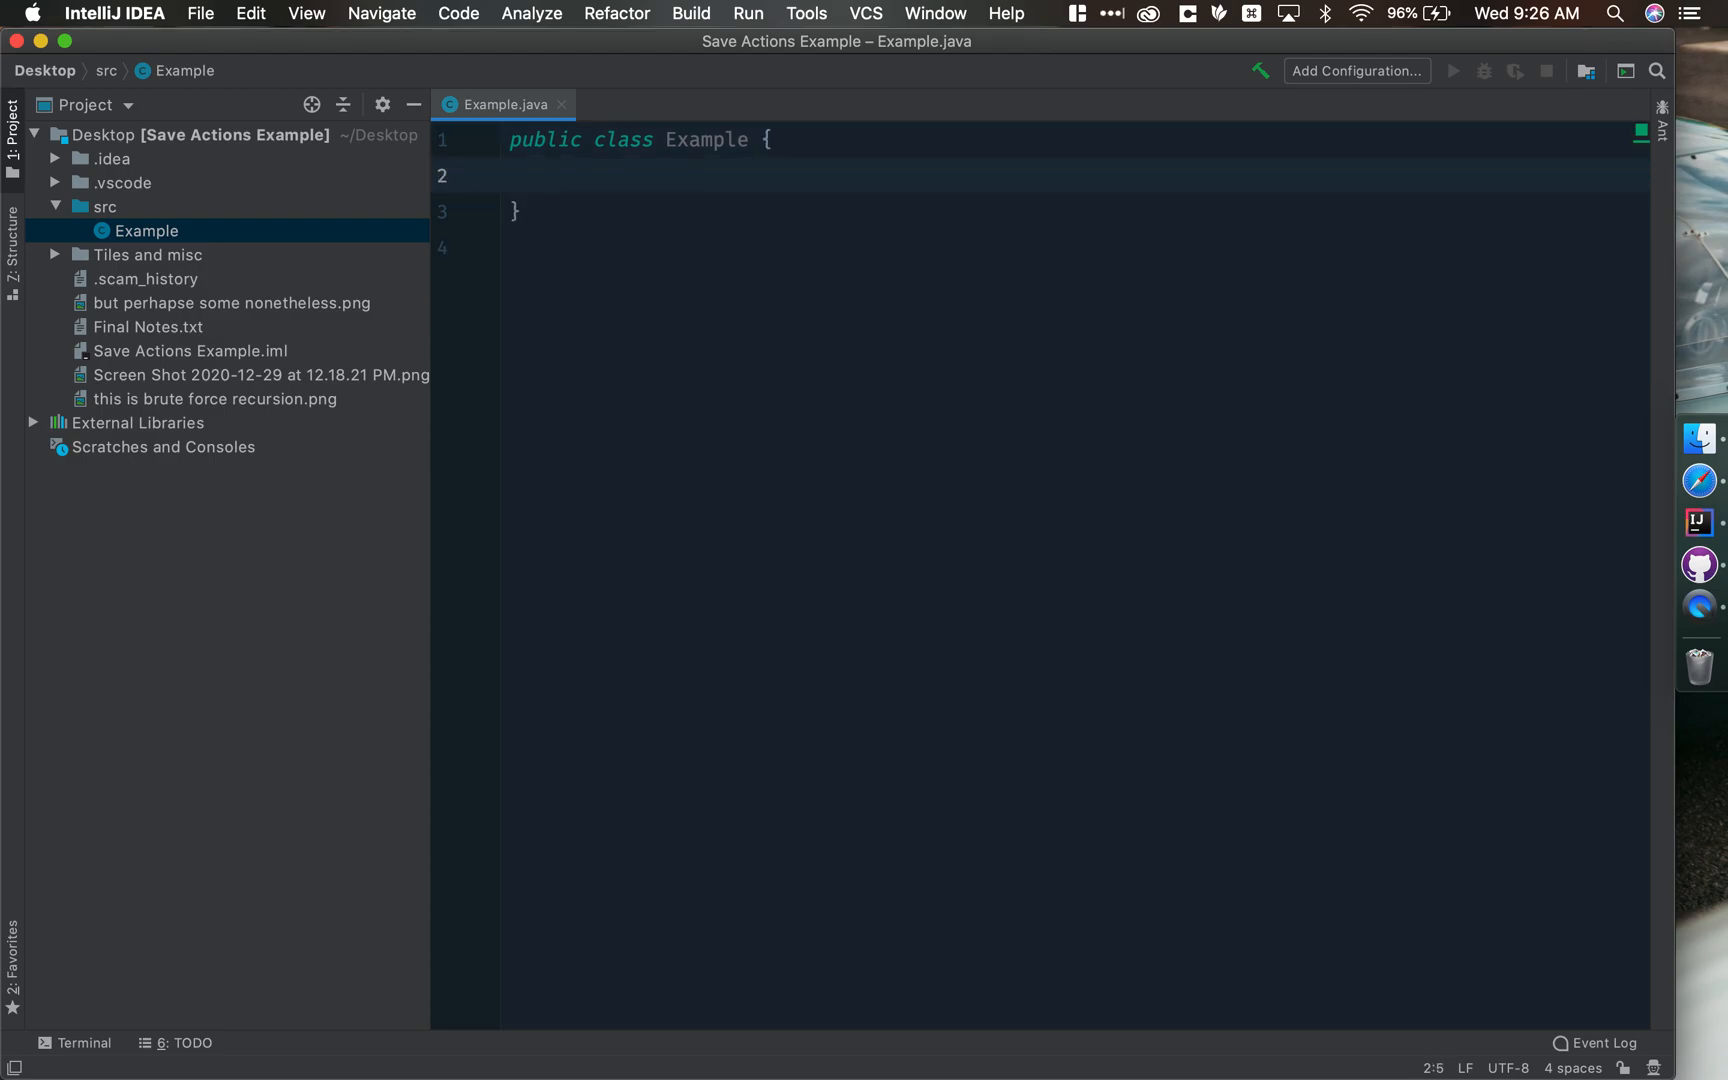
text(public)
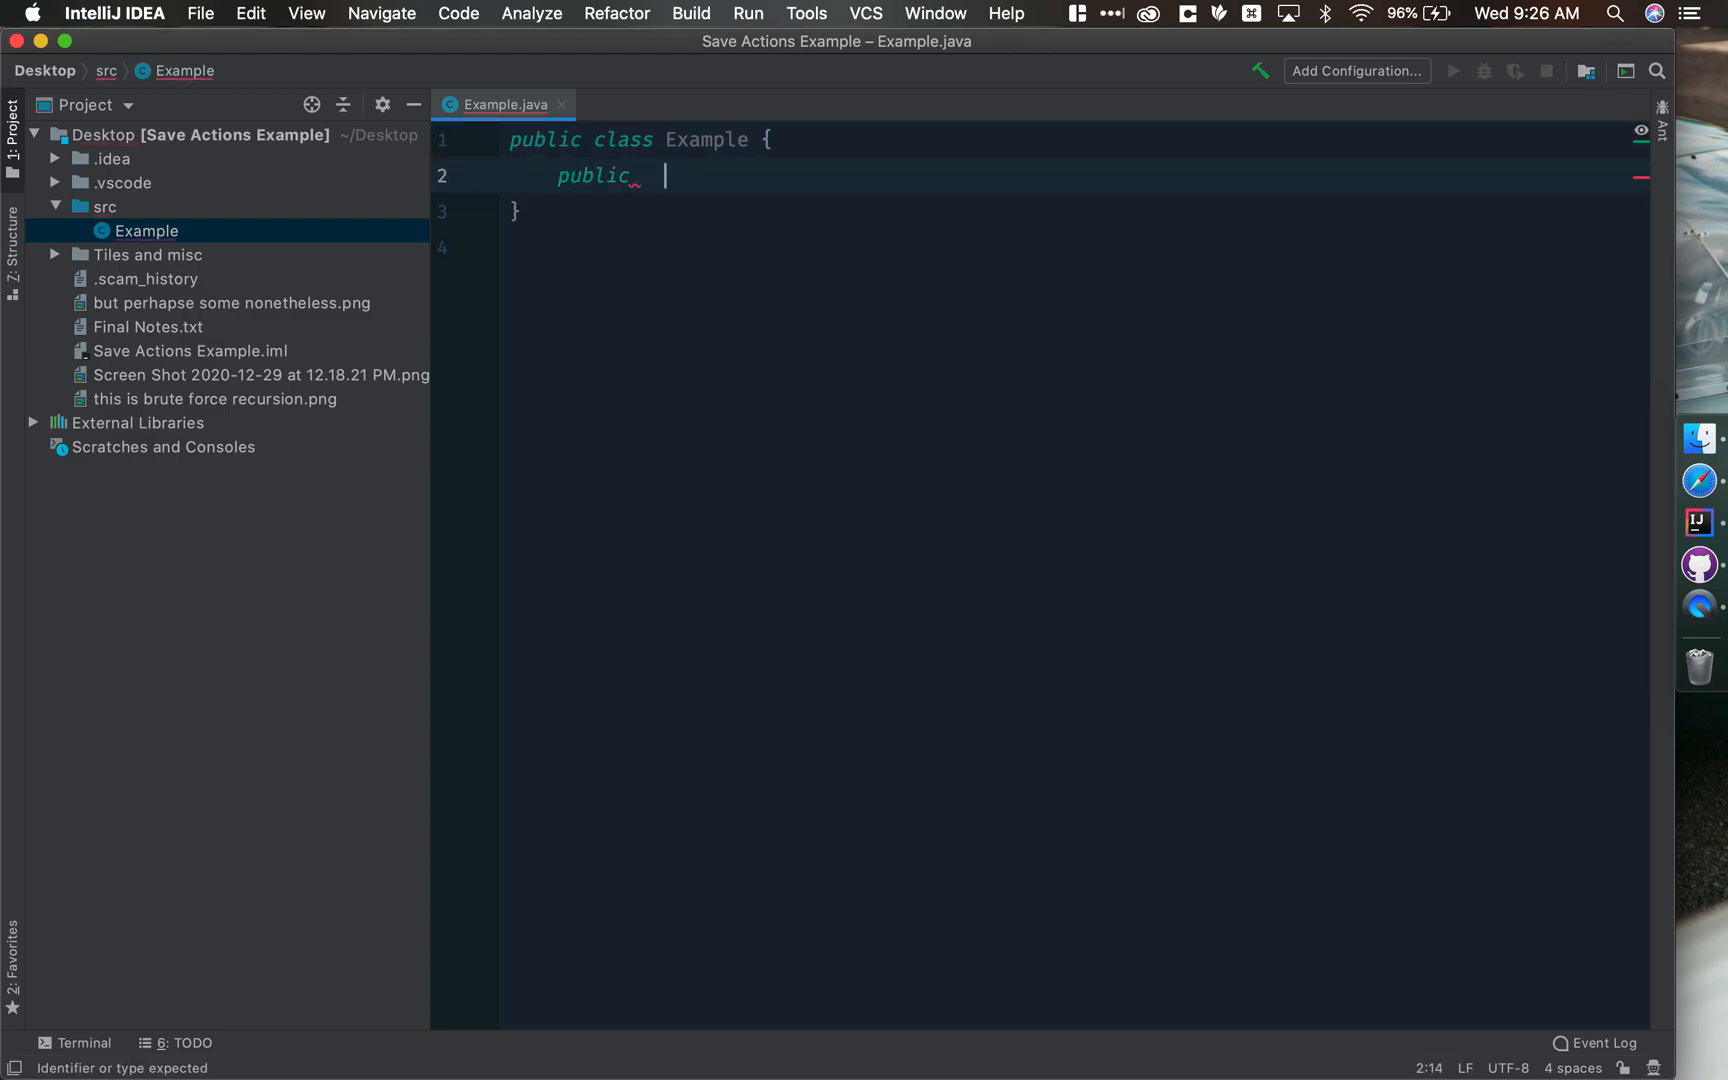
text(static void    main)
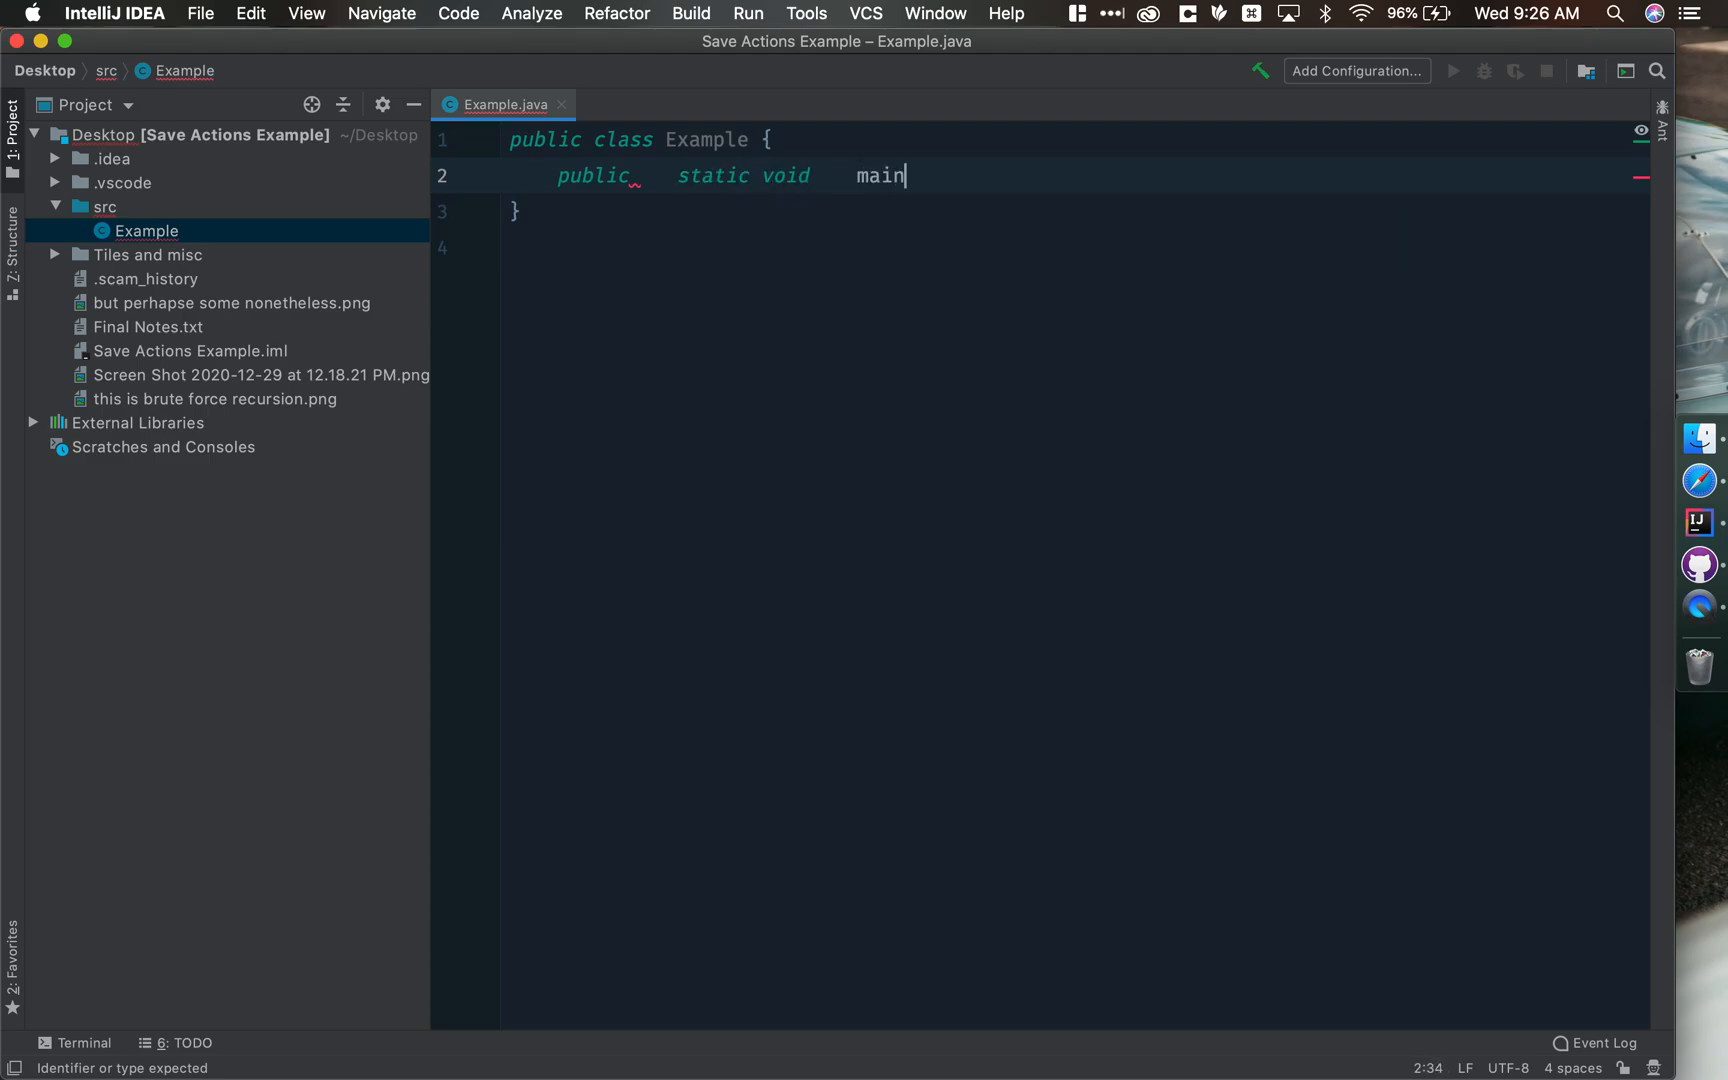
text(( String)
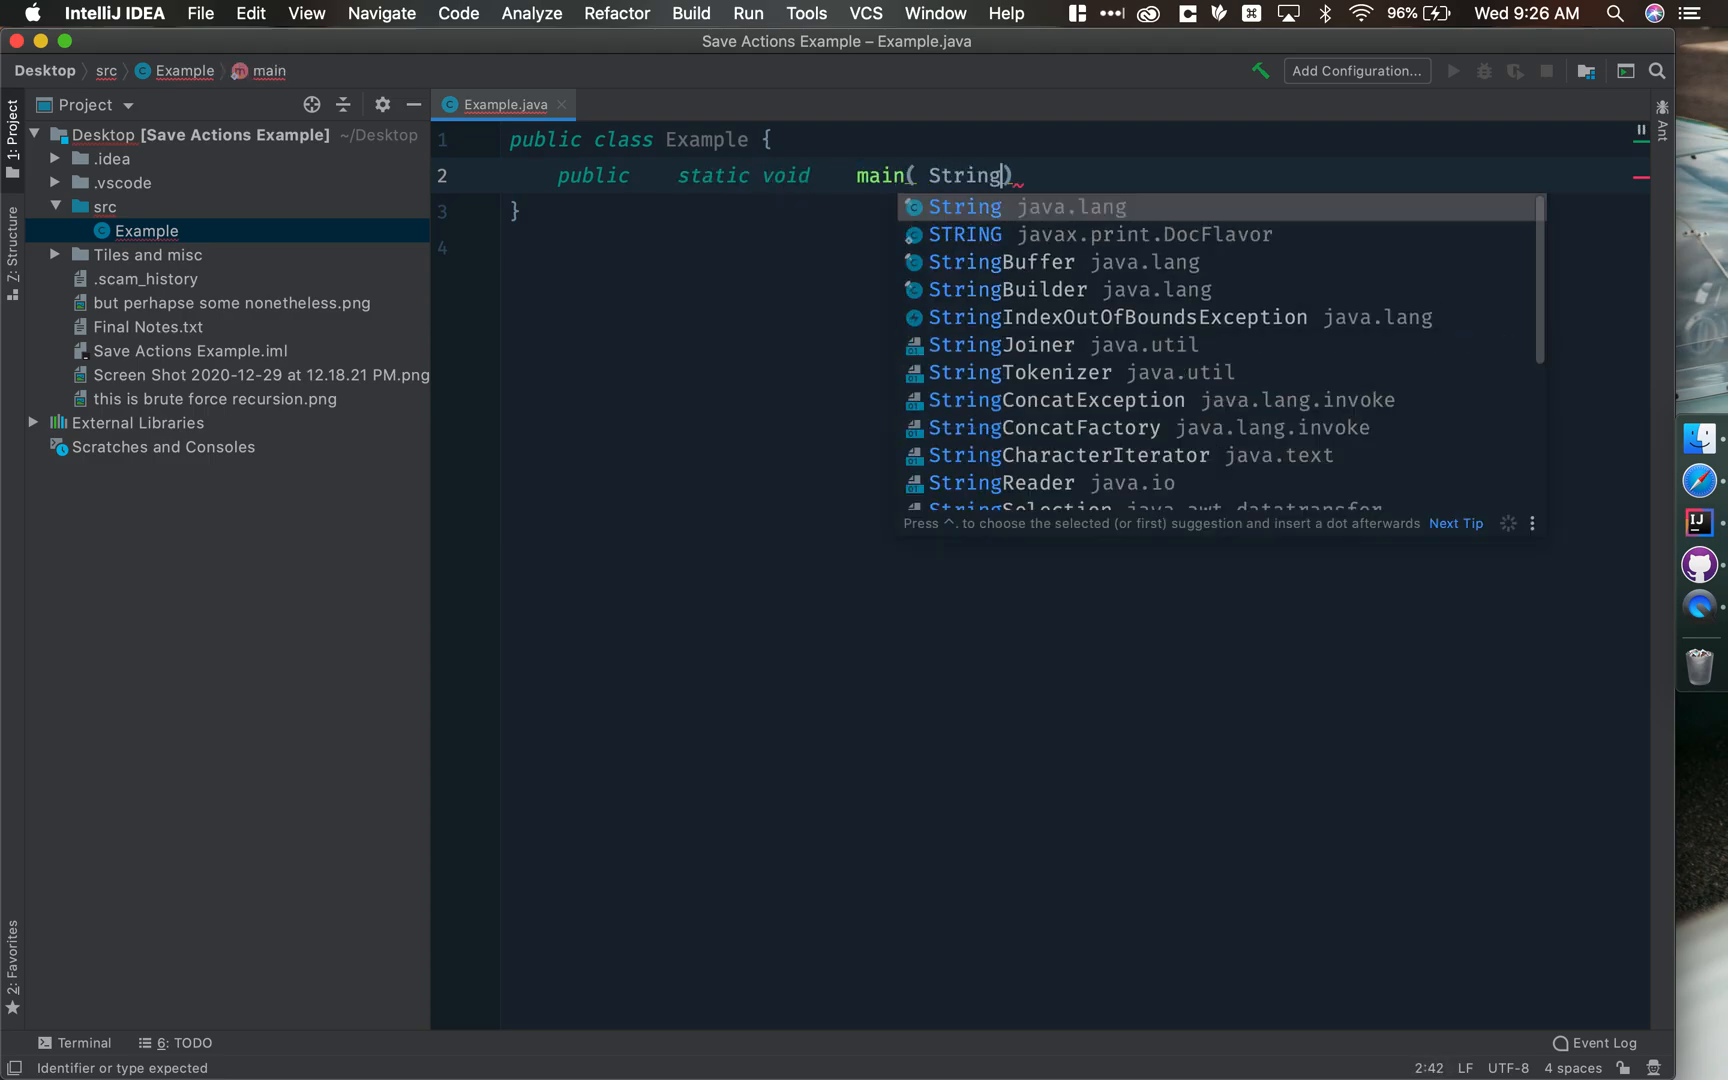
text([] args)
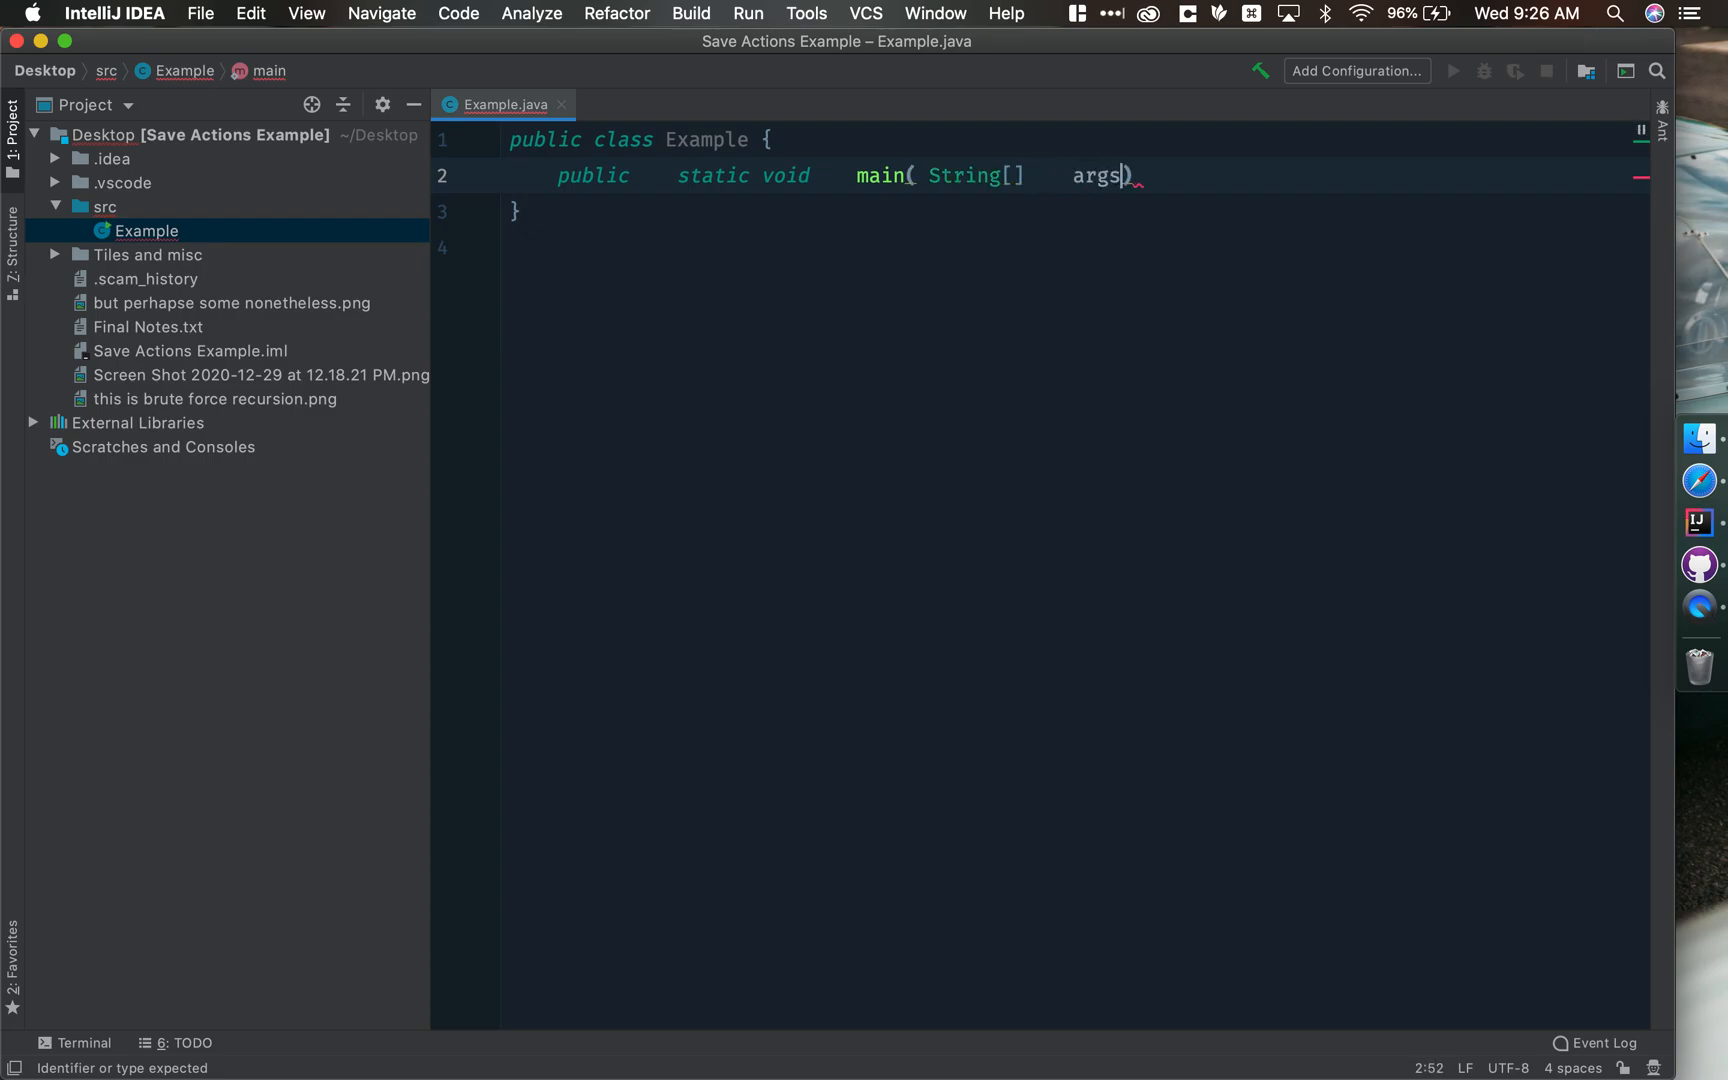
text({})
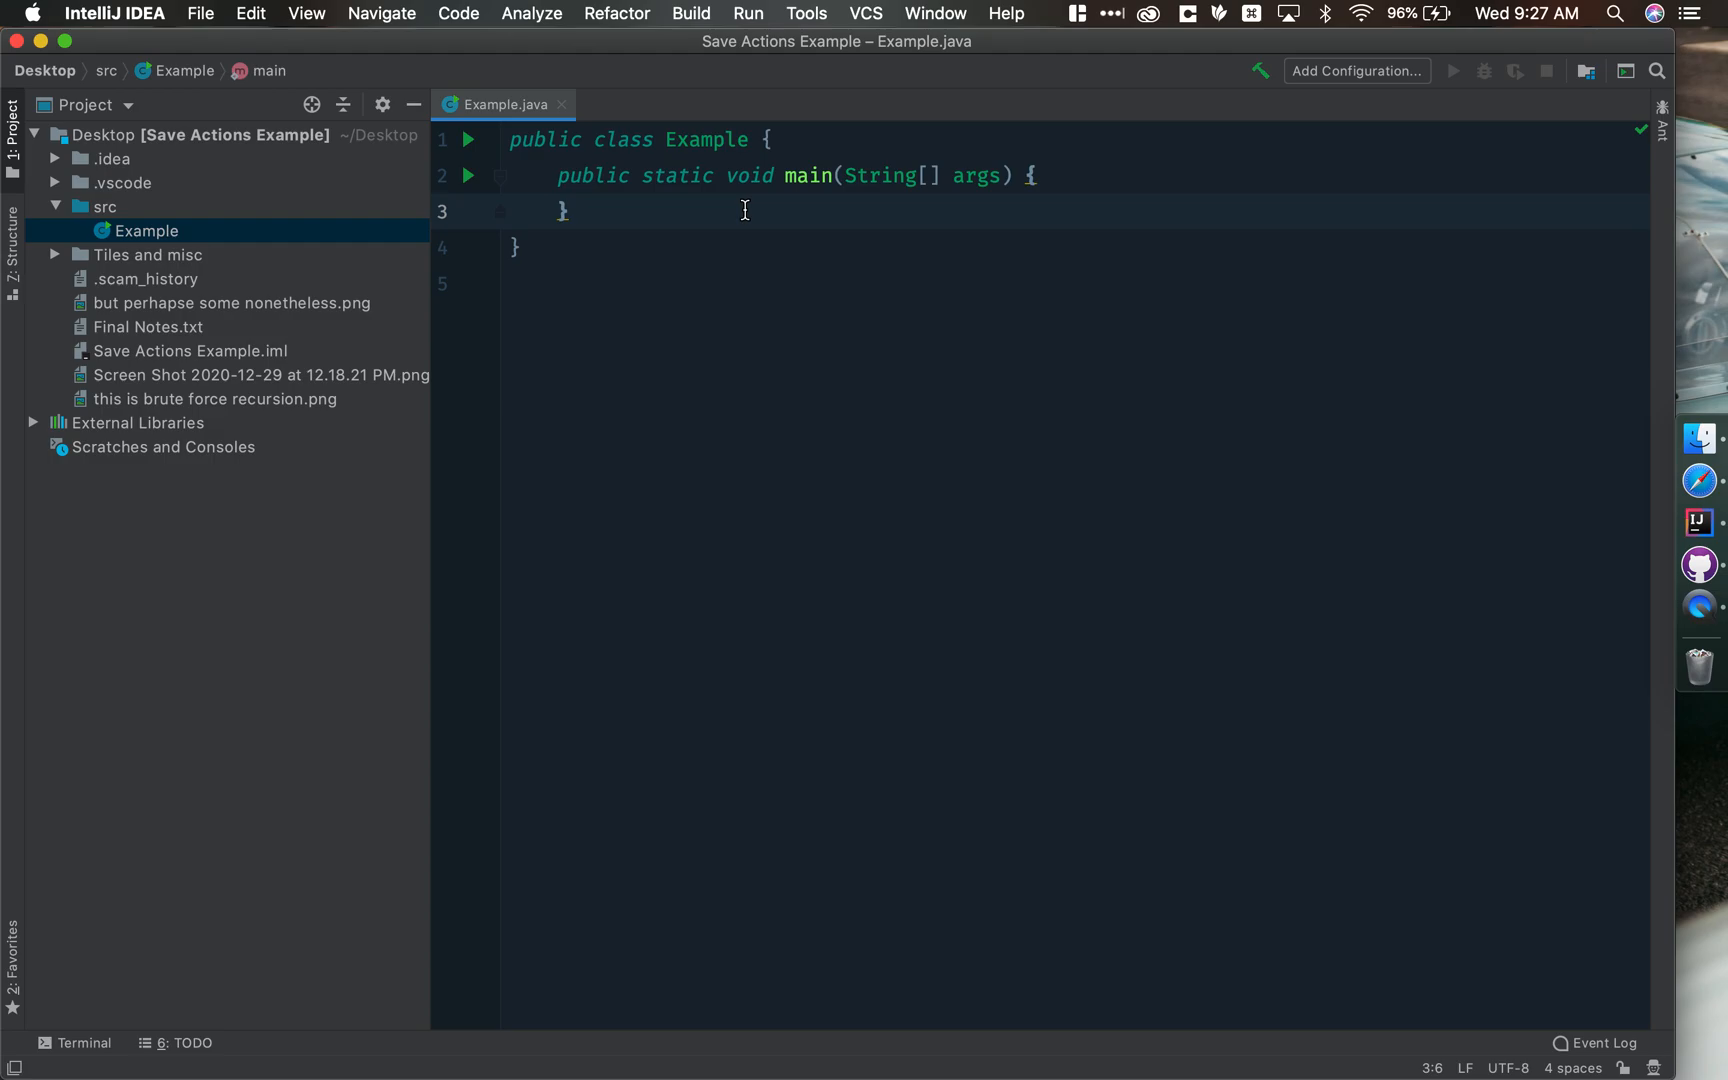
click(518, 247)
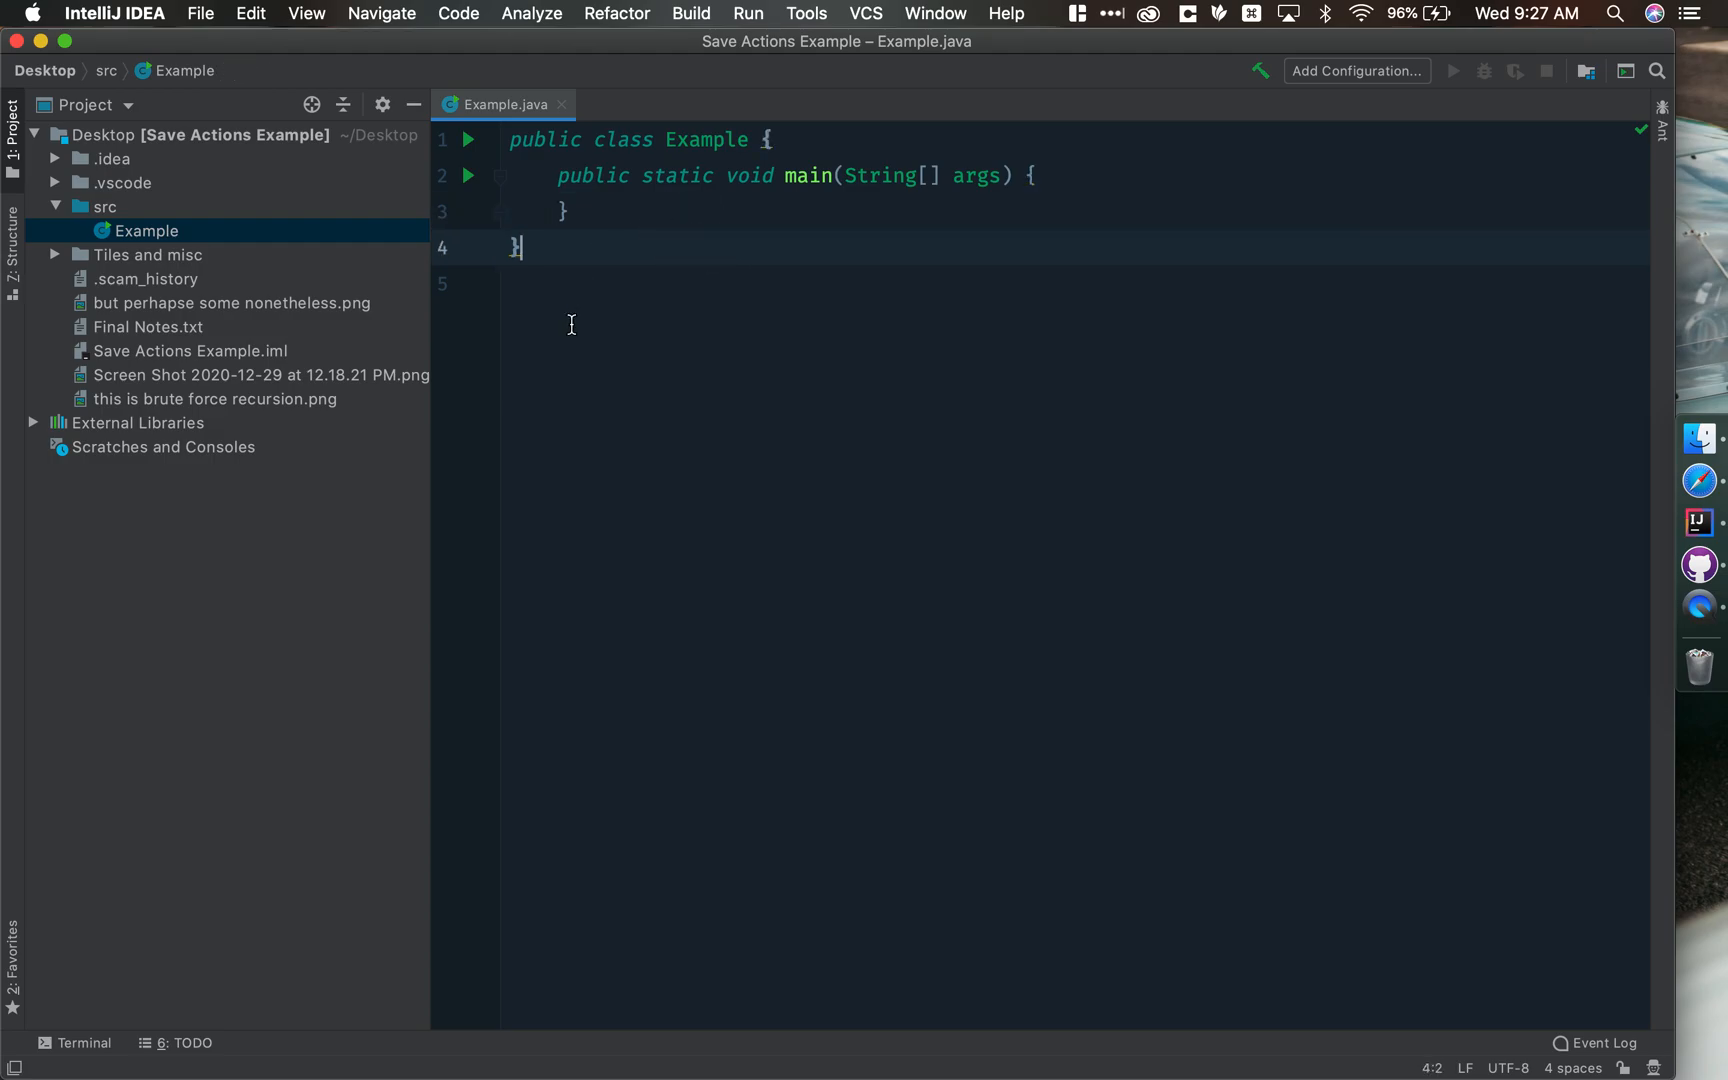
key(enter)
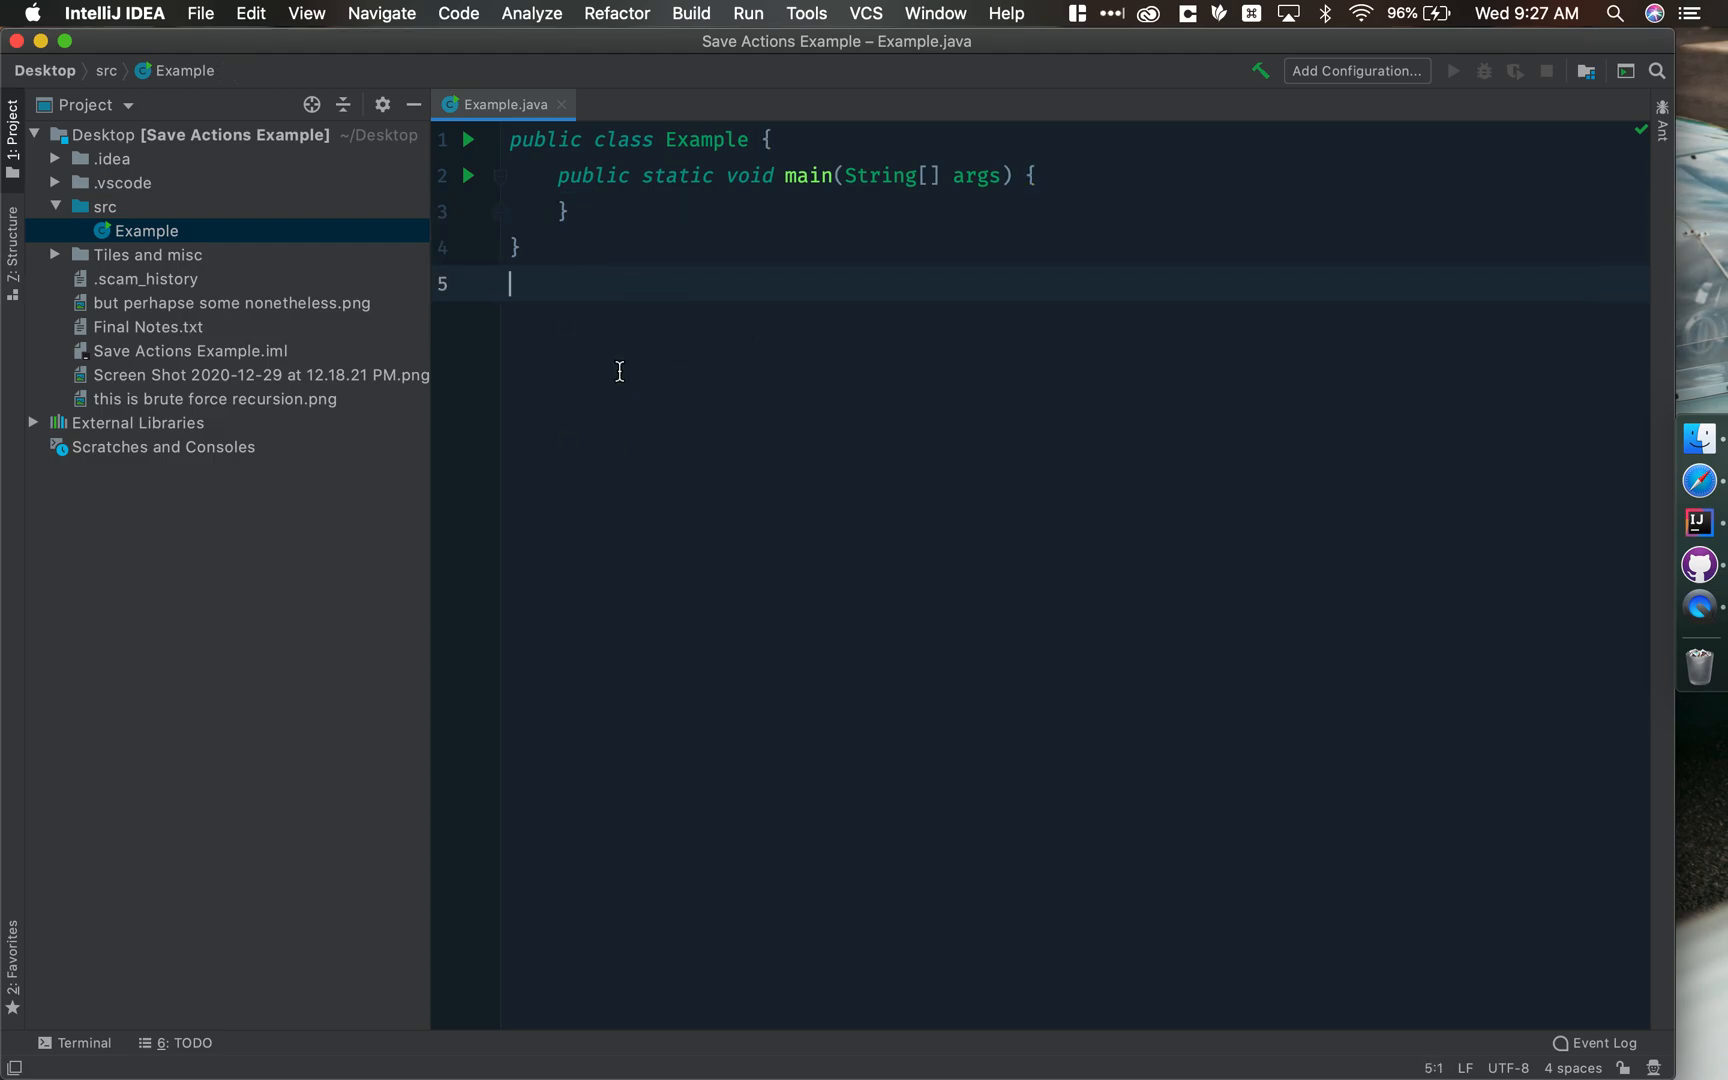